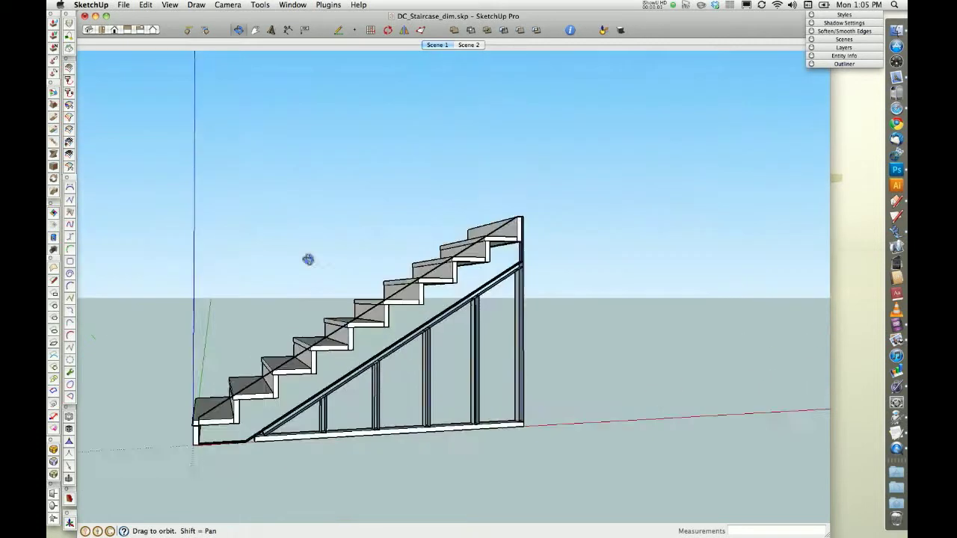
Step: Orbit around the staircase to view its treads and framed stringer from above
left_click_drag(308, 259, 419, 272)
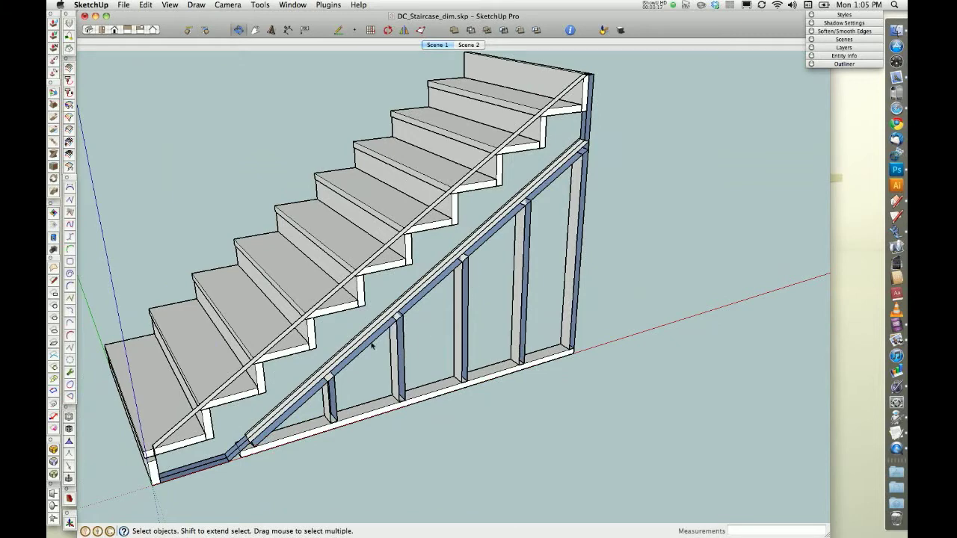
left_click_drag(370, 343, 505, 272)
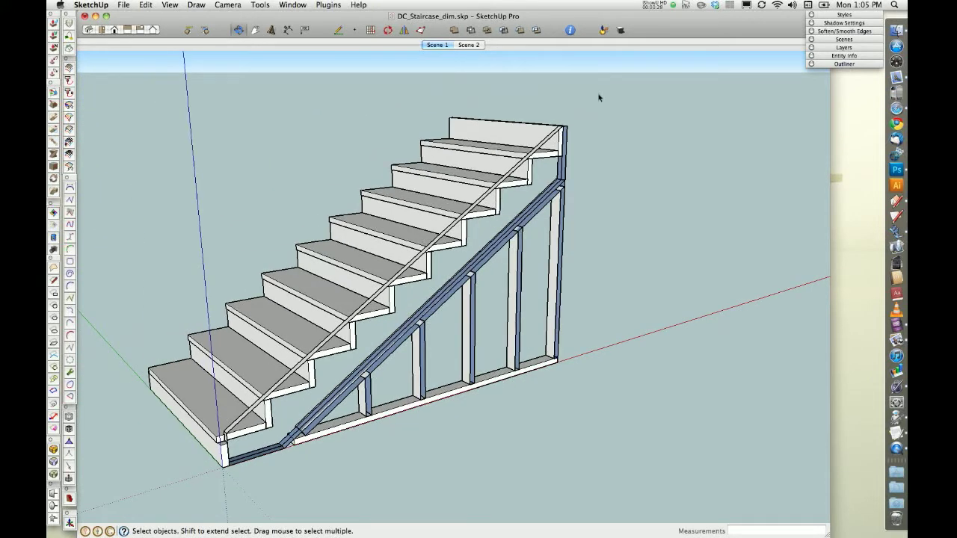
Step: Launch the Keyboard Maestro Editor from the status menu icon
left_click(685, 5)
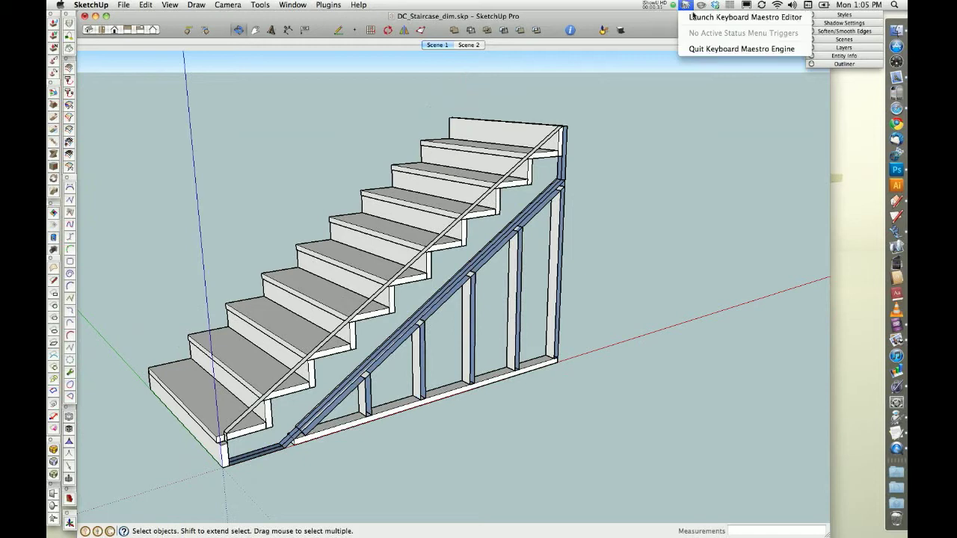
left_click(742, 18)
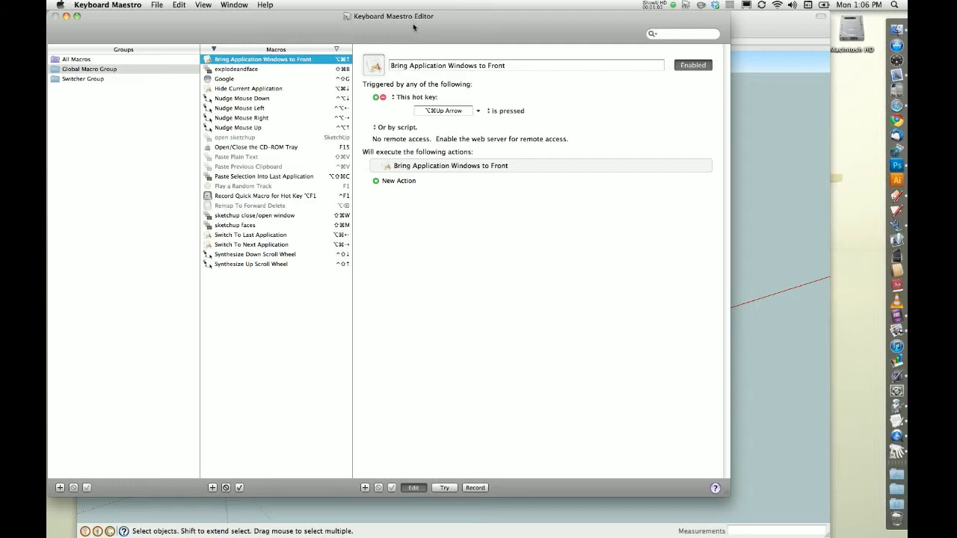
mouse_move(293, 139)
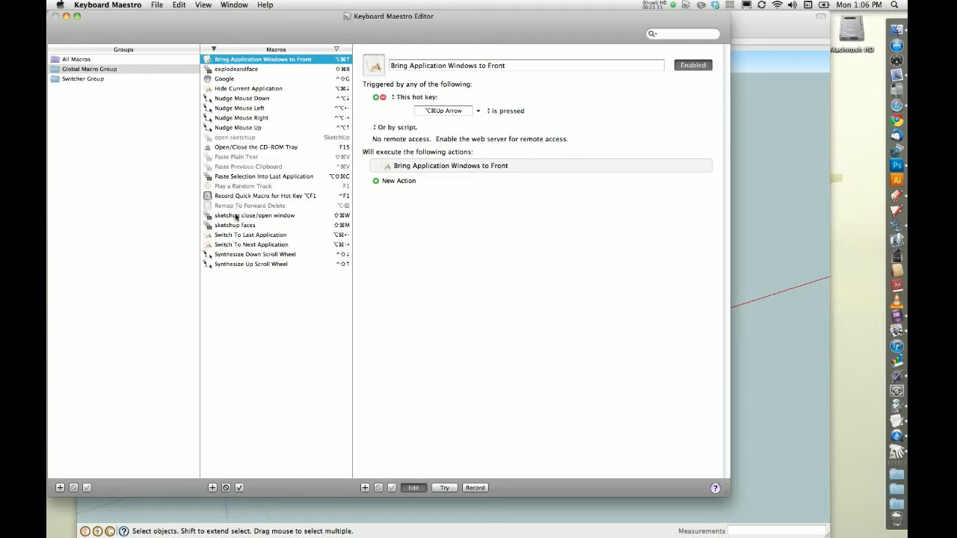
mouse_move(231, 143)
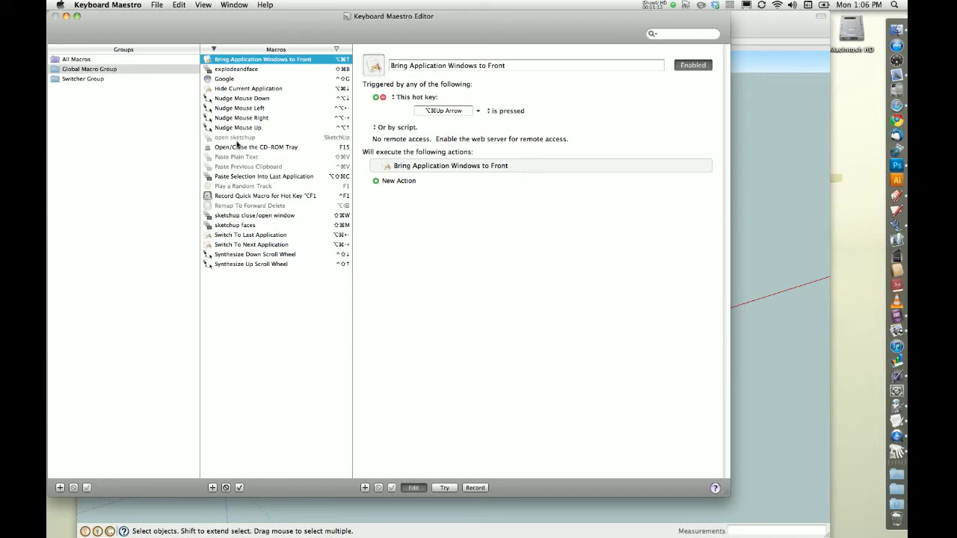
Step: Select the 'open sketchup' macro to show its launch trigger and actions
left_click(235, 138)
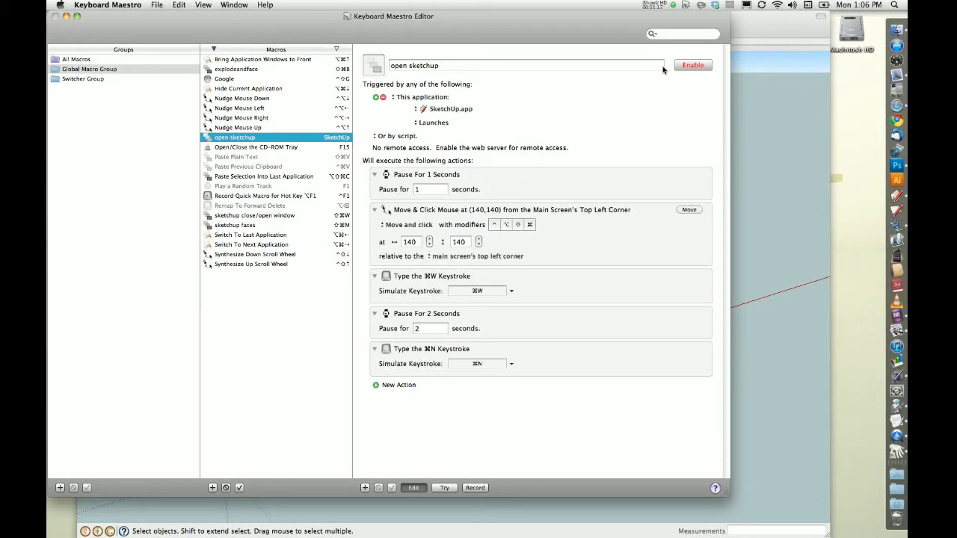
mouse_move(473, 167)
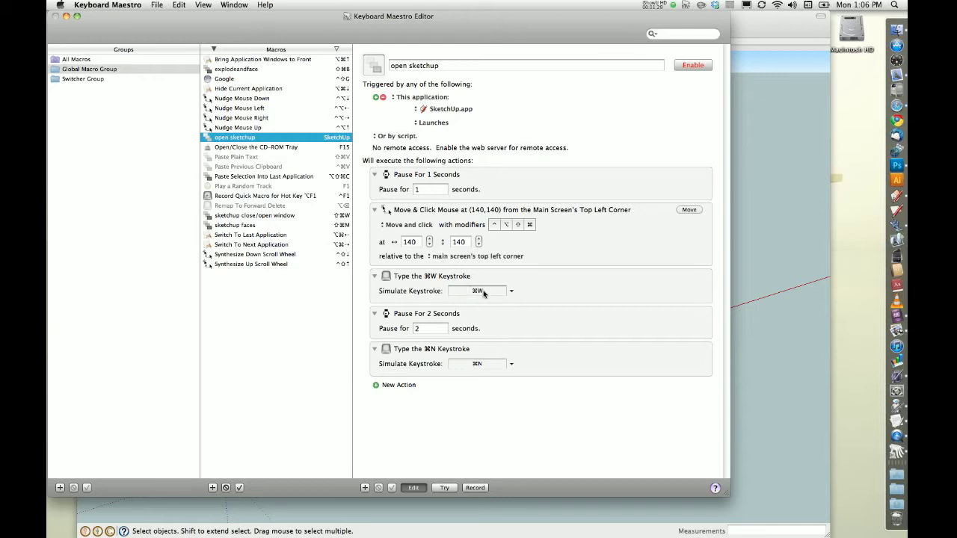
mouse_move(487, 345)
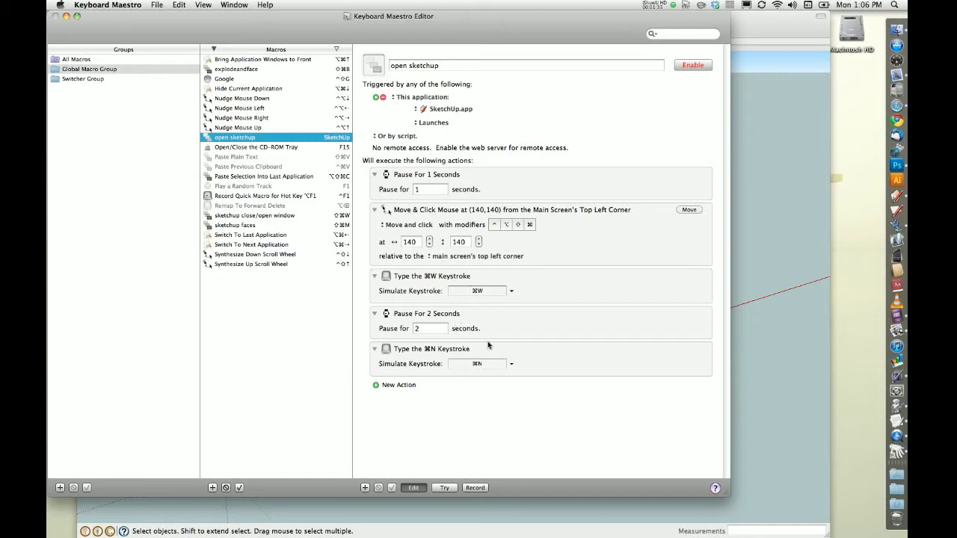
mouse_move(290, 115)
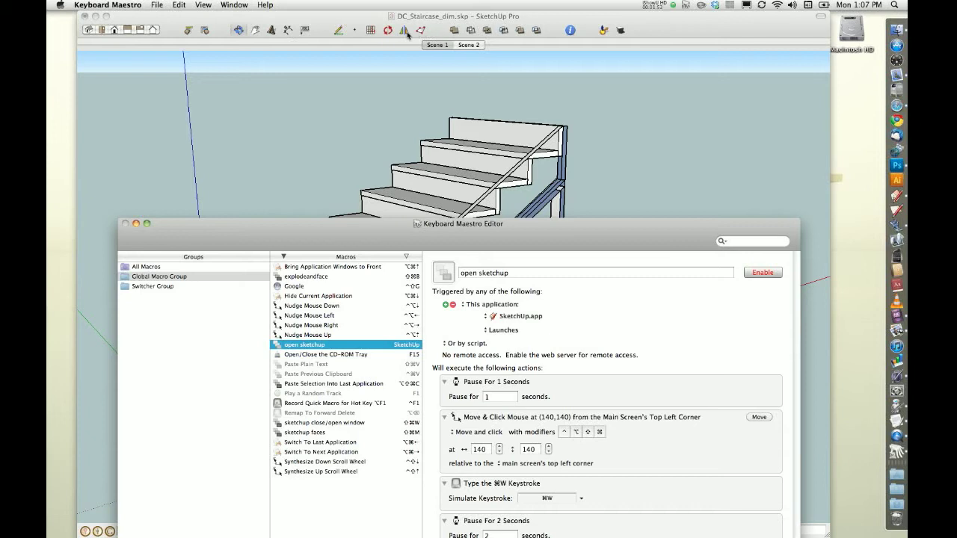
mouse_move(386, 170)
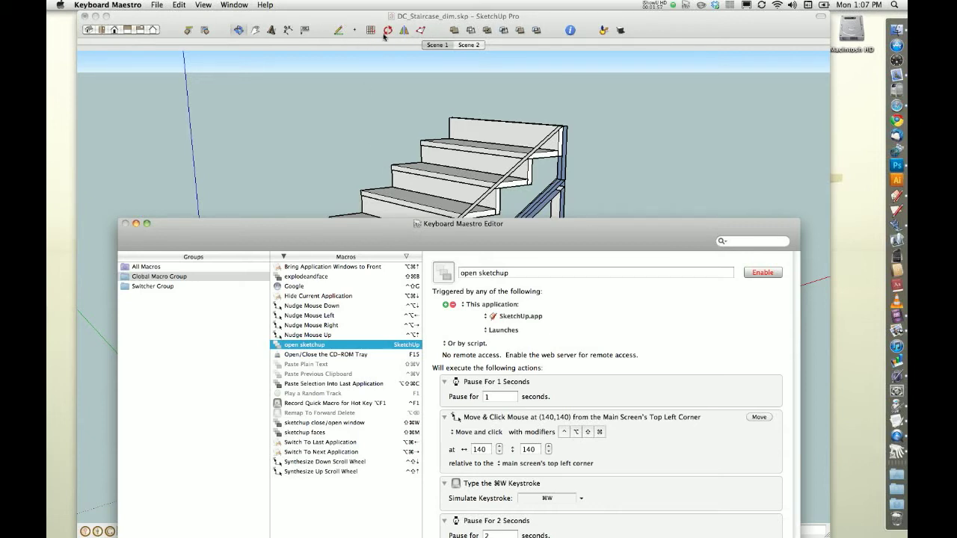
mouse_move(625, 248)
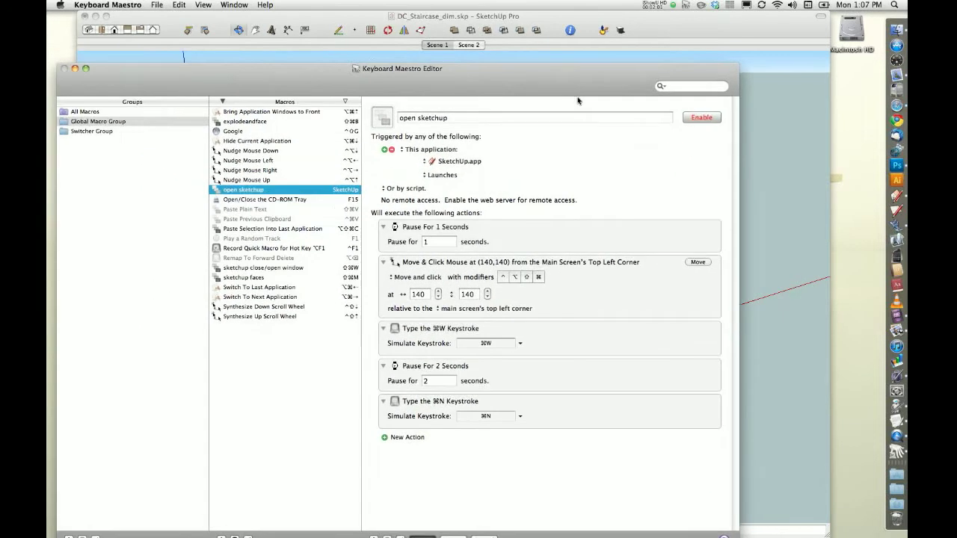
mouse_move(852, 379)
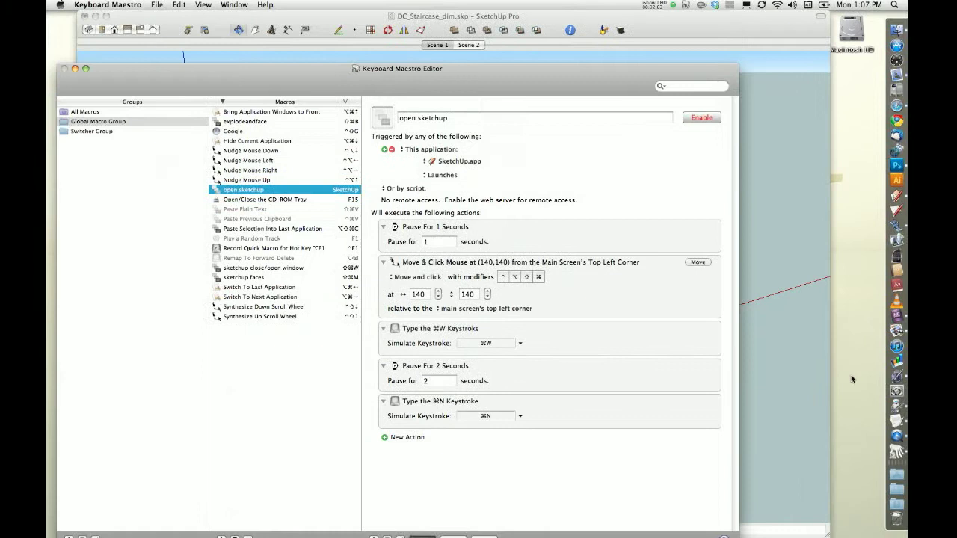
mouse_move(622, 179)
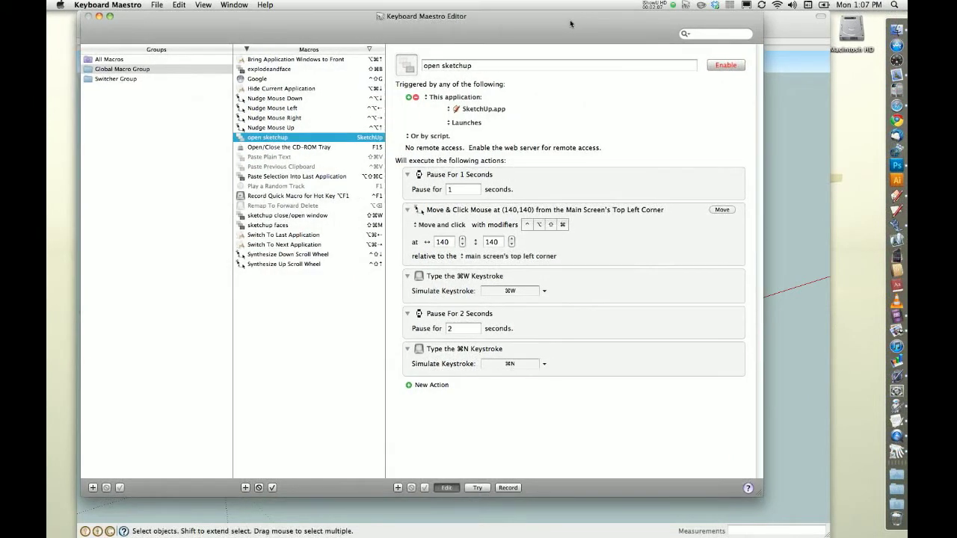
mouse_move(712, 104)
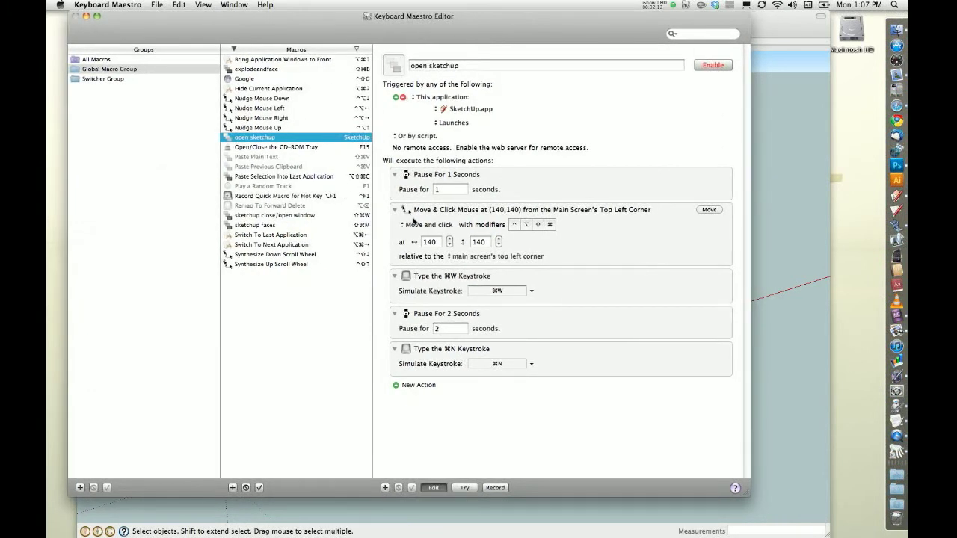
Step: Select the 'sketchup faces' macro and review its simulated keystroke actions
left_click(254, 225)
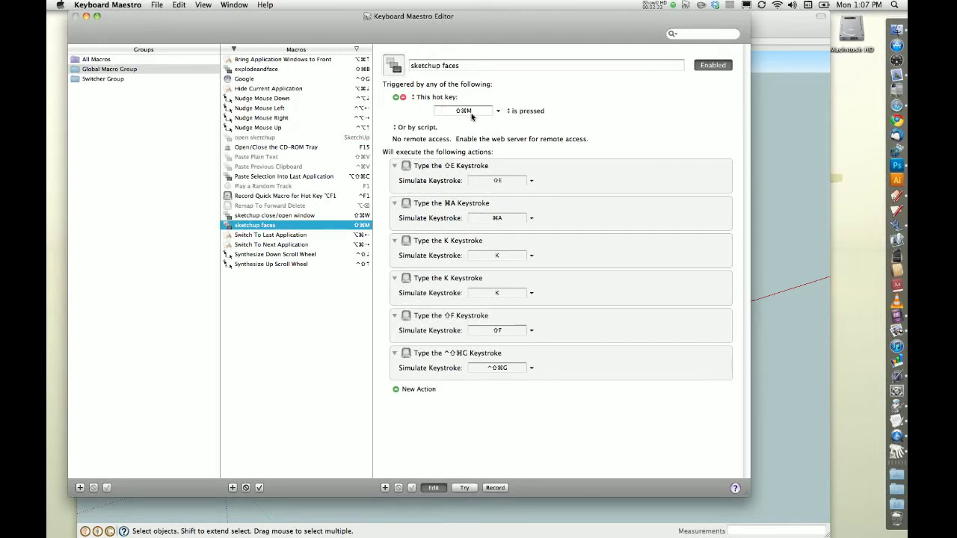
mouse_move(508, 275)
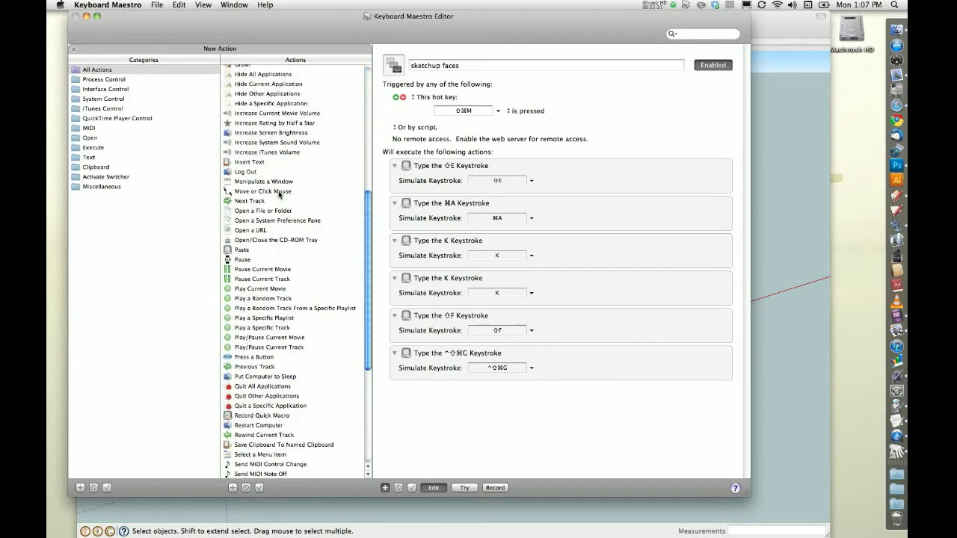
scroll("down", 3)
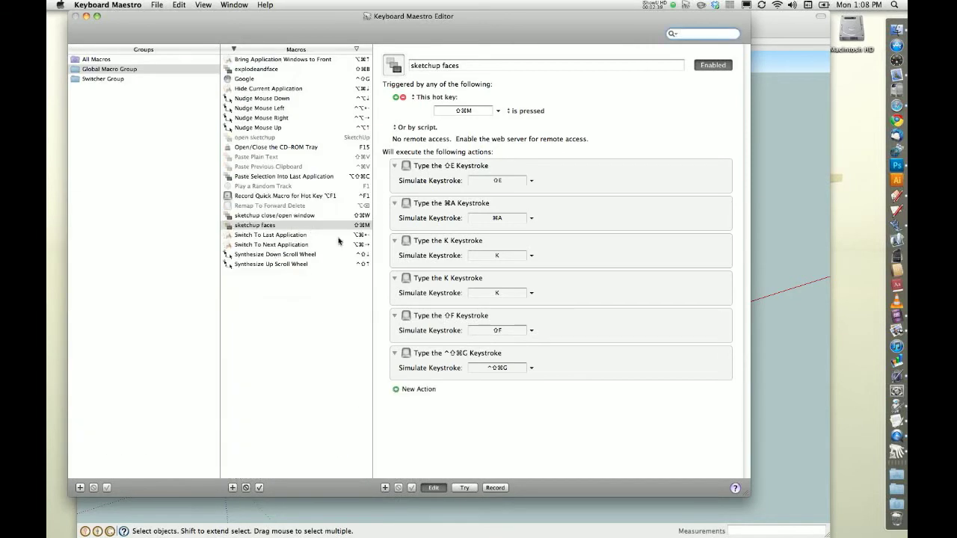
mouse_move(479, 363)
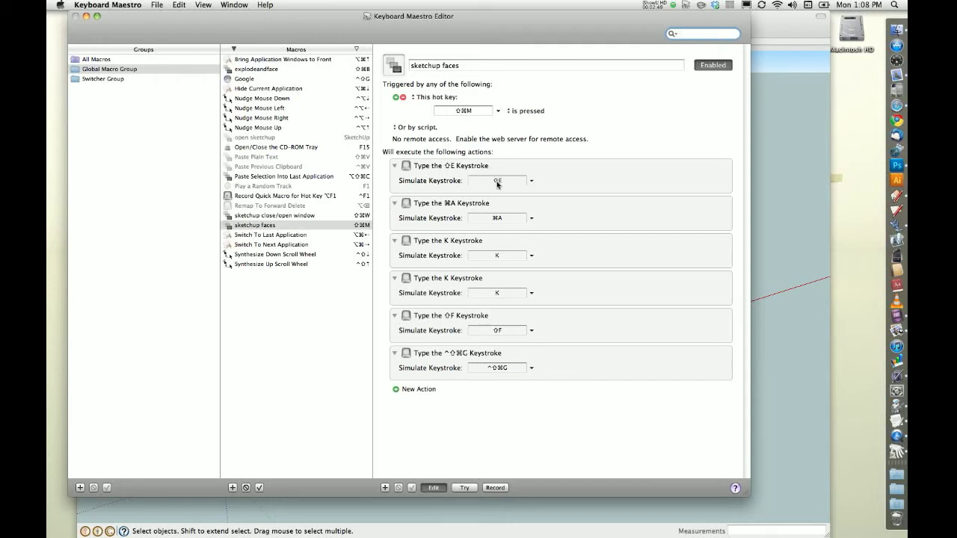
mouse_move(509, 254)
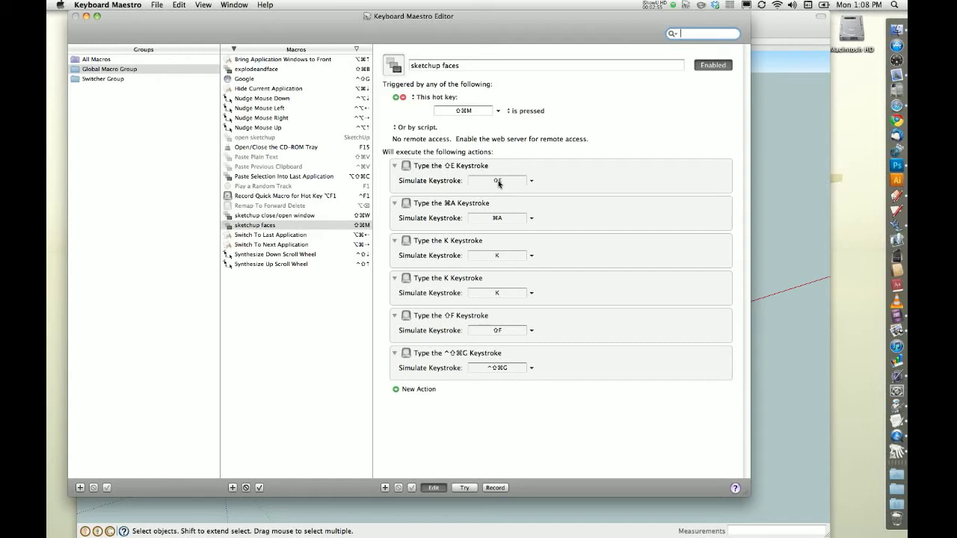
mouse_move(503, 204)
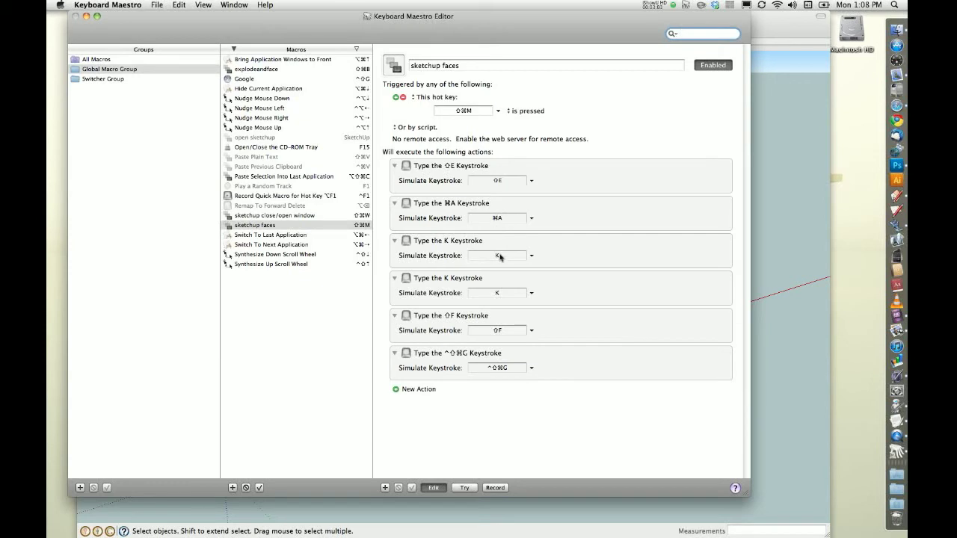
mouse_move(499, 300)
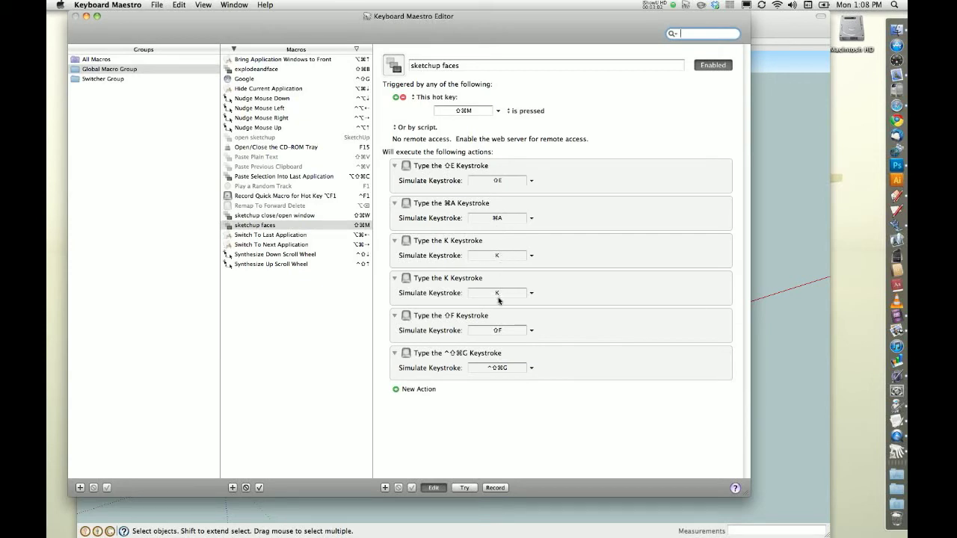
mouse_move(515, 298)
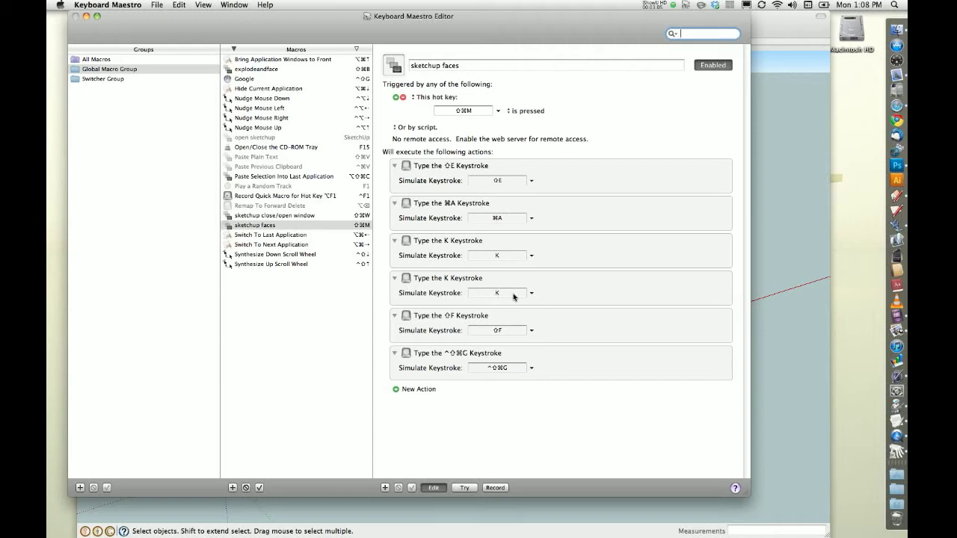
mouse_move(497, 293)
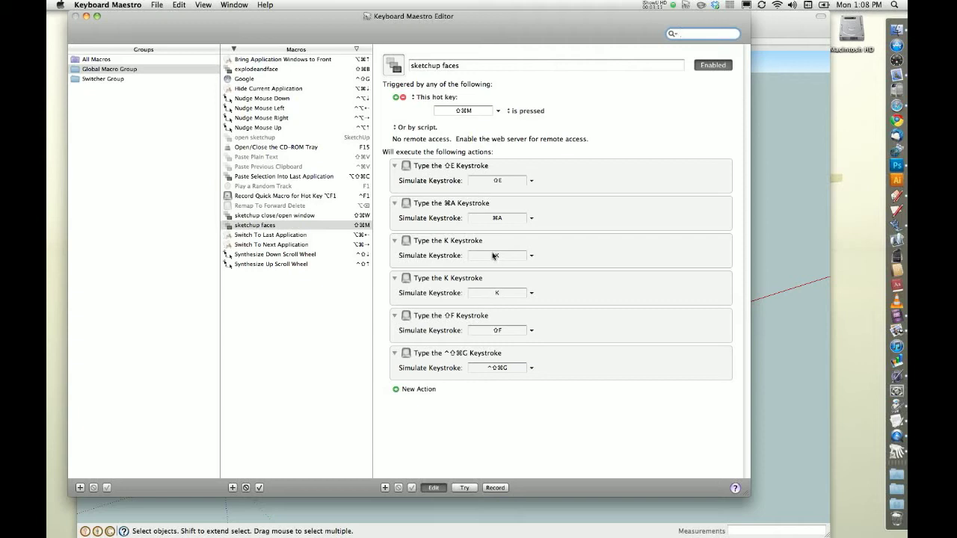
mouse_move(502, 336)
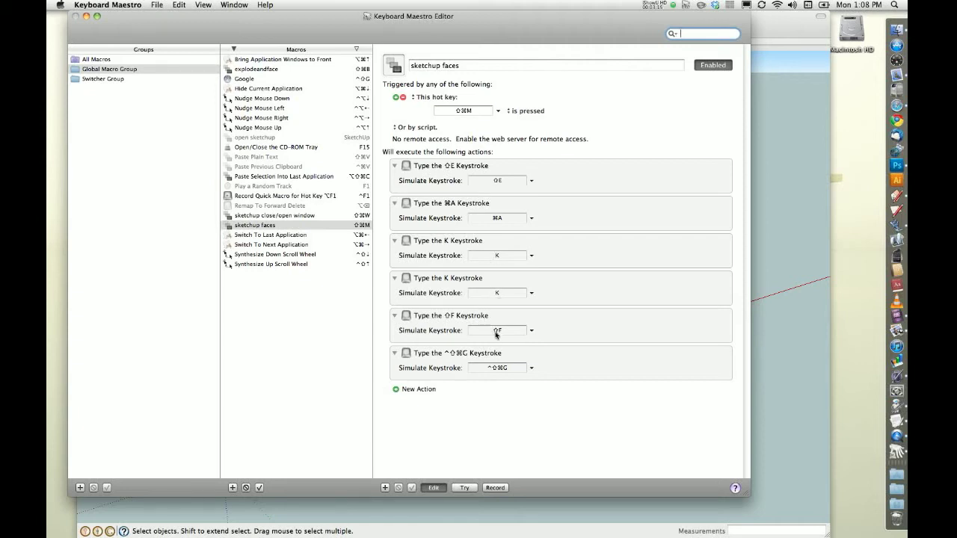
mouse_move(507, 338)
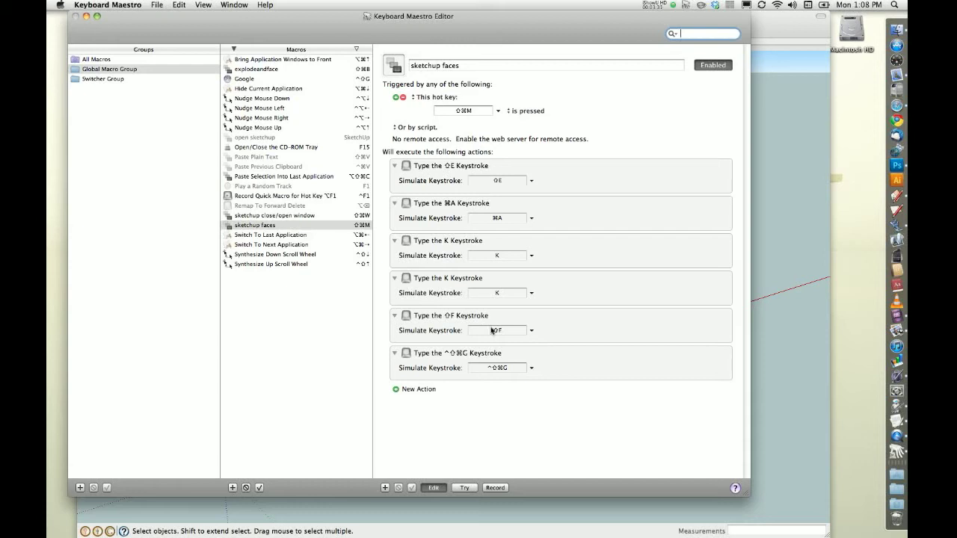
mouse_move(505, 365)
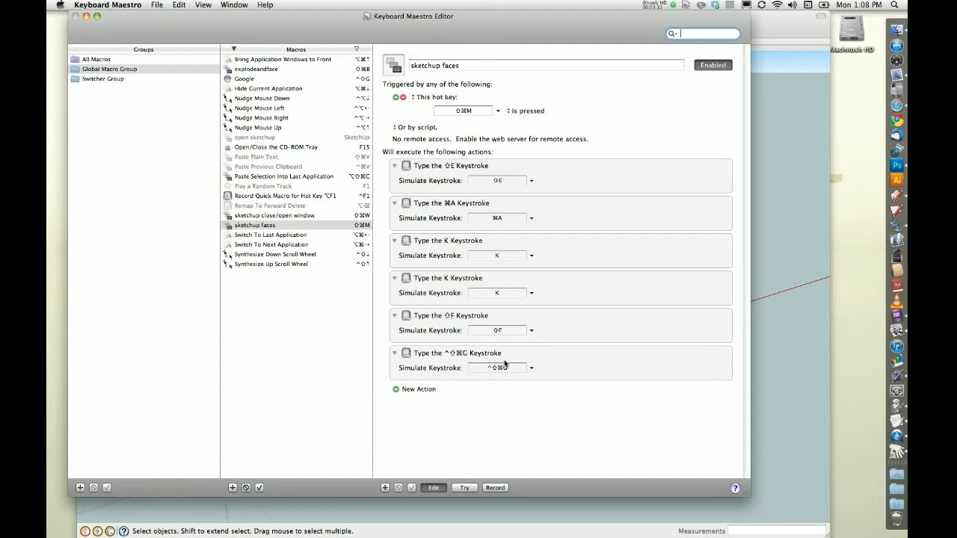
mouse_move(515, 373)
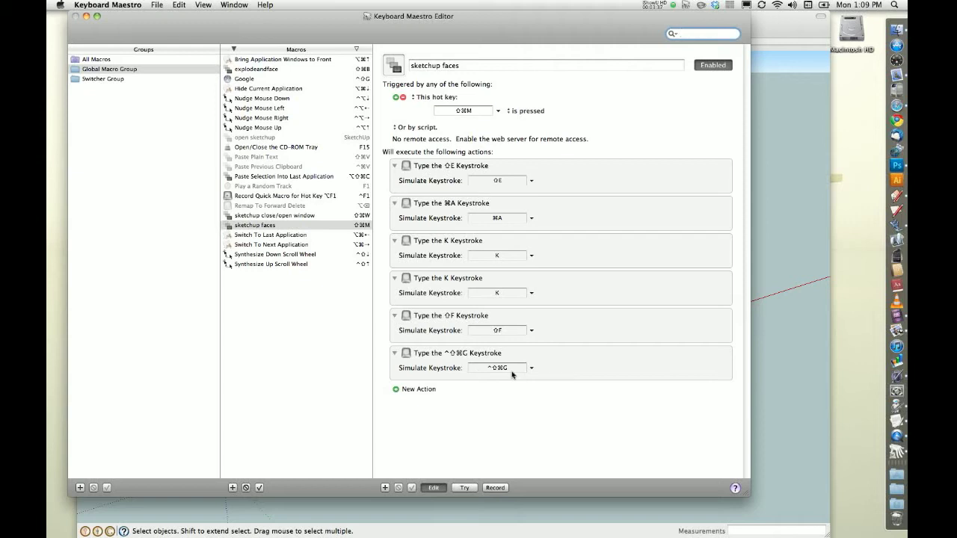
mouse_move(475, 210)
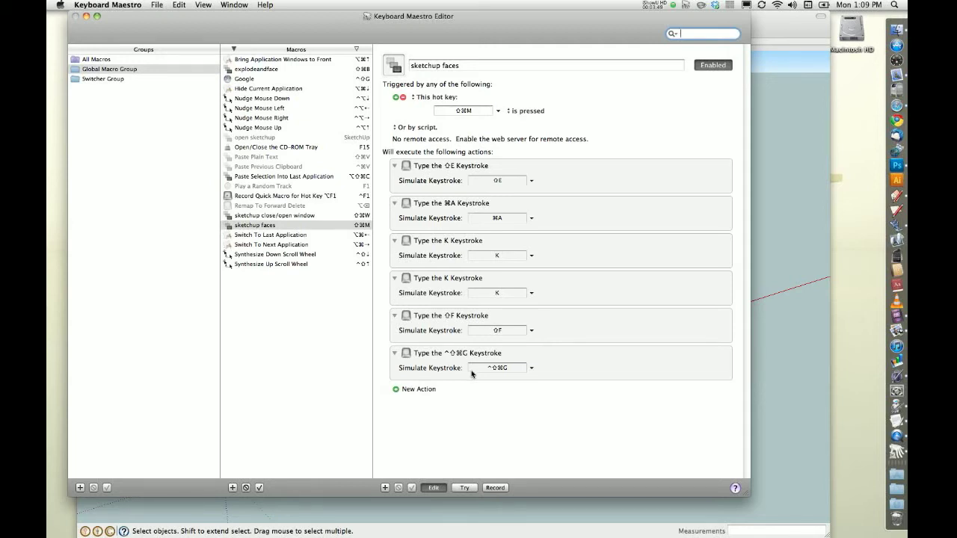
mouse_move(503, 346)
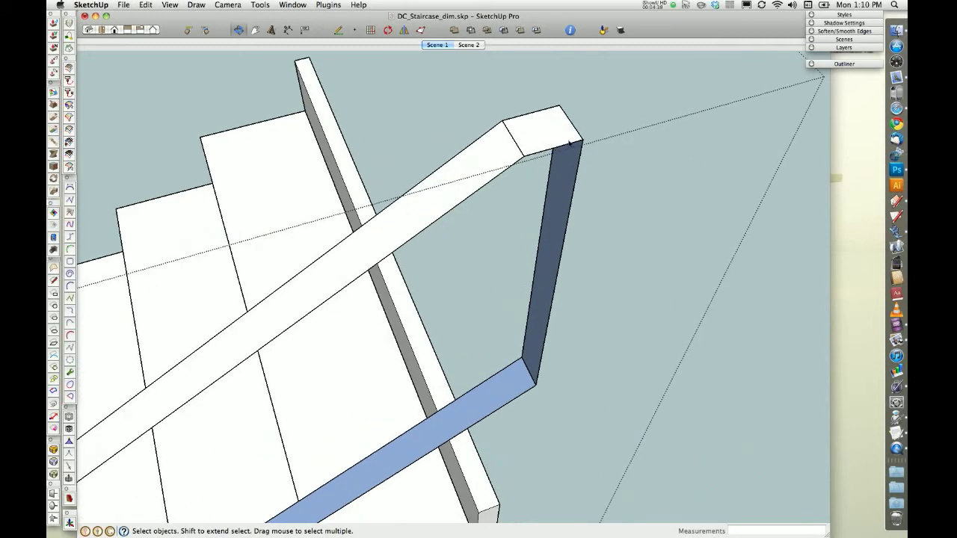
mouse_move(492, 195)
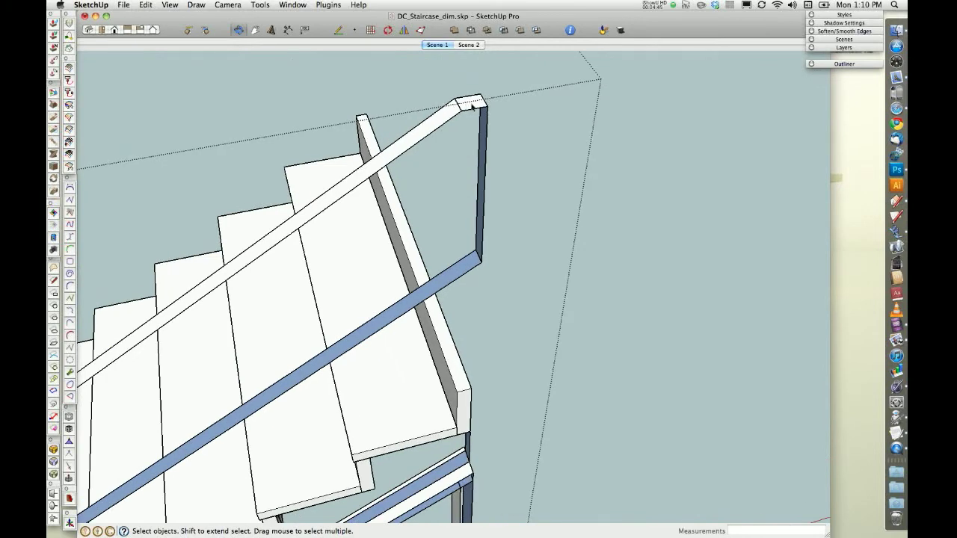
mouse_move(478, 104)
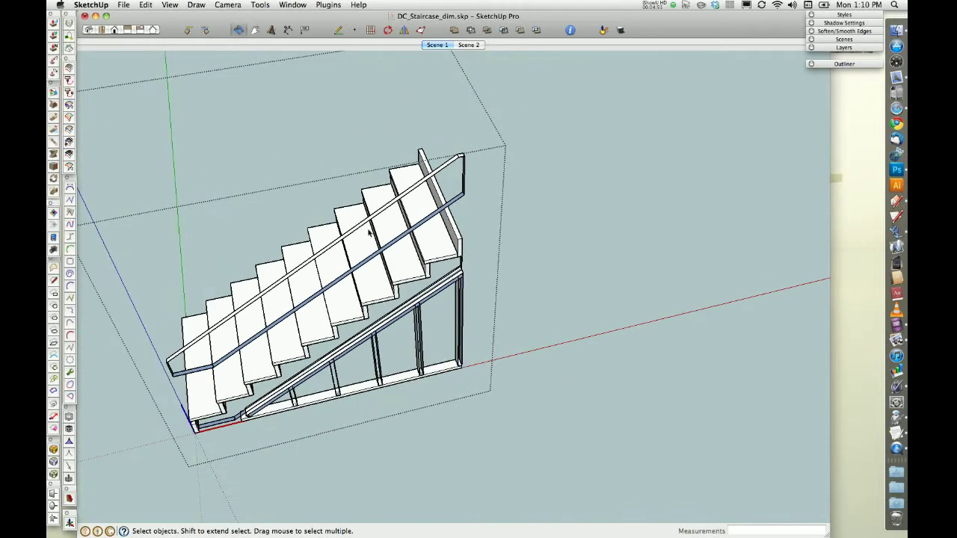
mouse_move(449, 167)
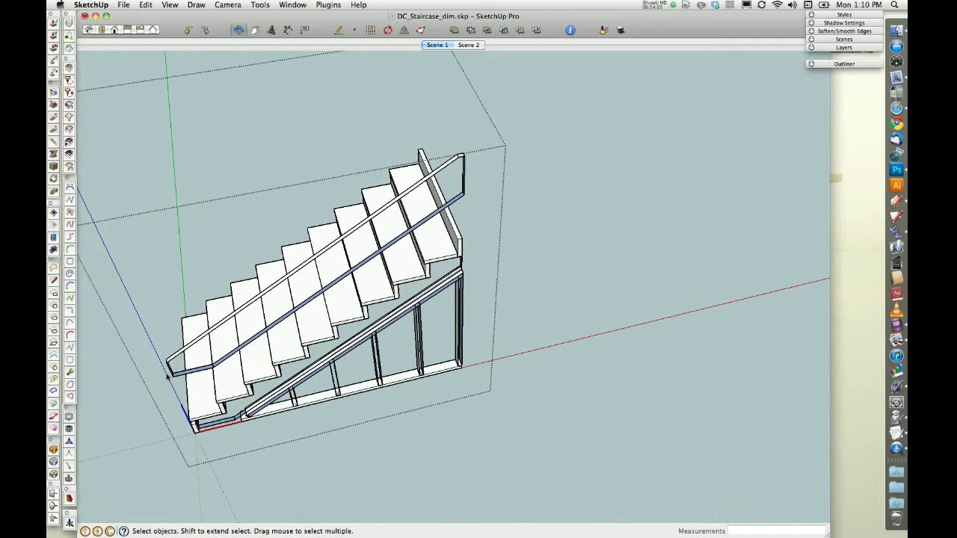
mouse_move(217, 368)
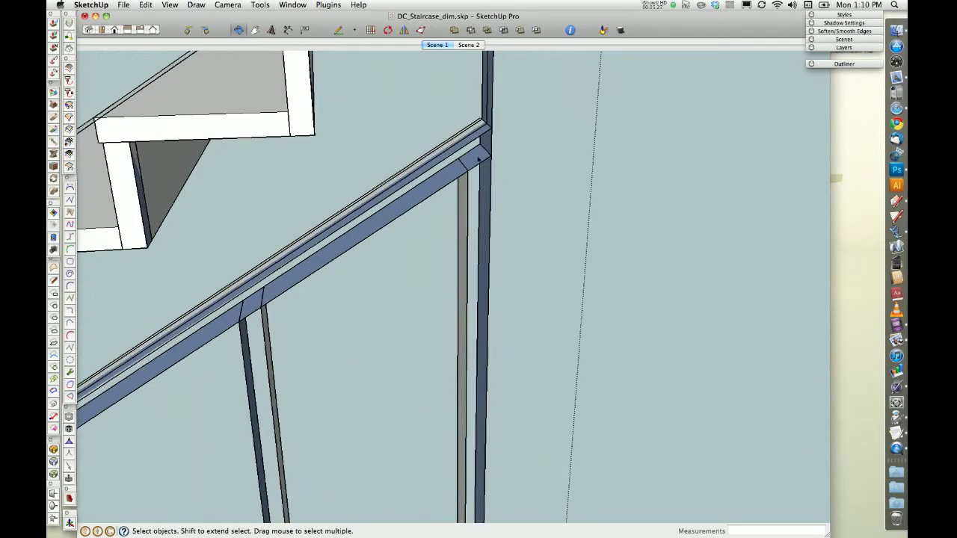
mouse_move(478, 159)
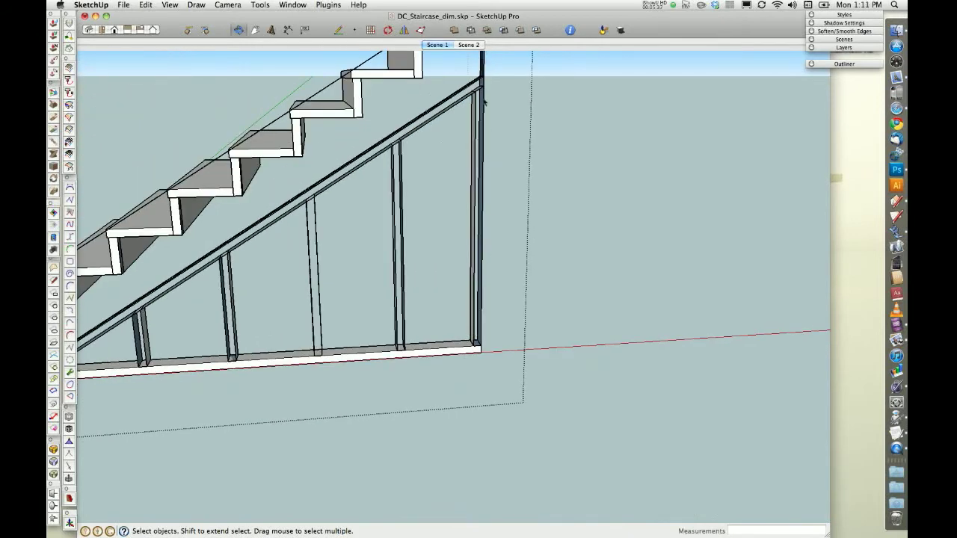
mouse_move(481, 102)
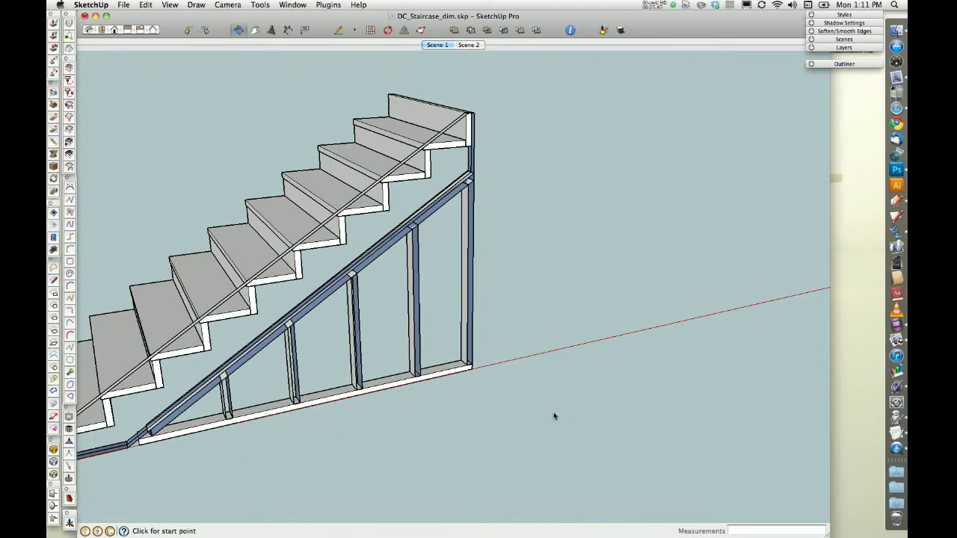
Step: Draw a small ground footprint, pull it into a tall post and slope its top
left_click(556, 415)
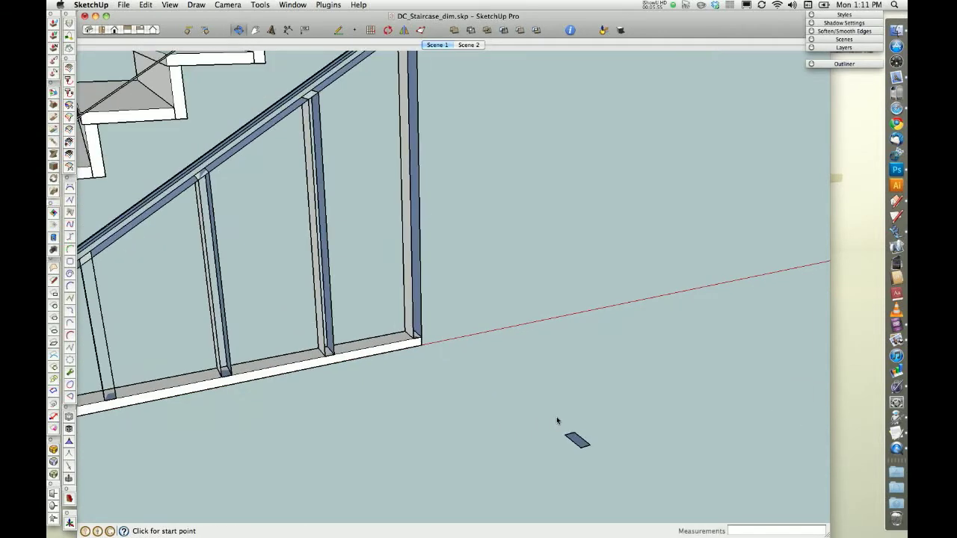
left_click_drag(575, 441, 586, 270)
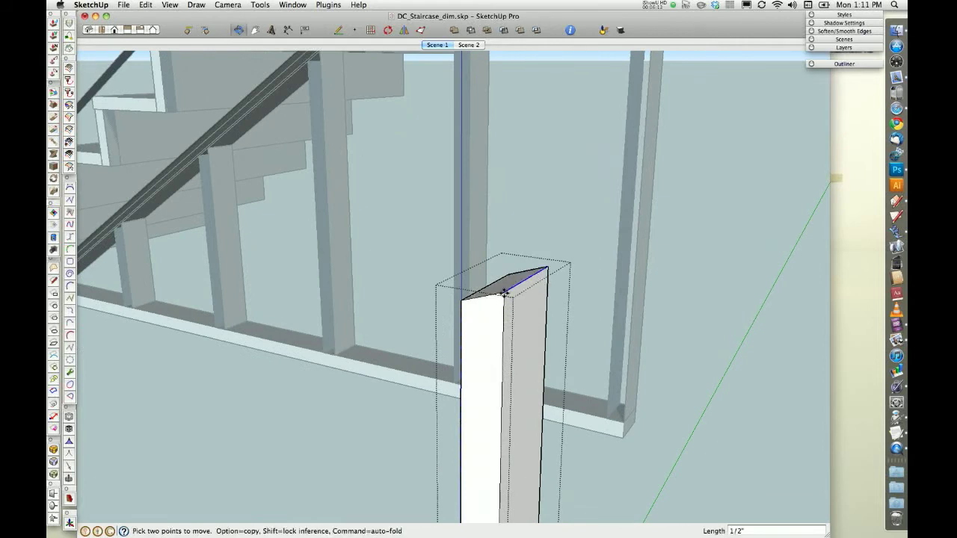
left_click_drag(509, 293, 501, 268)
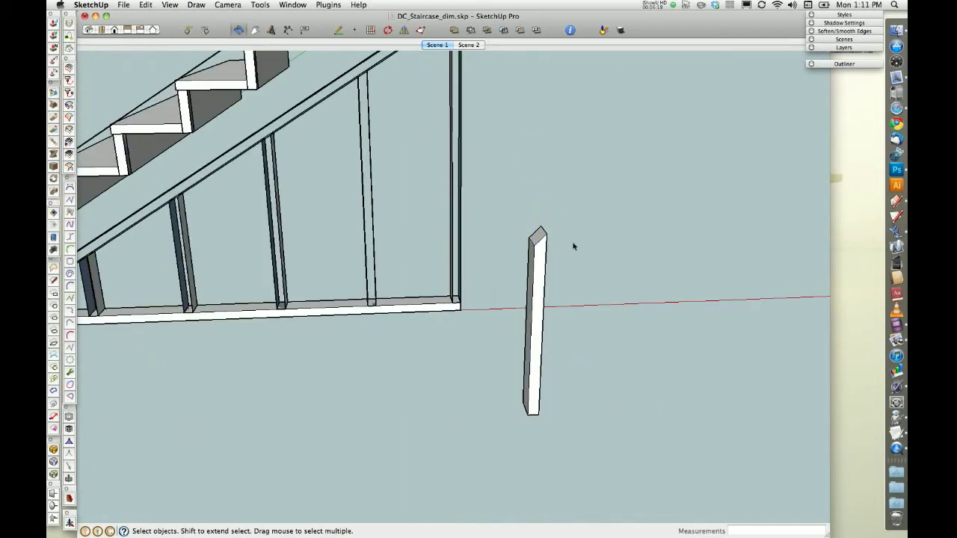
mouse_move(541, 266)
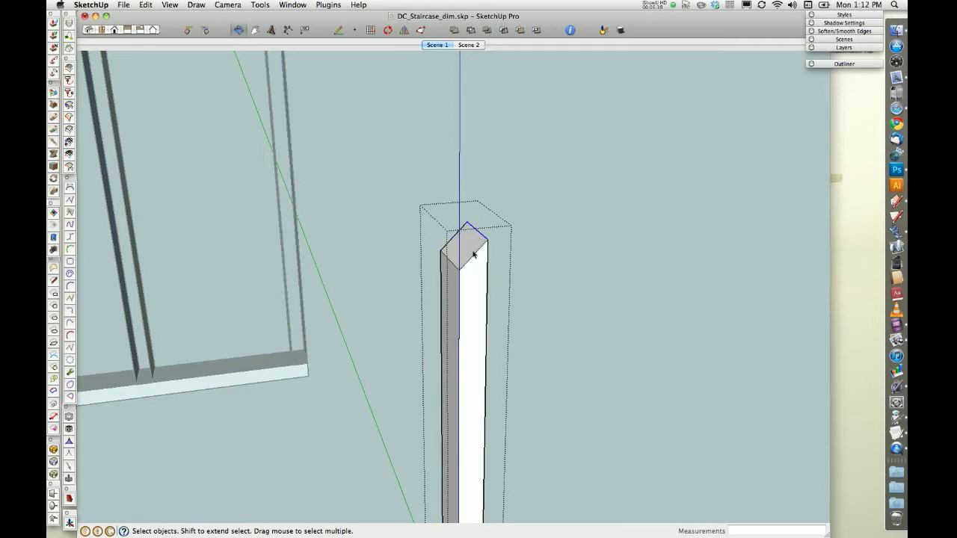
mouse_move(454, 268)
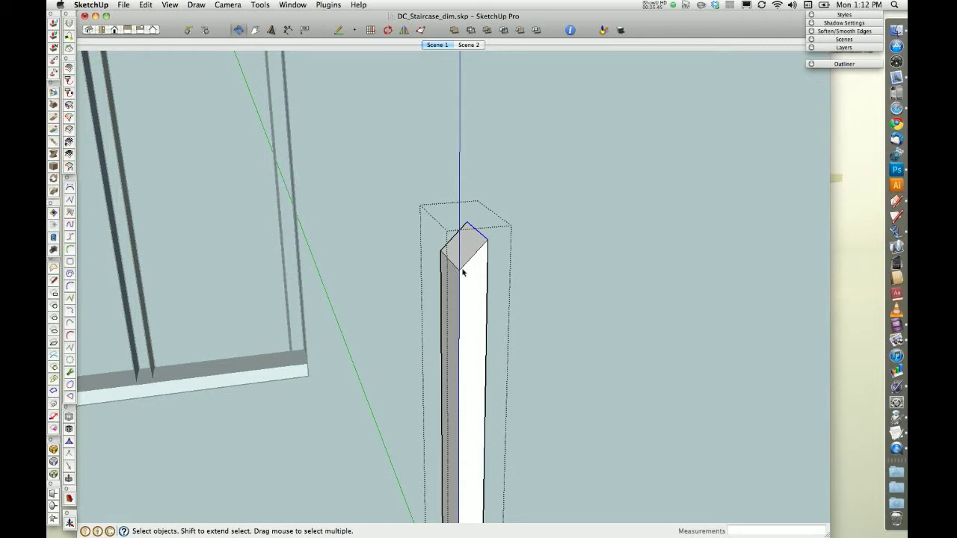
mouse_move(479, 267)
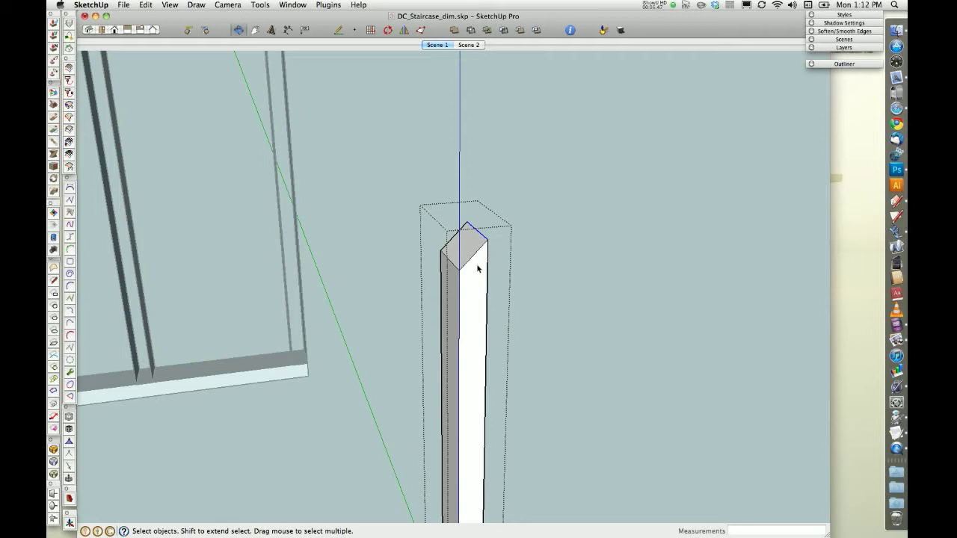
mouse_move(465, 272)
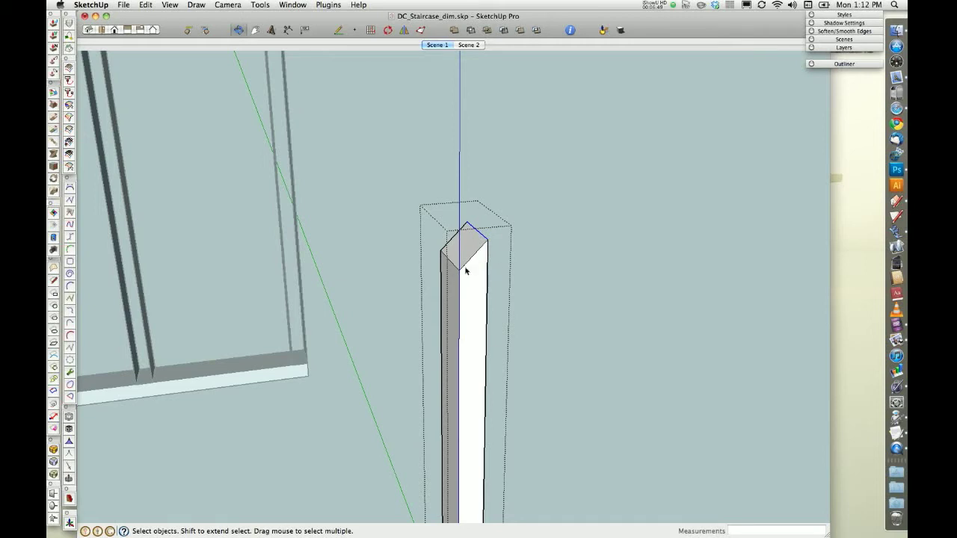
mouse_move(486, 257)
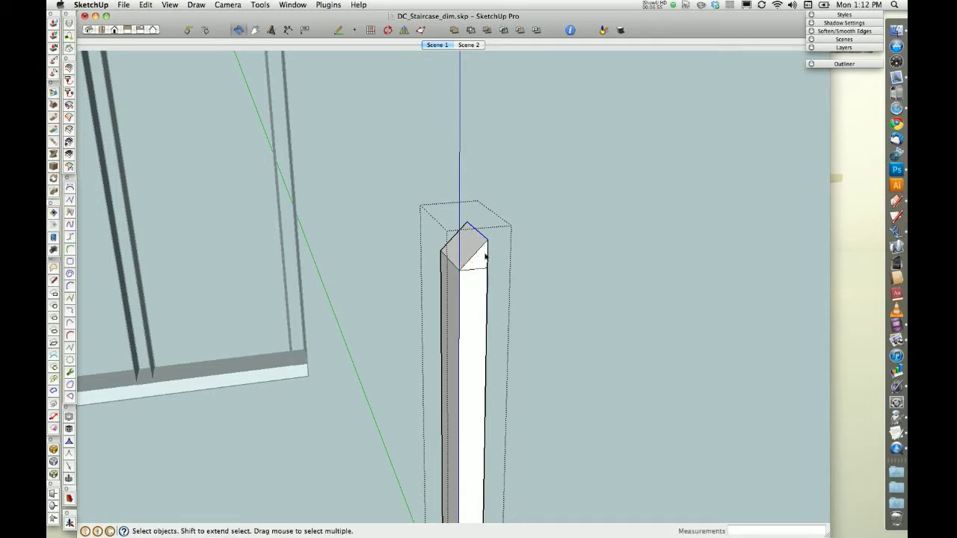
mouse_move(477, 247)
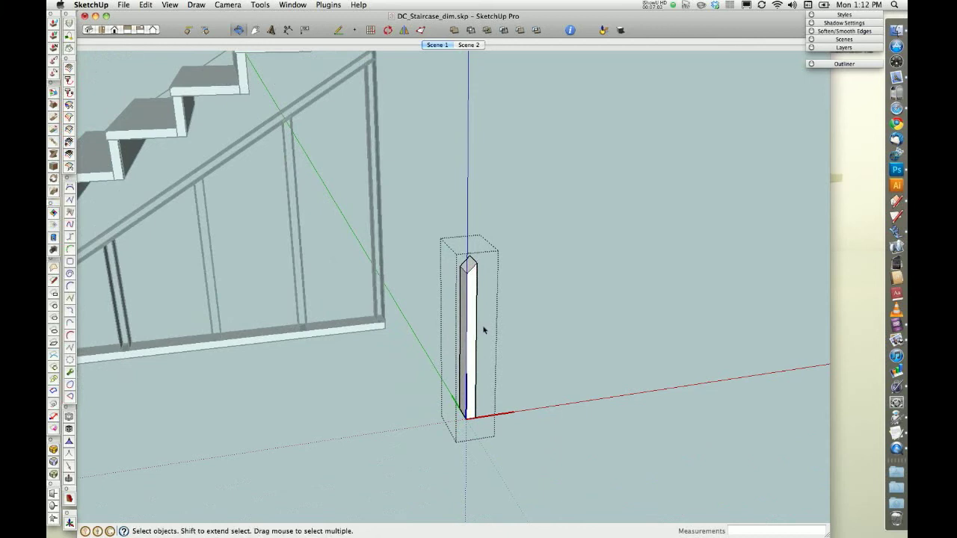
mouse_move(514, 305)
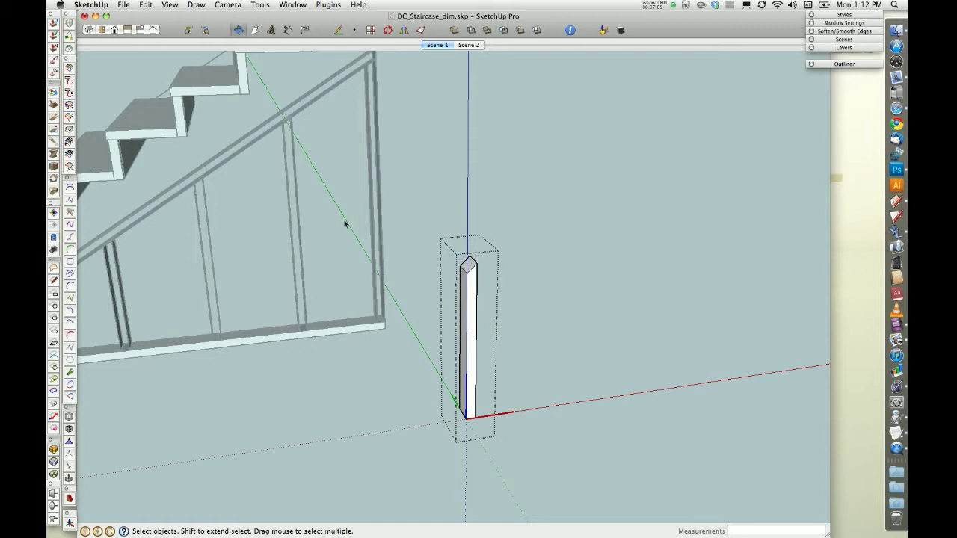
mouse_move(461, 275)
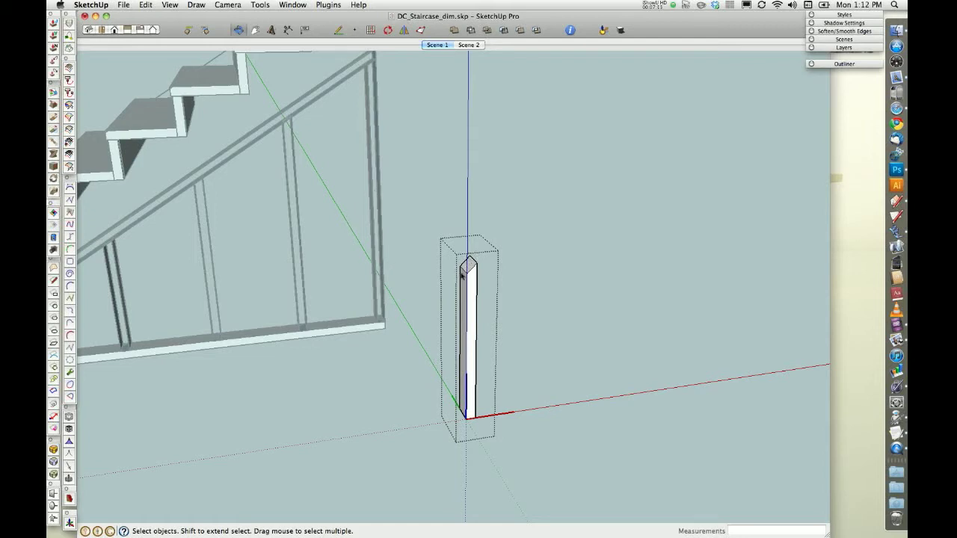
mouse_move(362, 224)
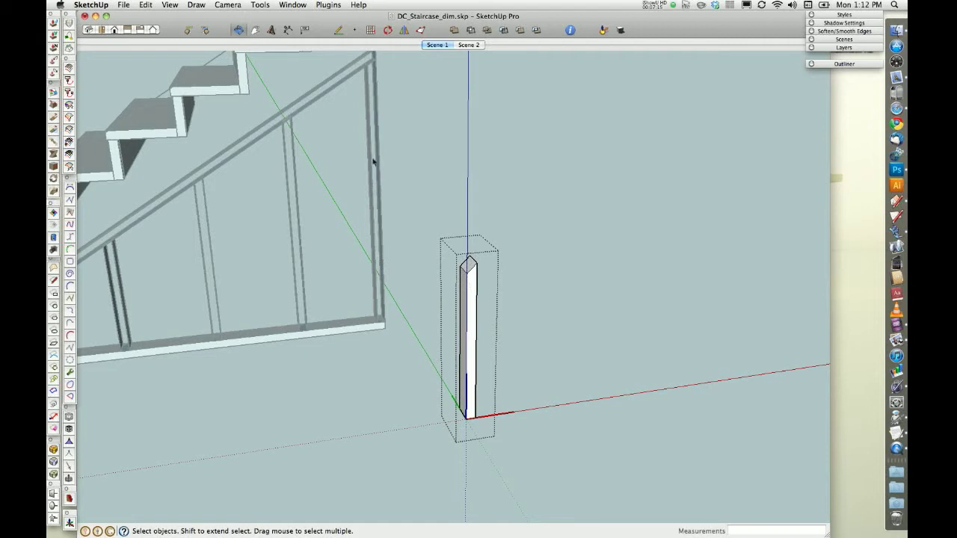
mouse_move(472, 307)
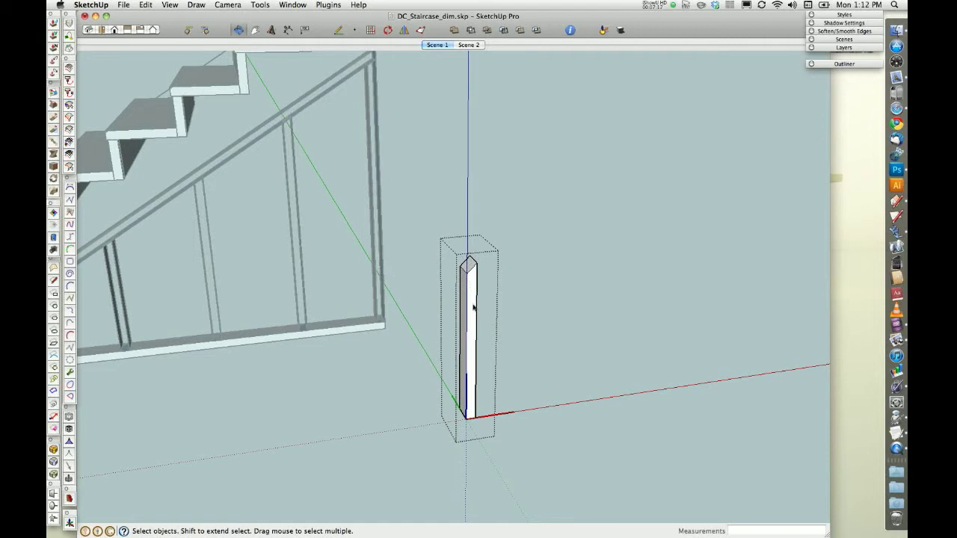
mouse_move(475, 293)
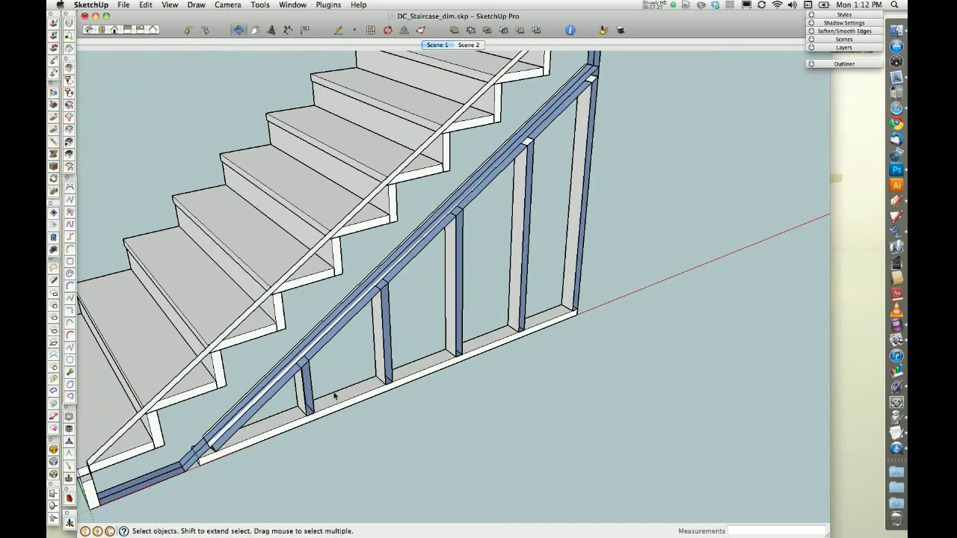
mouse_move(332, 383)
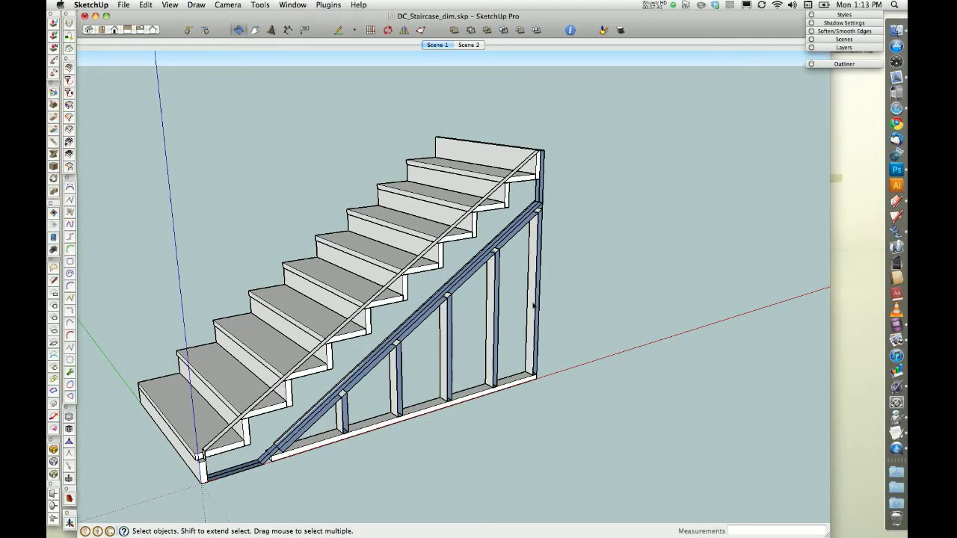
mouse_move(471, 246)
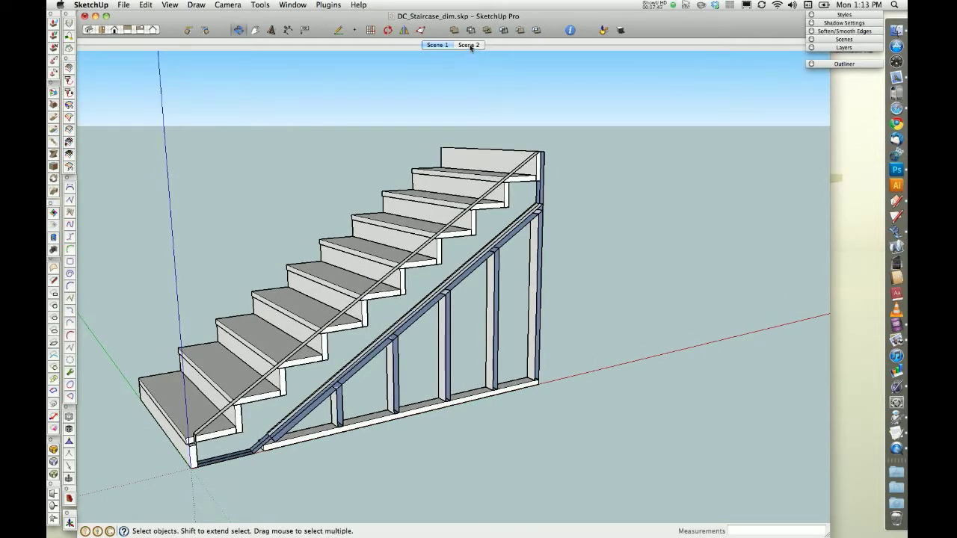
Step: Switch to Scene 2's dimensioned side elevation and bring up the staircase's Component Options
left_click(468, 45)
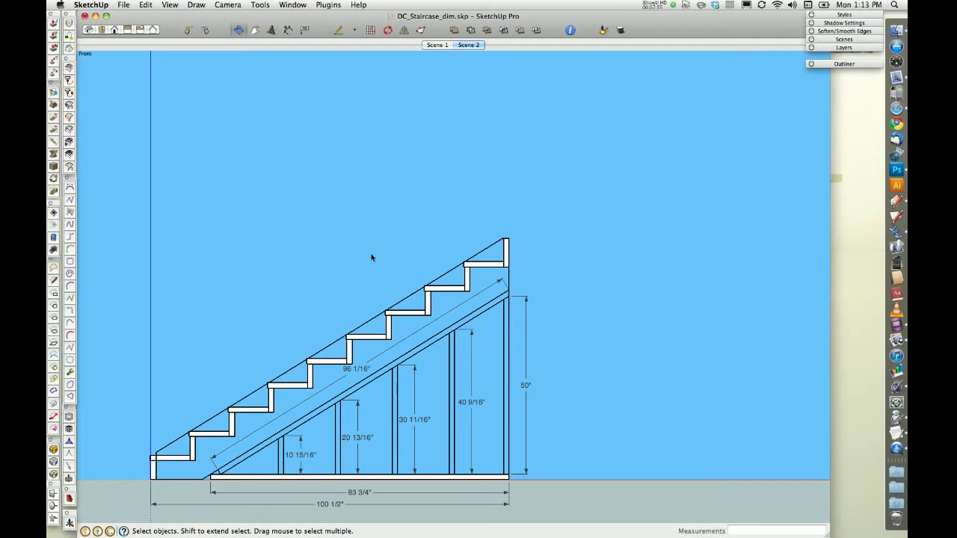
left_click(437, 45)
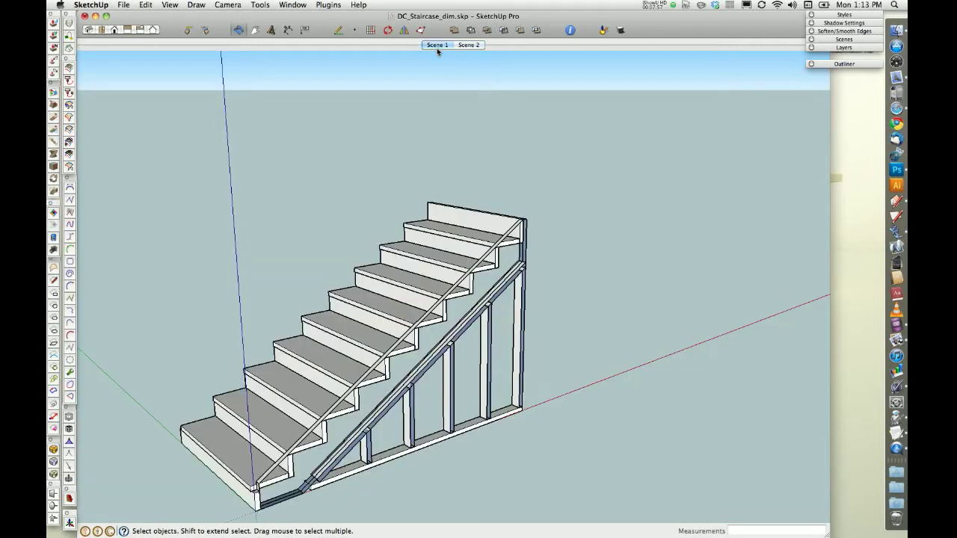
mouse_move(381, 387)
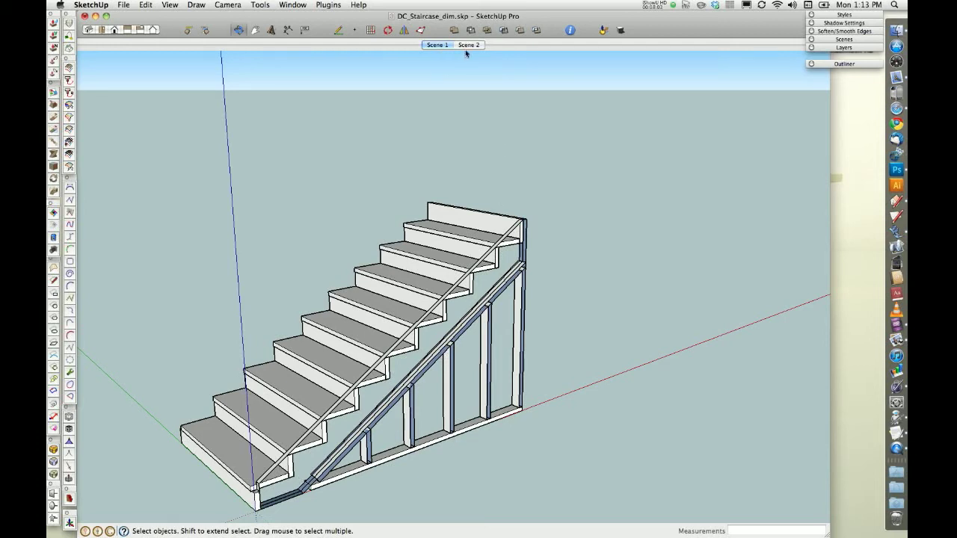
left_click(468, 44)
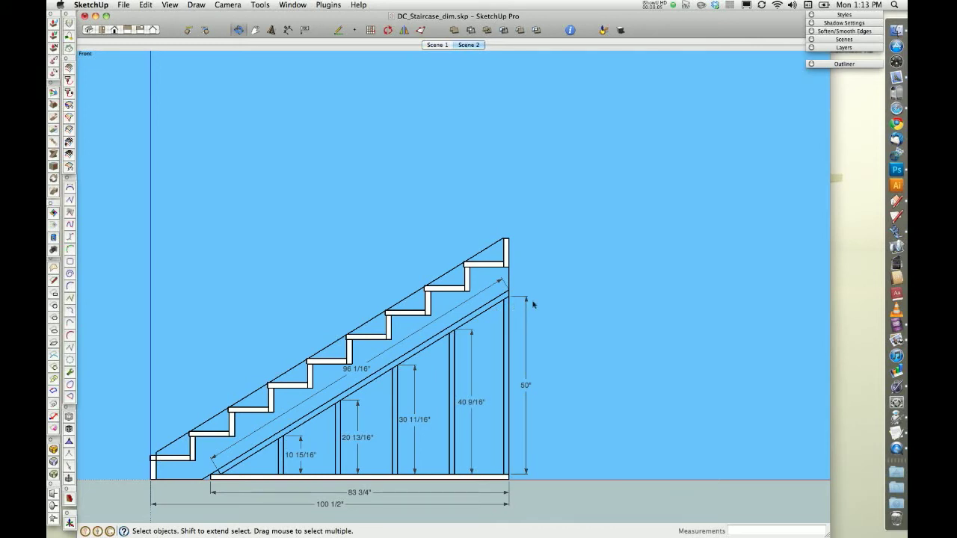
mouse_move(343, 377)
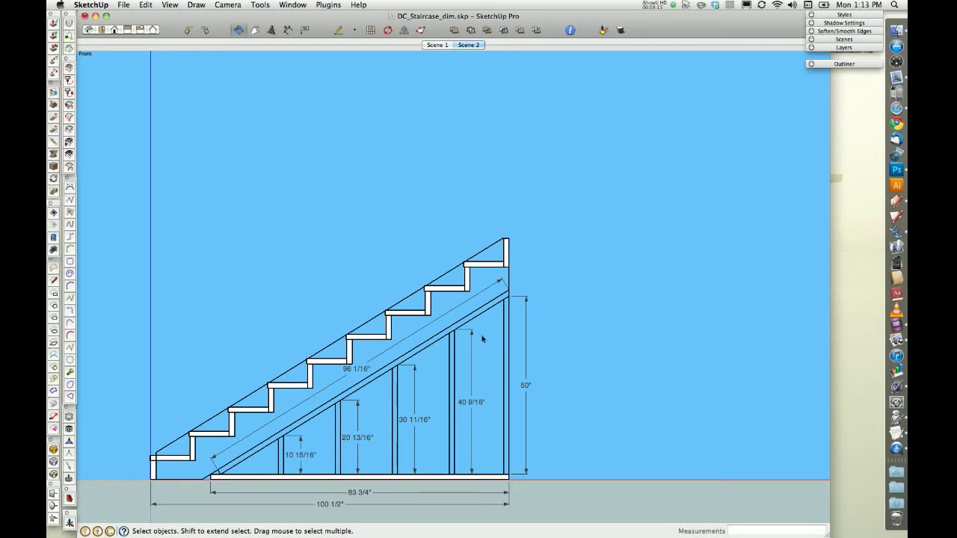
left_click(323, 299)
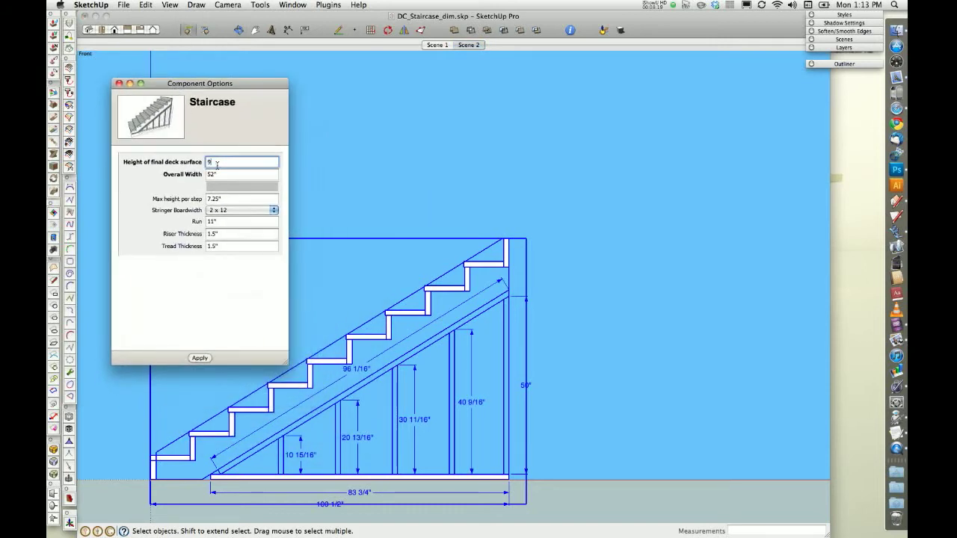
Step: Set Height of final deck surface to 108 so the staircase redraws taller
type("108\"")
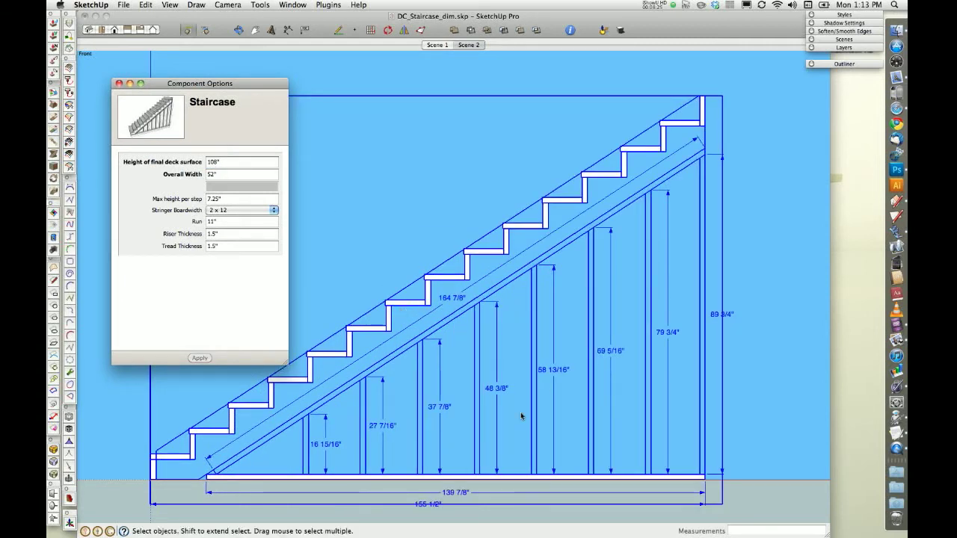
mouse_move(700, 422)
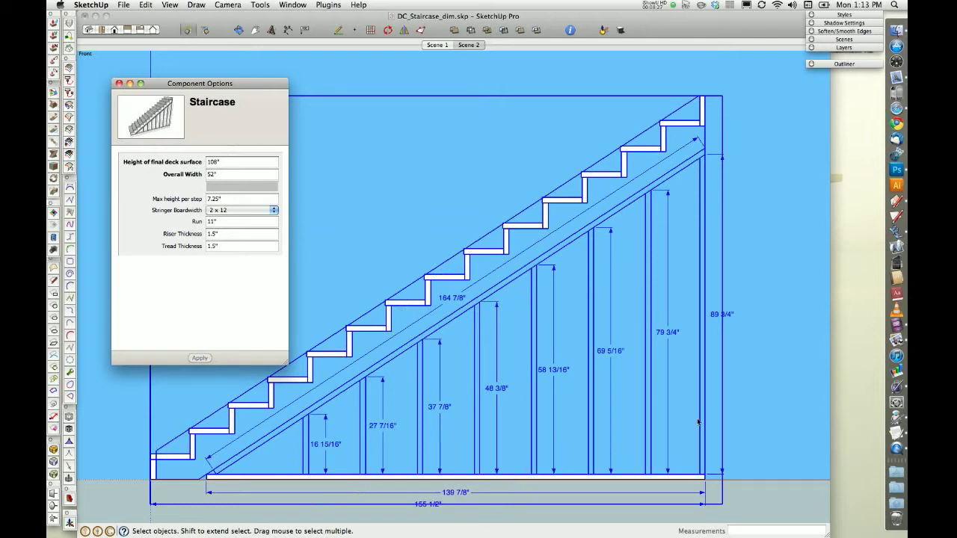
mouse_move(374, 430)
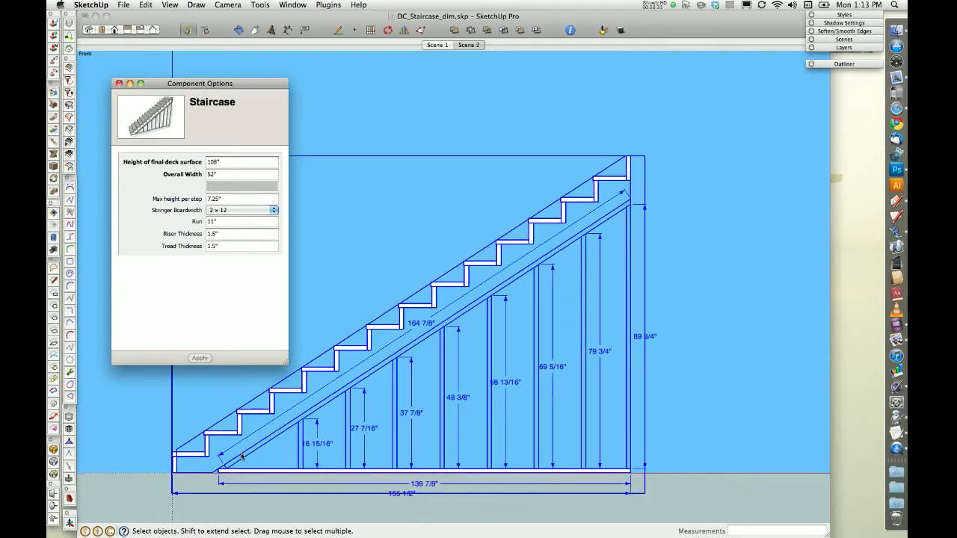
mouse_move(622, 446)
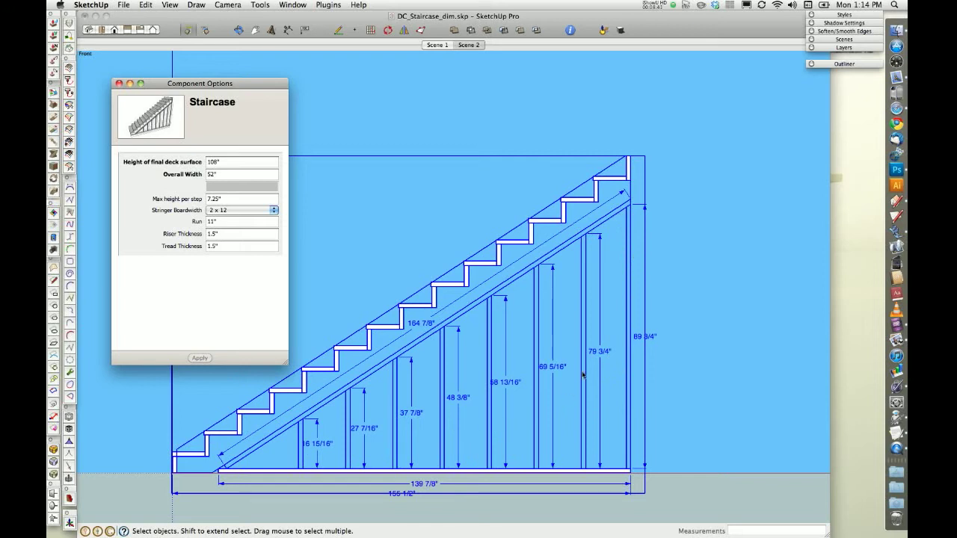
mouse_move(604, 230)
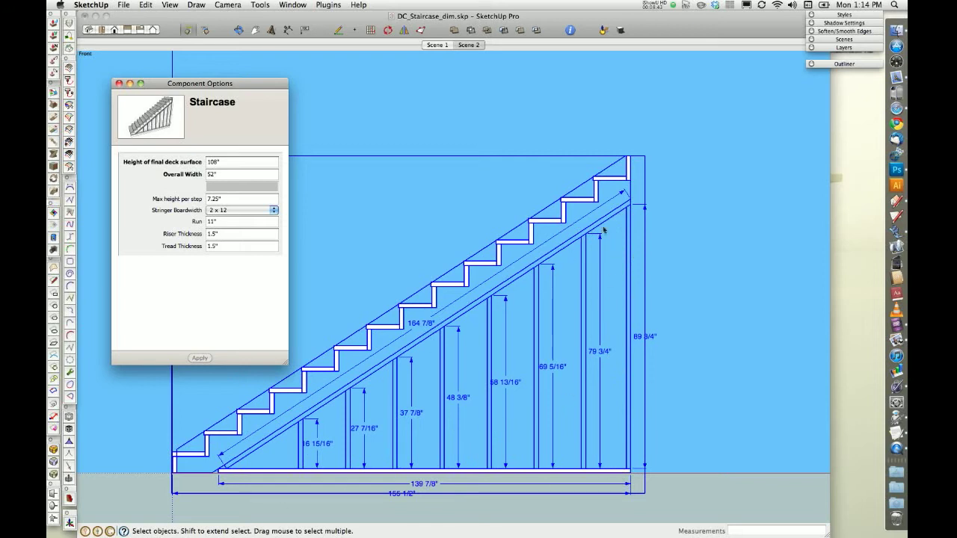
mouse_move(446, 388)
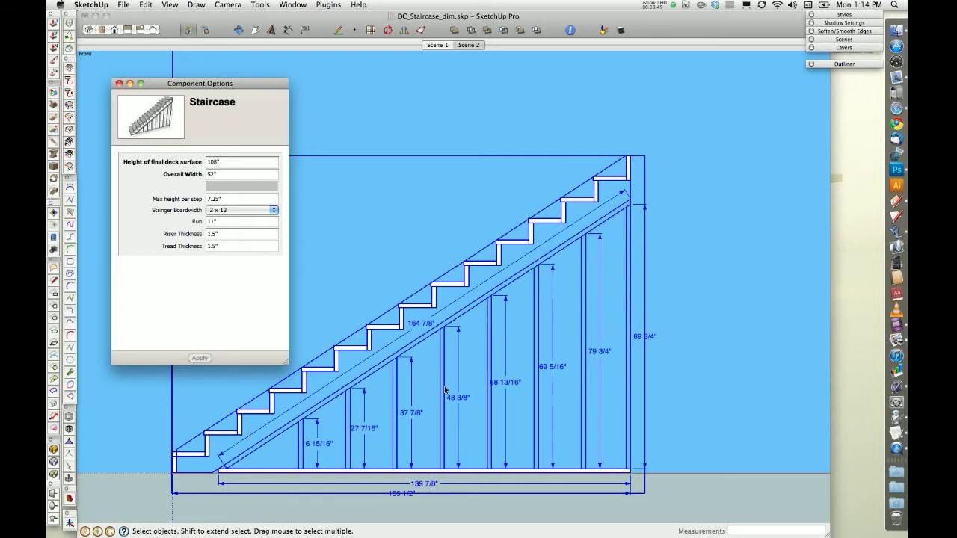
mouse_move(353, 413)
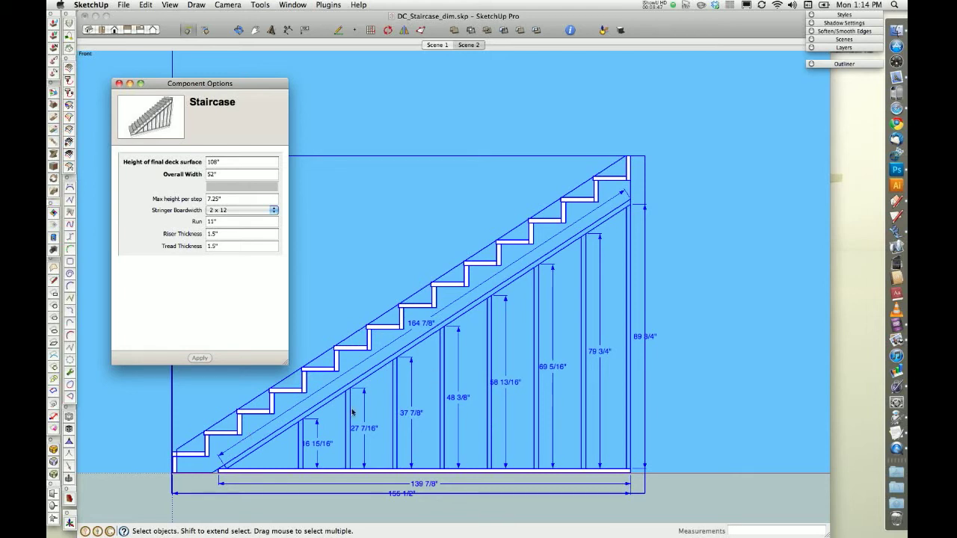
mouse_move(415, 382)
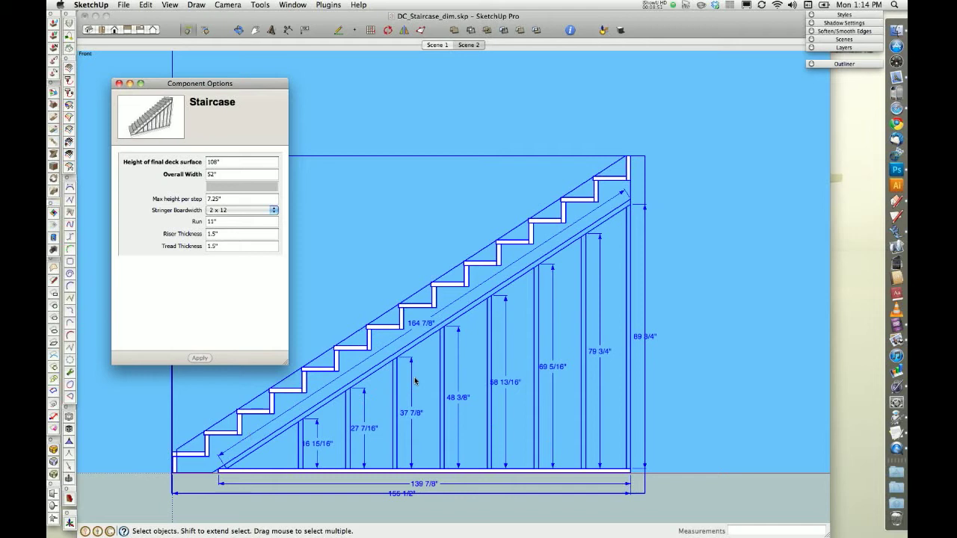
mouse_move(371, 406)
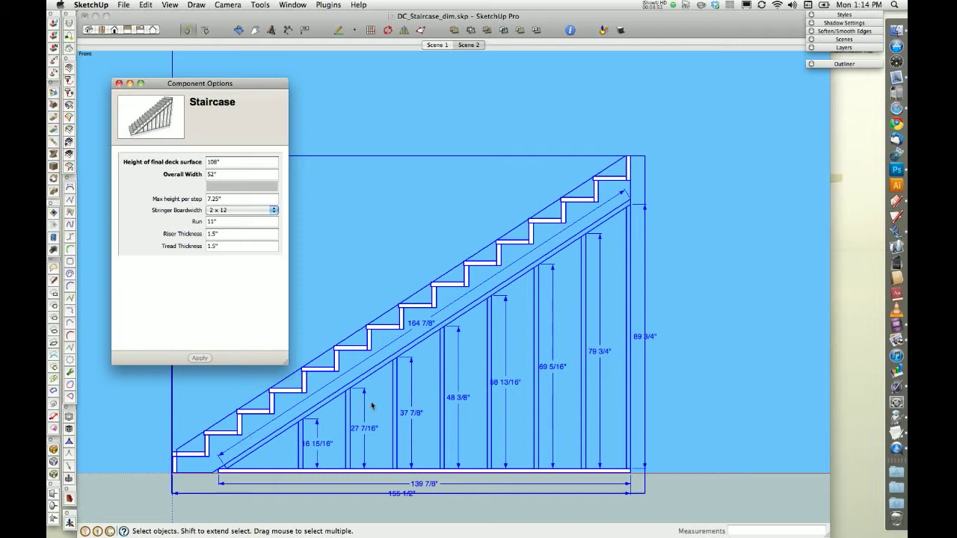
mouse_move(524, 379)
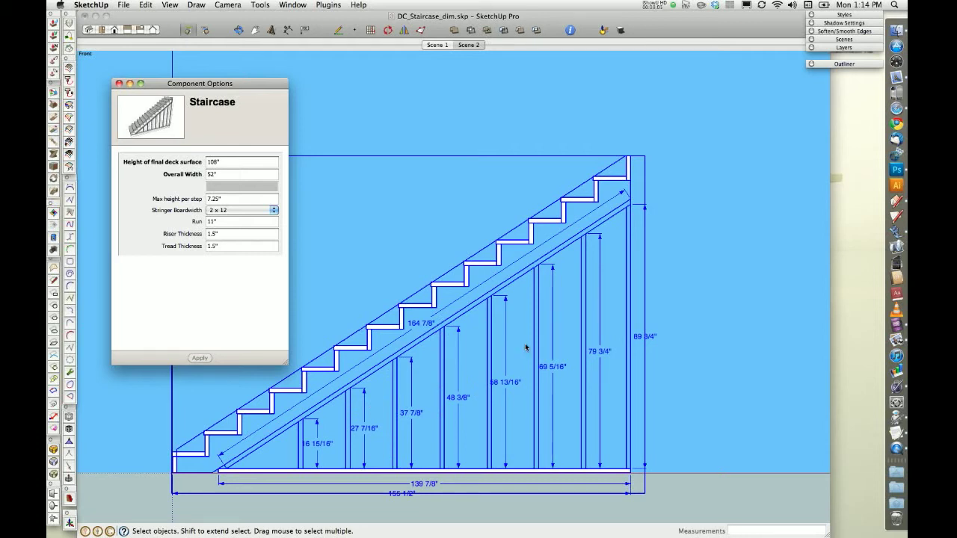
mouse_move(645, 312)
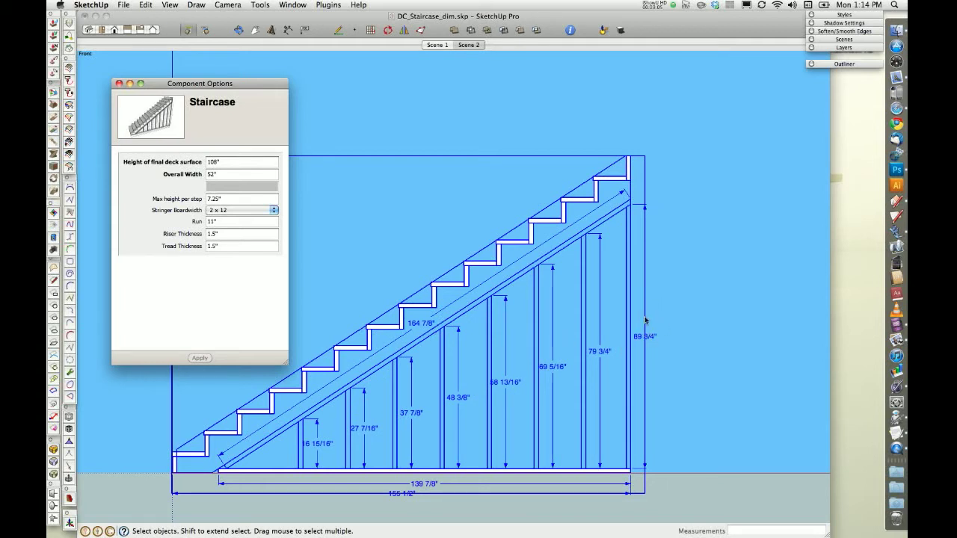
mouse_move(484, 290)
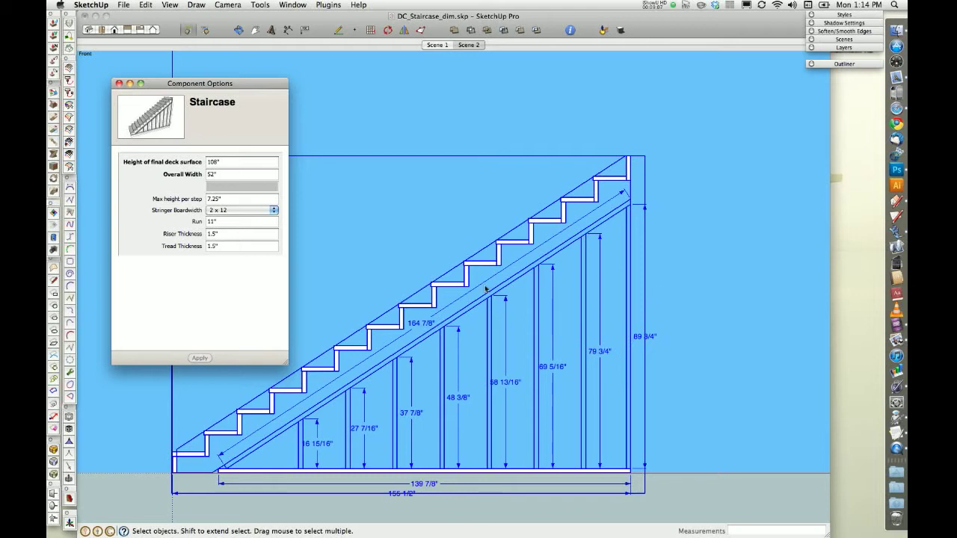
mouse_move(513, 264)
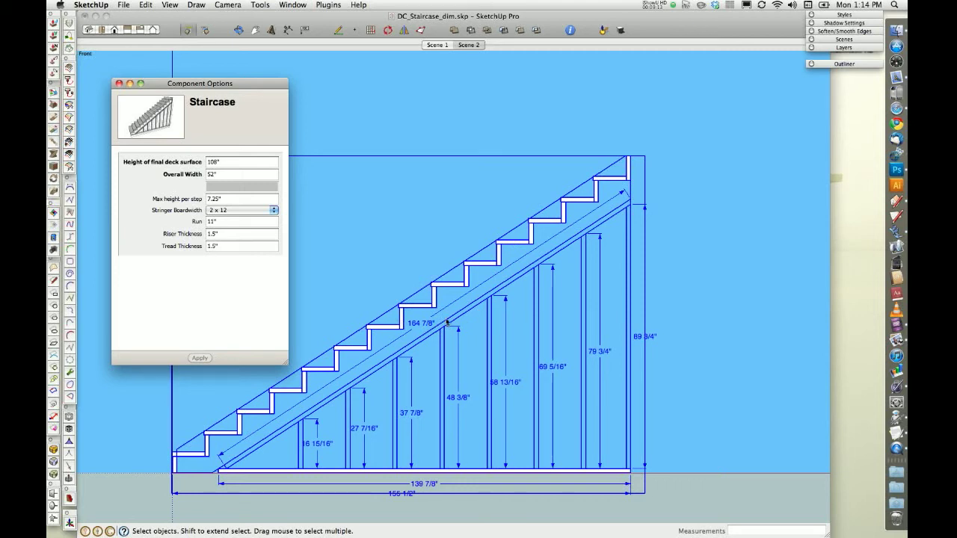
mouse_move(411, 151)
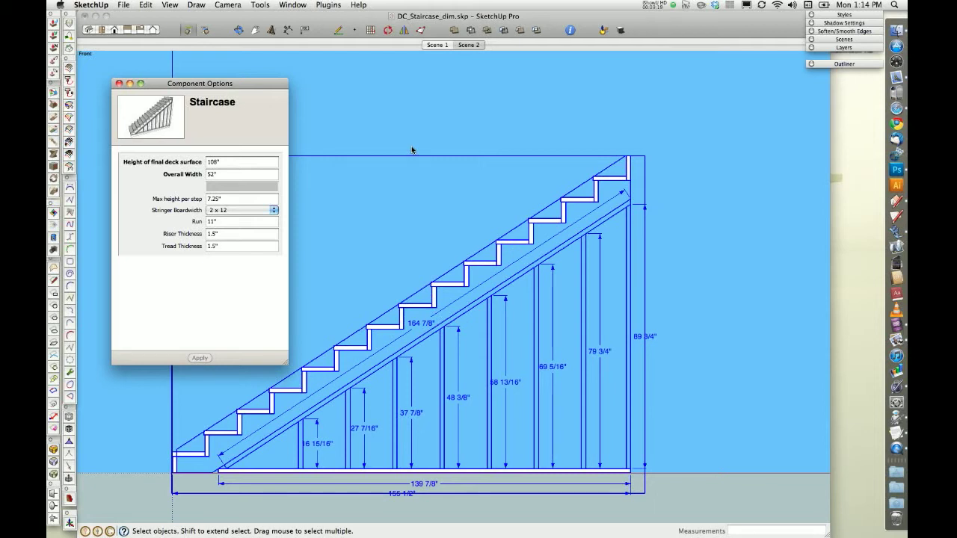
mouse_move(604, 336)
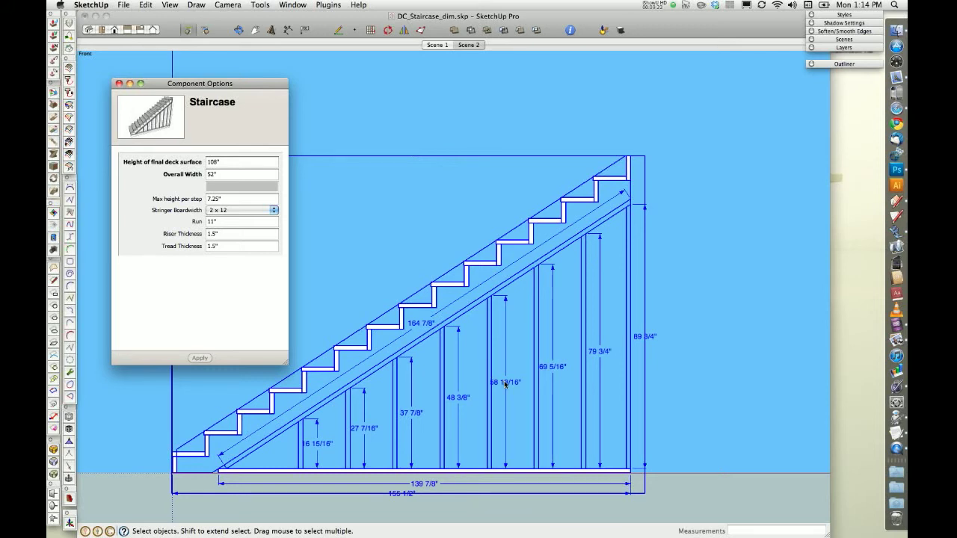
mouse_move(416, 293)
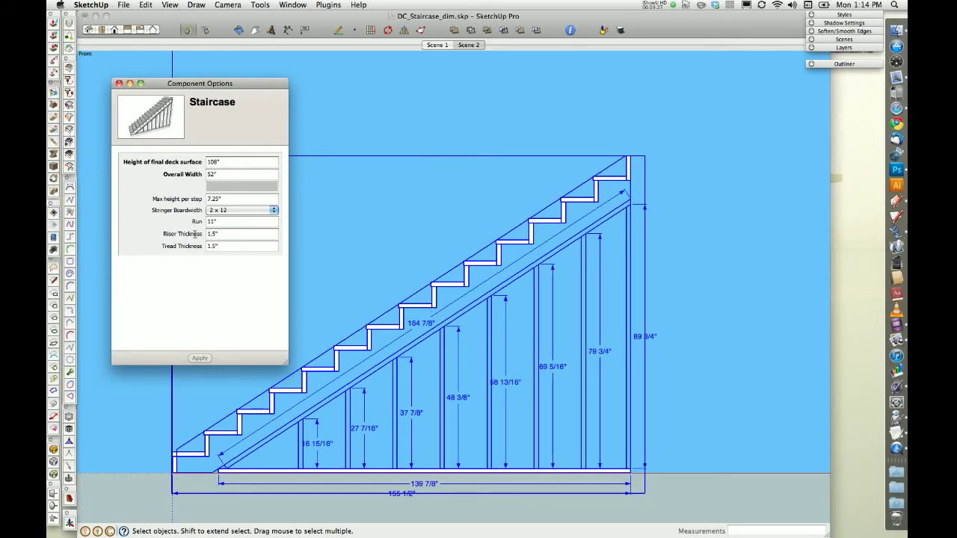
mouse_move(212, 290)
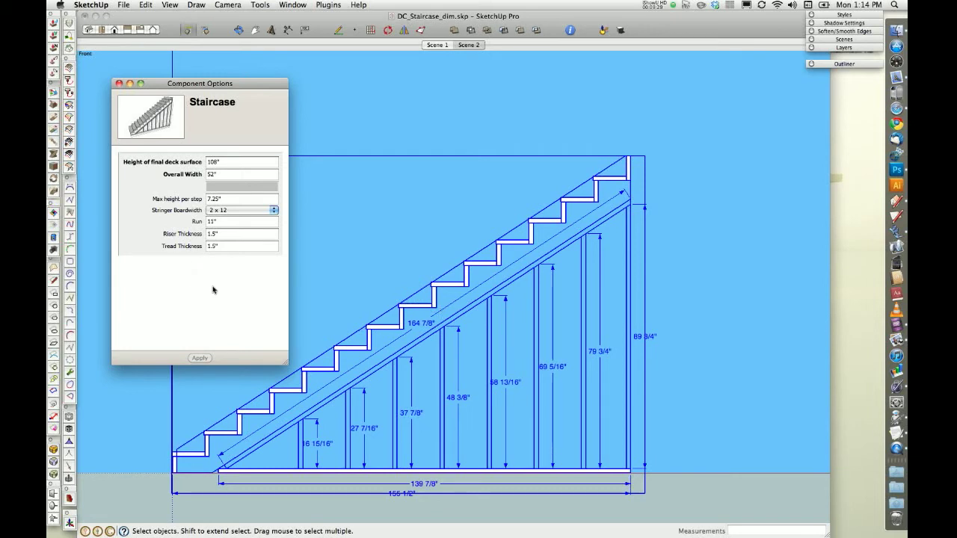
mouse_move(218, 308)
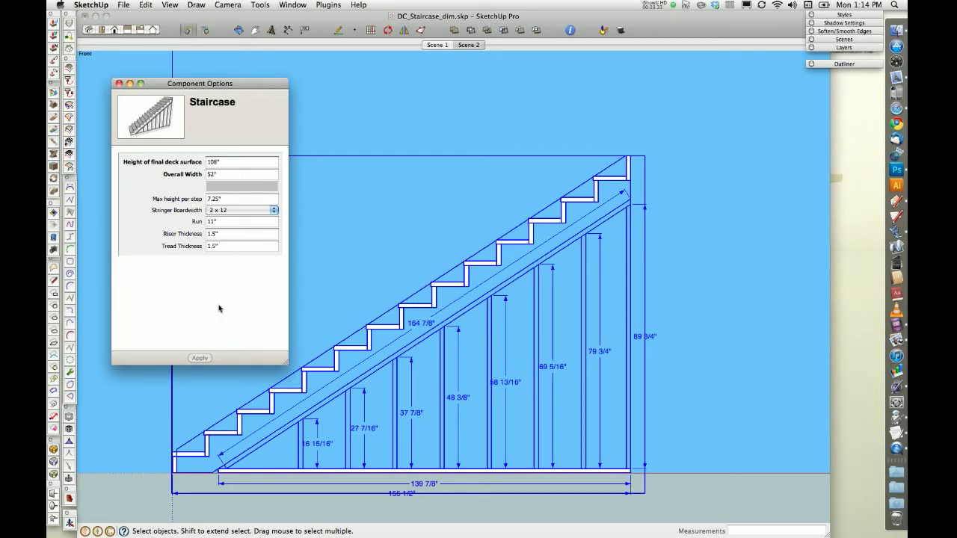
mouse_move(196, 307)
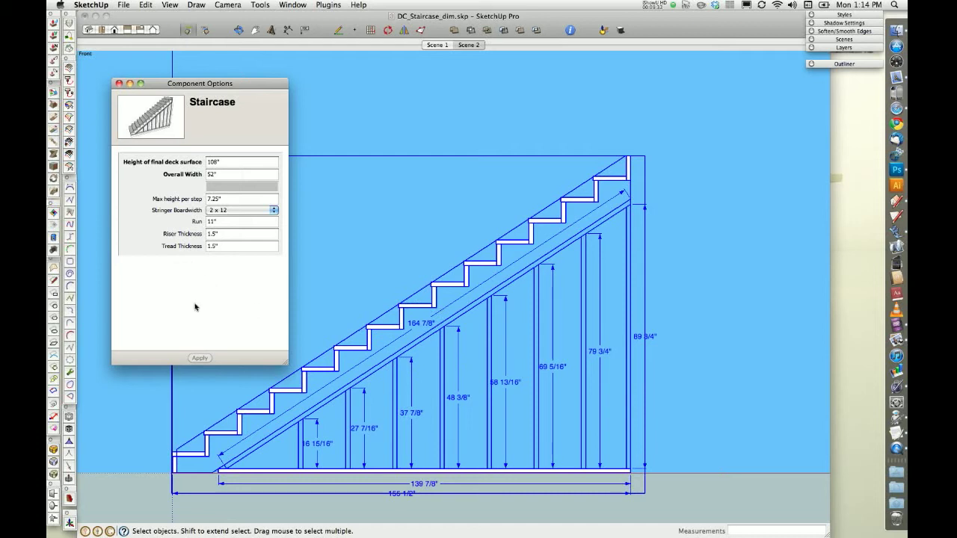
mouse_move(308, 326)
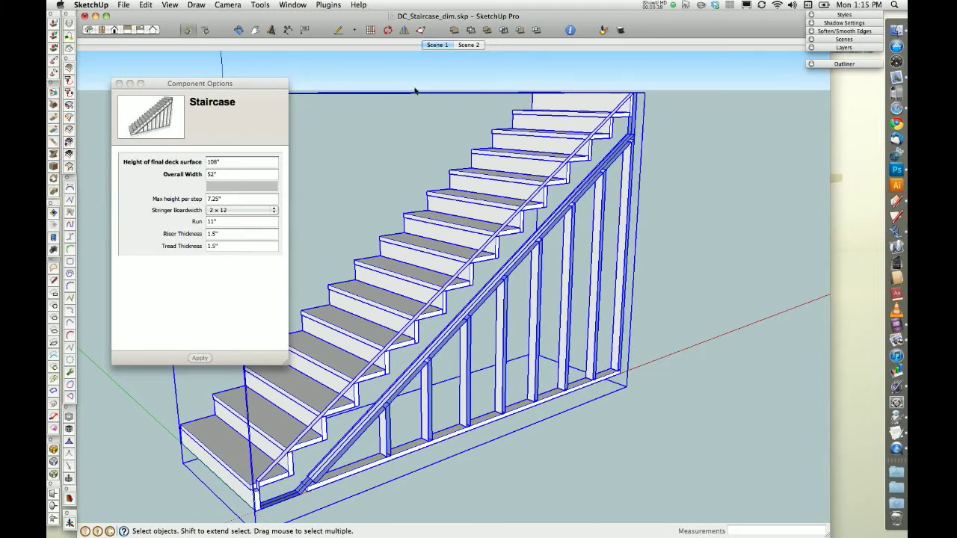
Step: Move the options panel aside and set Stringer Boardwidth to 2 x 10
left_click(241, 161)
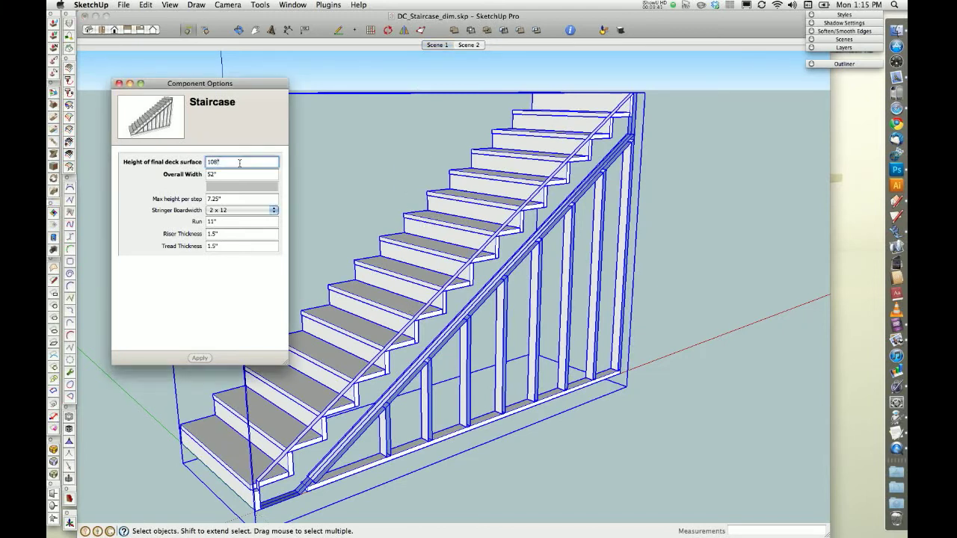
left_click_drag(200, 83, 174, 48)
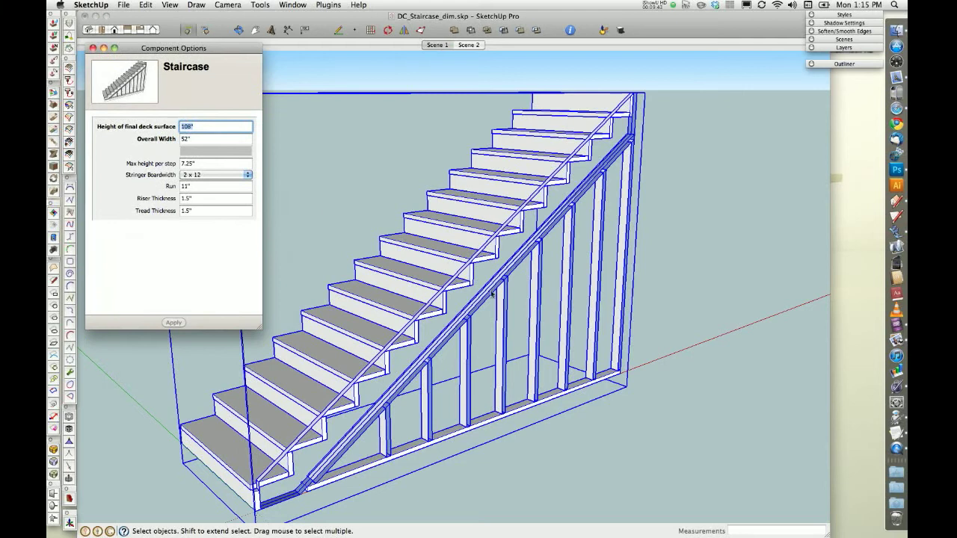
left_click(215, 173)
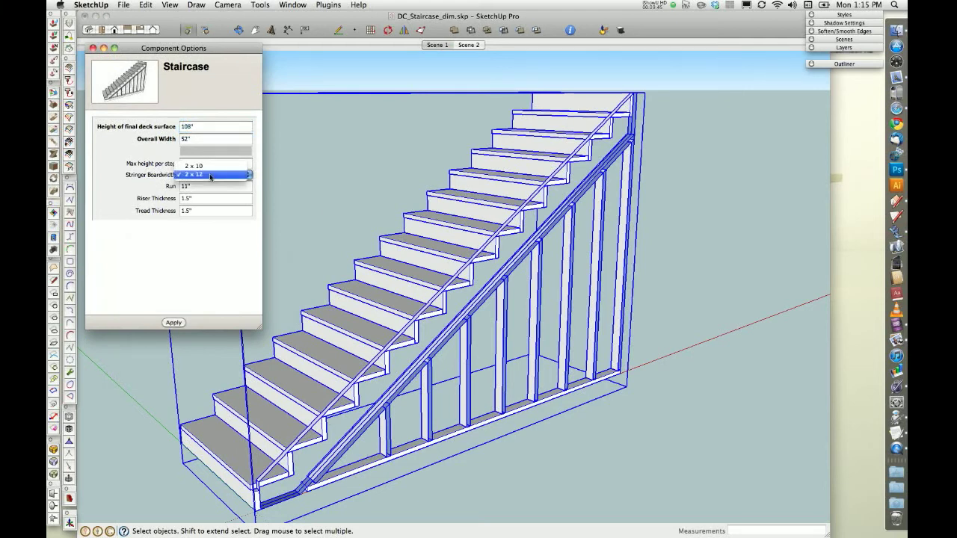
left_click(209, 164)
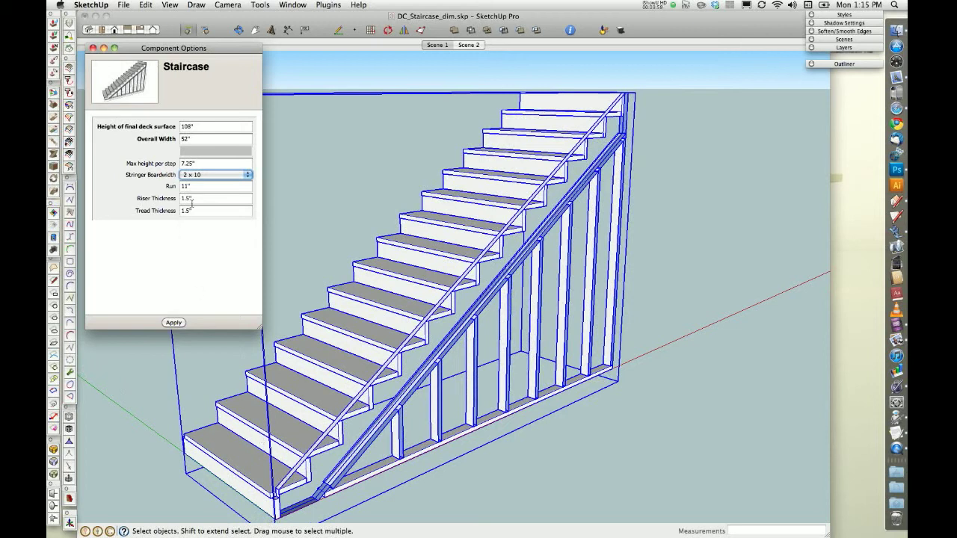
Step: Try a 0.75" riser thickness, then restore it to 1.5"
left_click(215, 198)
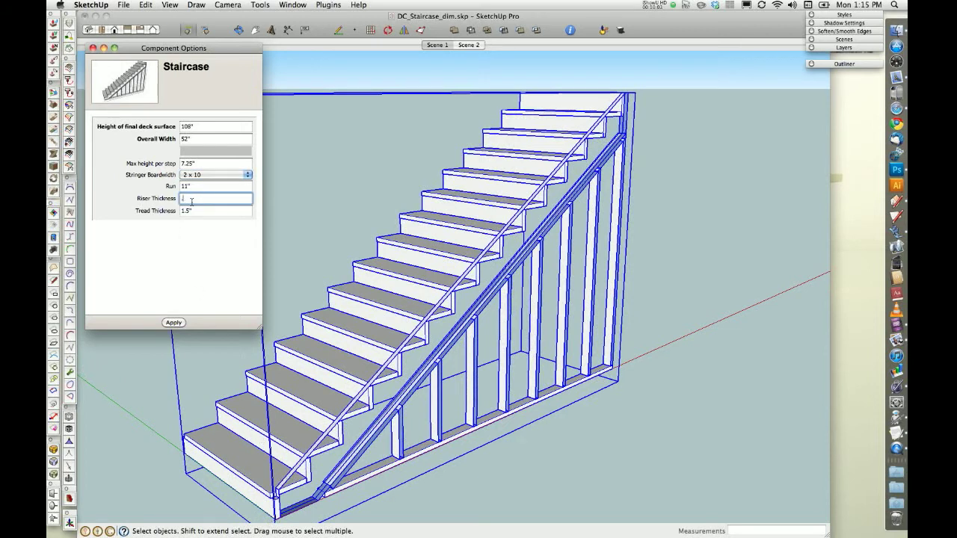
type("0.75\"")
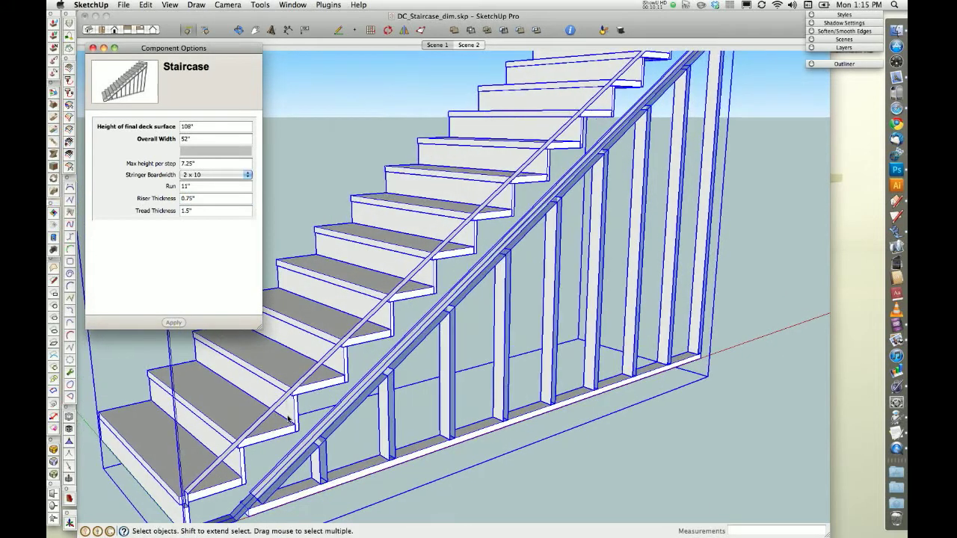
left_click(215, 198)
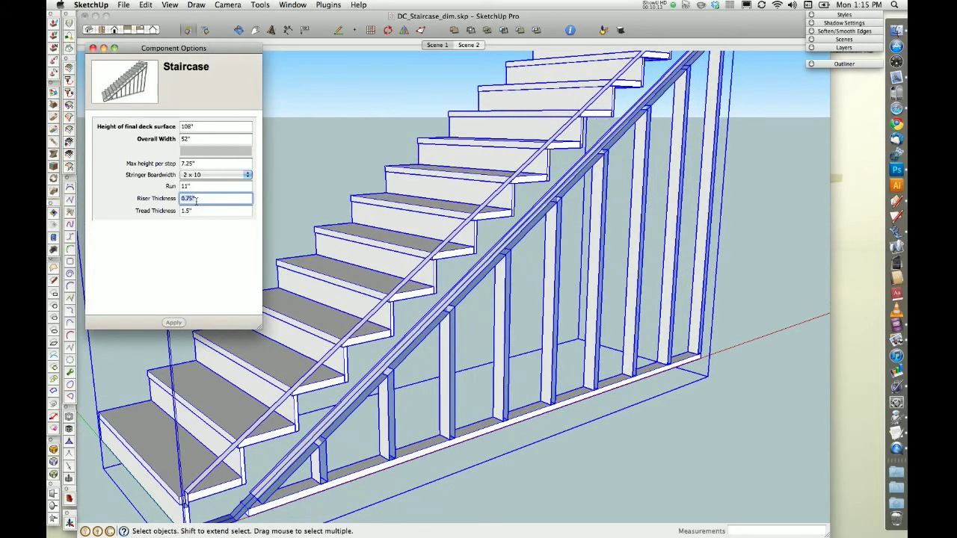
type("1.5\"")
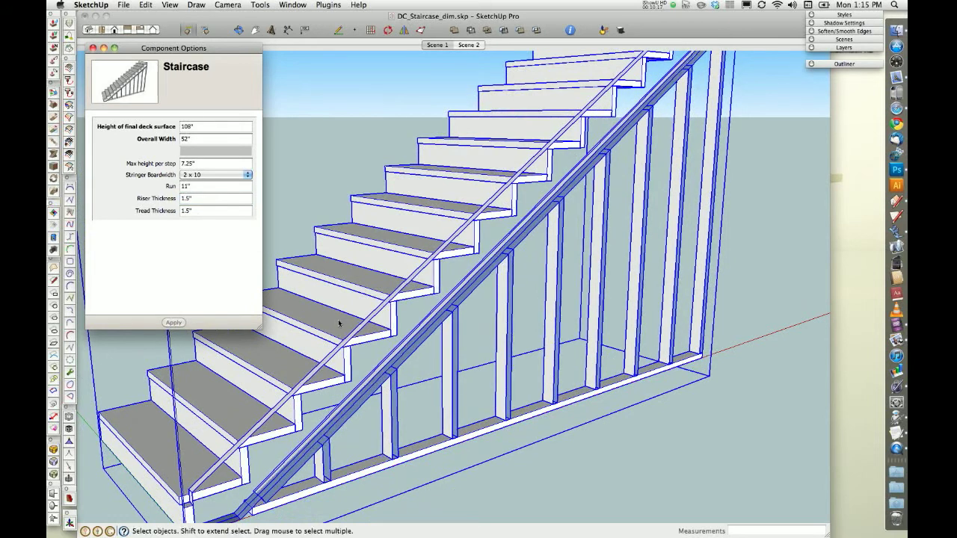
mouse_move(415, 321)
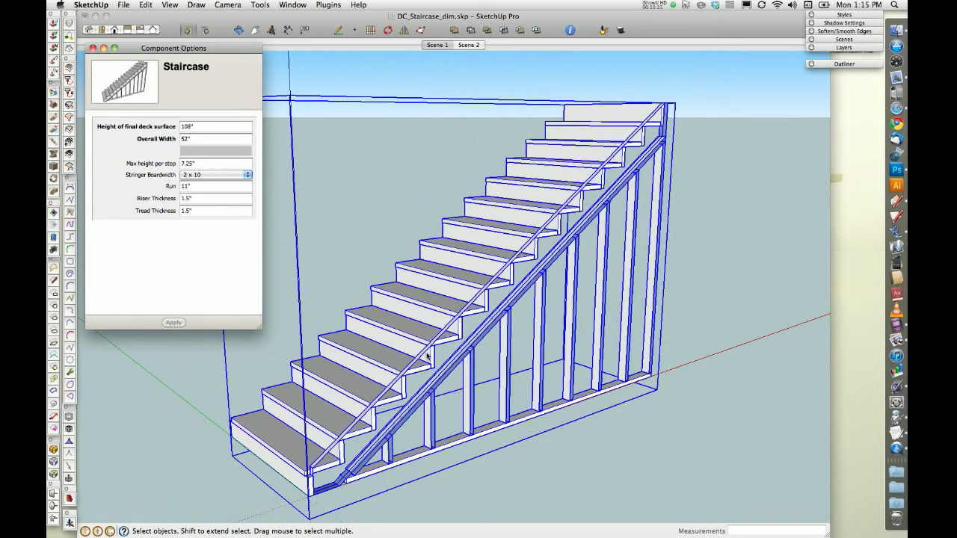
mouse_move(266, 148)
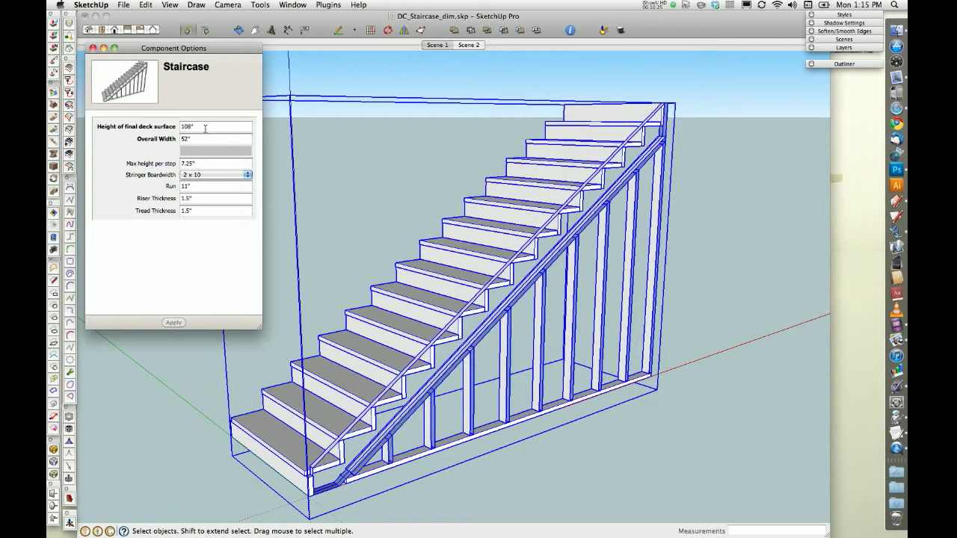
Step: Lower the final deck height, set overall width to 48 and apply the redraw
left_click(215, 125)
type("8")
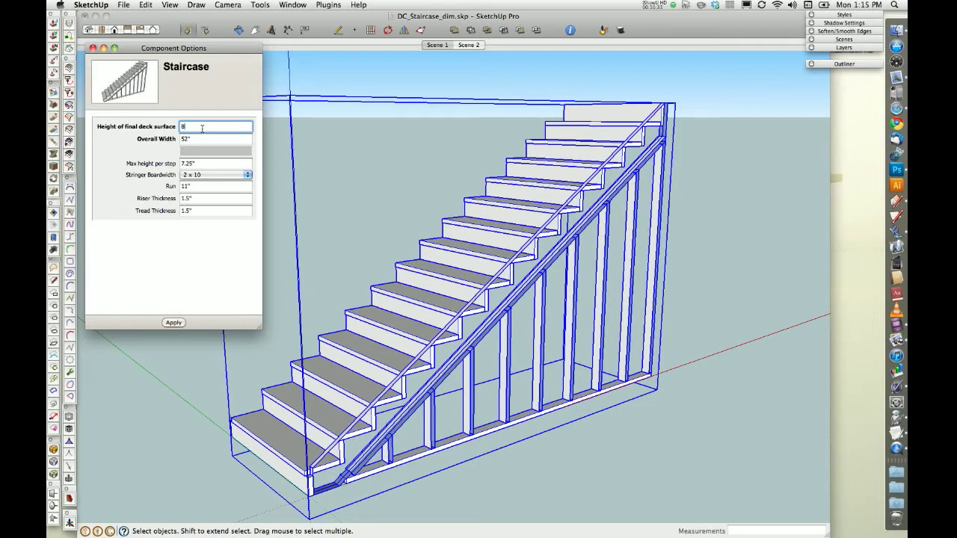
type("9.5")
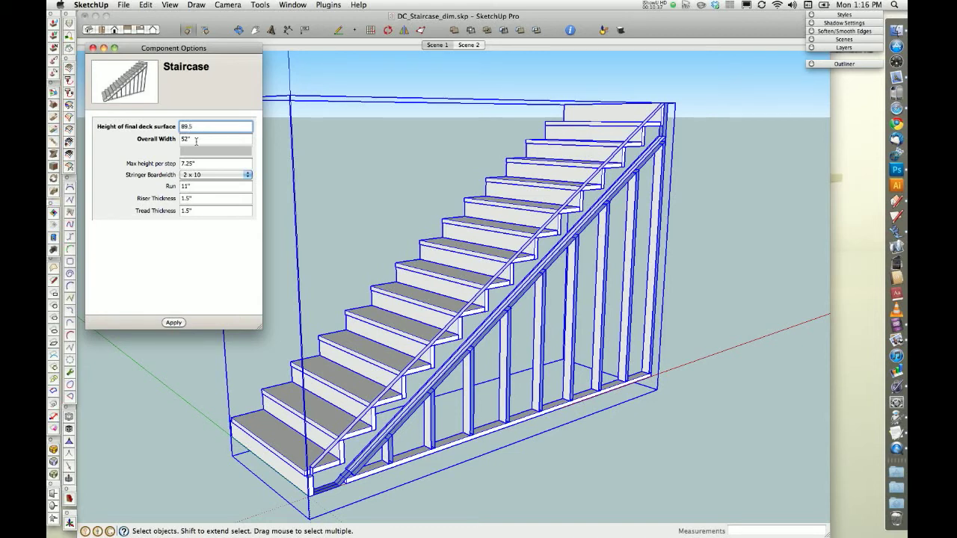
type("48")
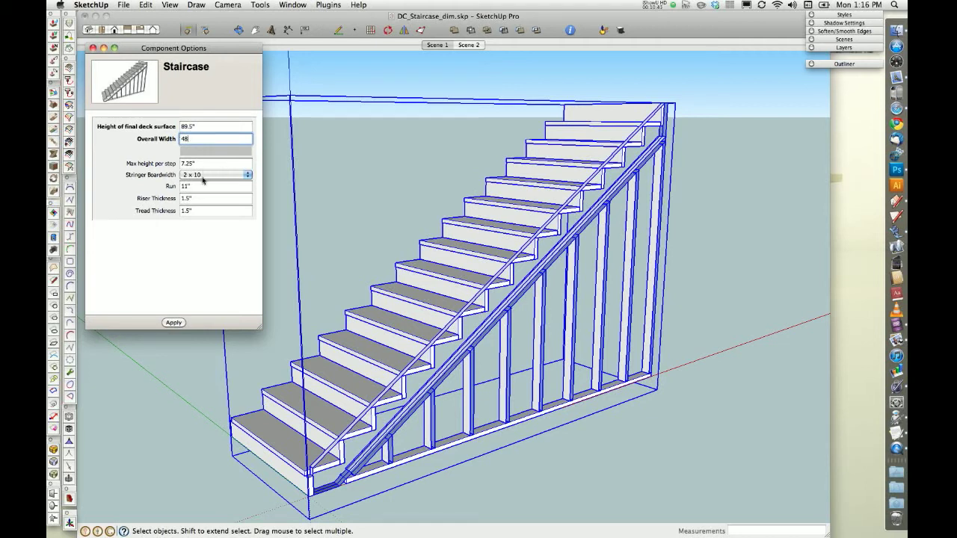
mouse_move(209, 180)
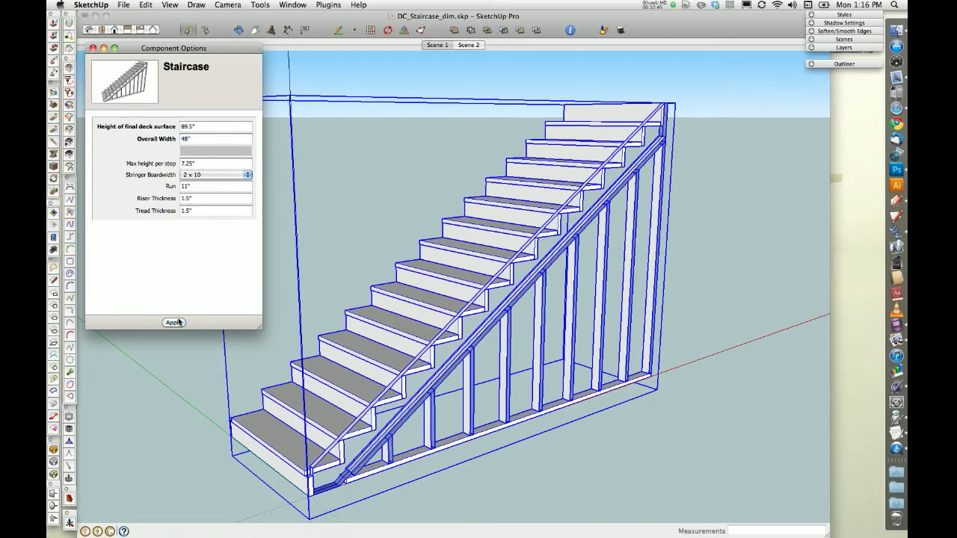
left_click(173, 323)
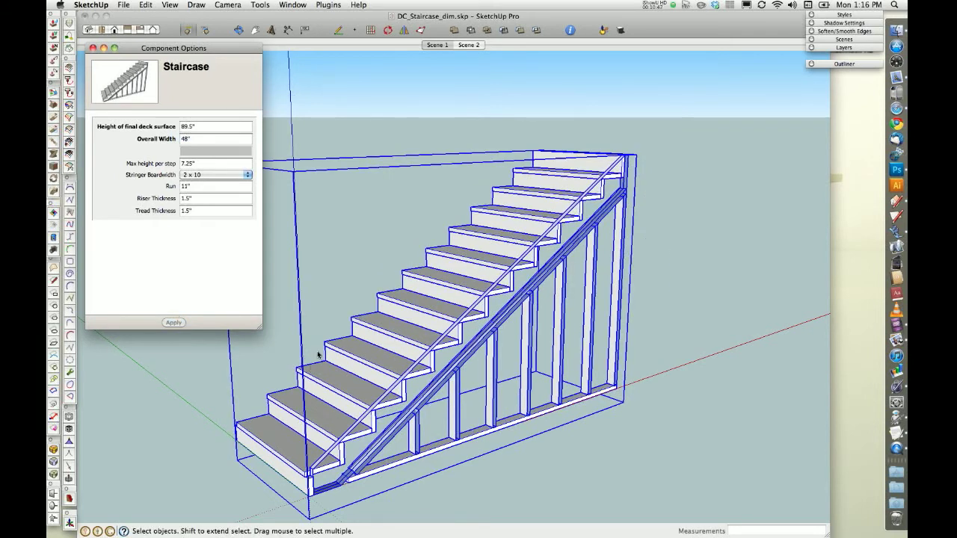
mouse_move(477, 291)
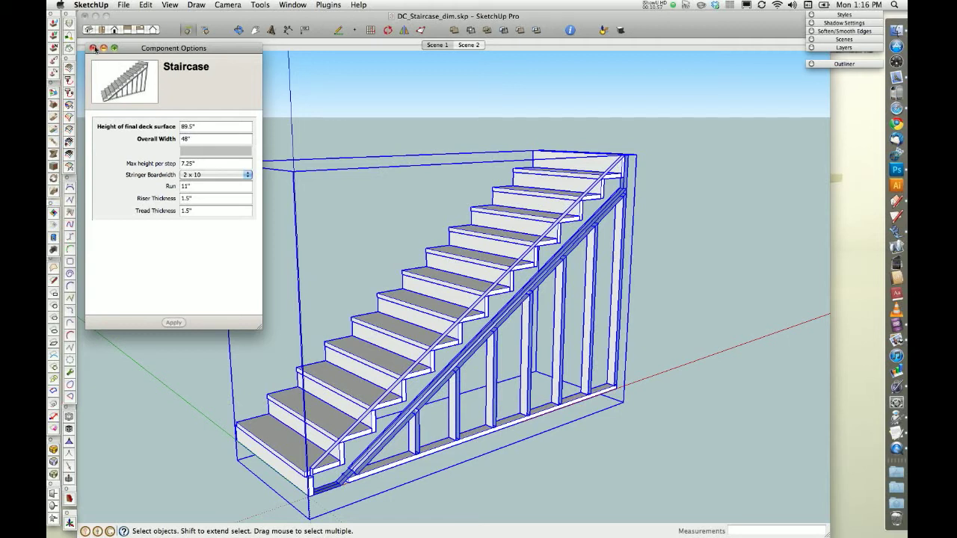
Step: Close Component Options and show the Outliner with Staircase's Stair_Cap, Stair_Wall, Stringer and Treads_and_Risers
left_click(92, 48)
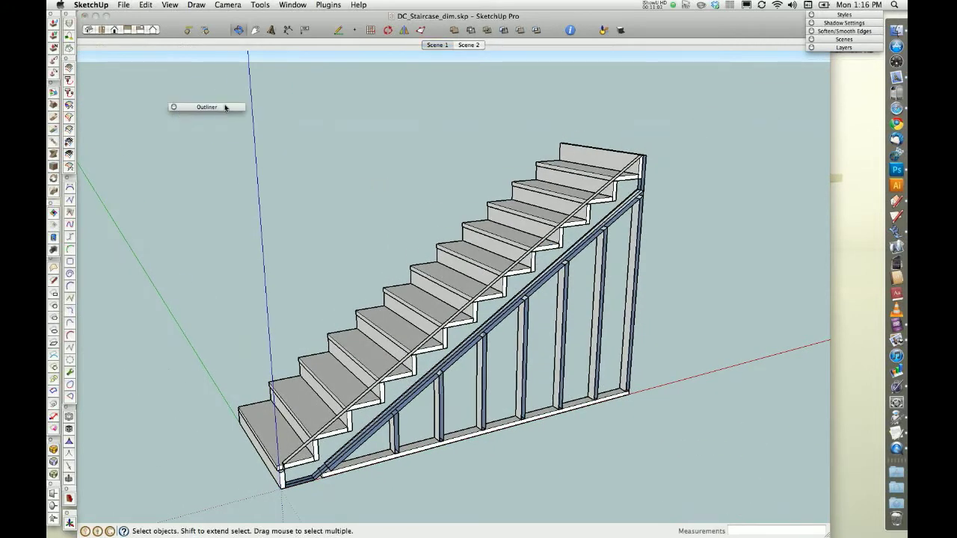
left_click(206, 106)
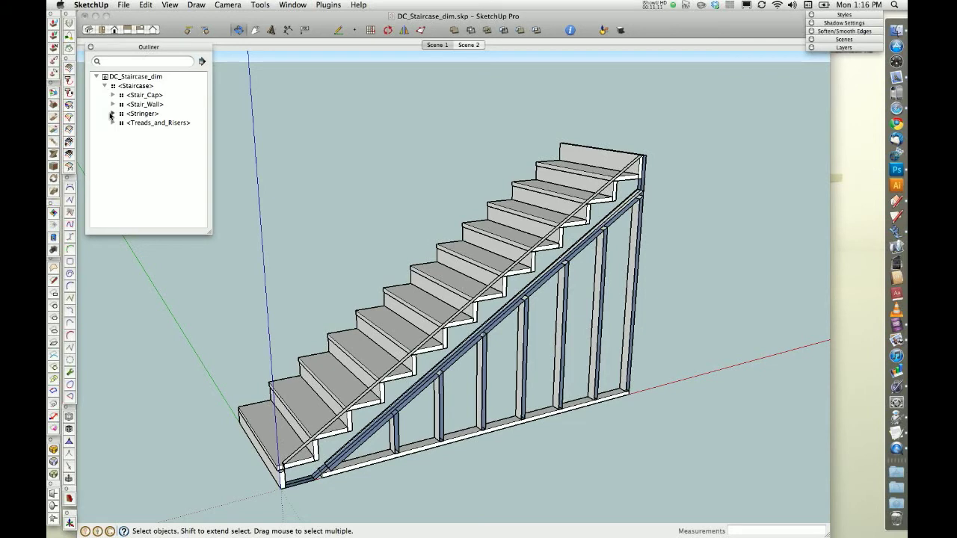
left_click(113, 114)
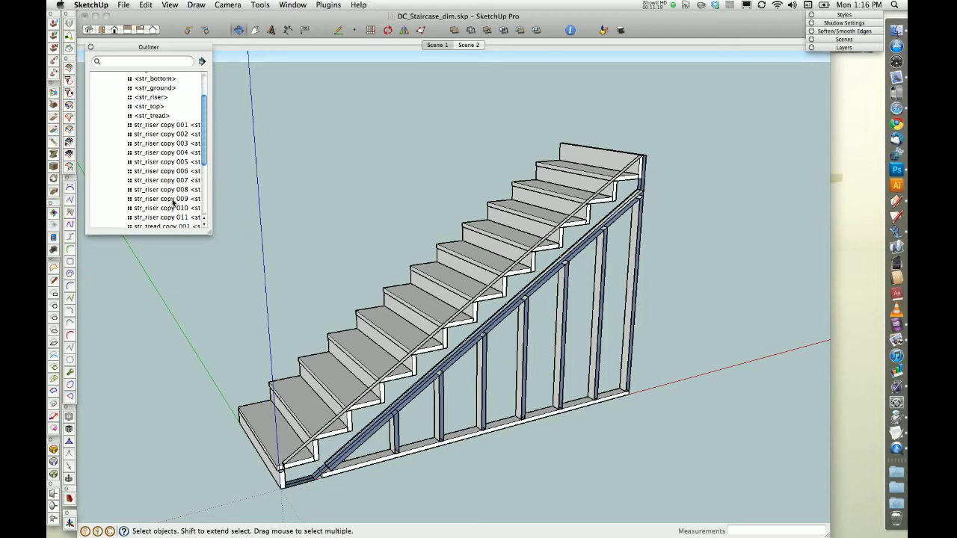
scroll("down", 3)
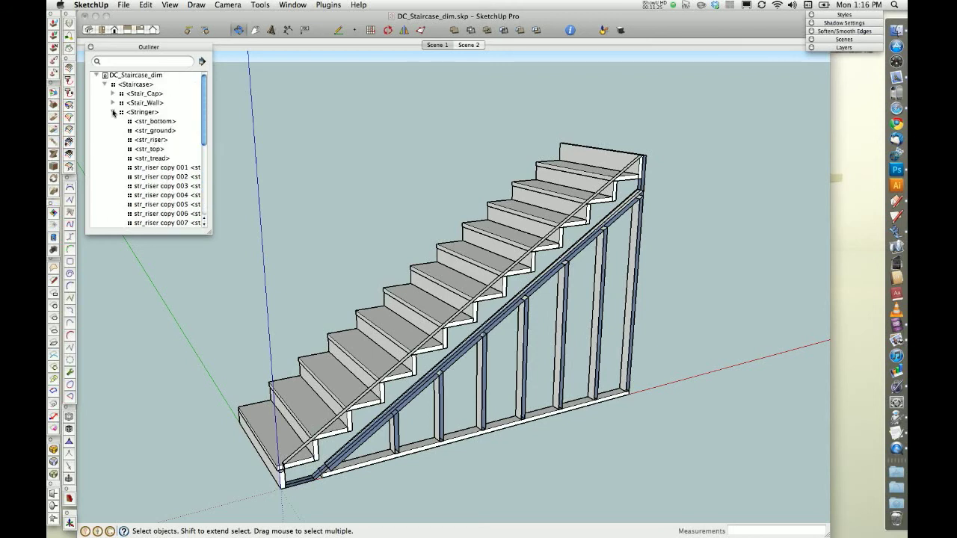
left_click(140, 112)
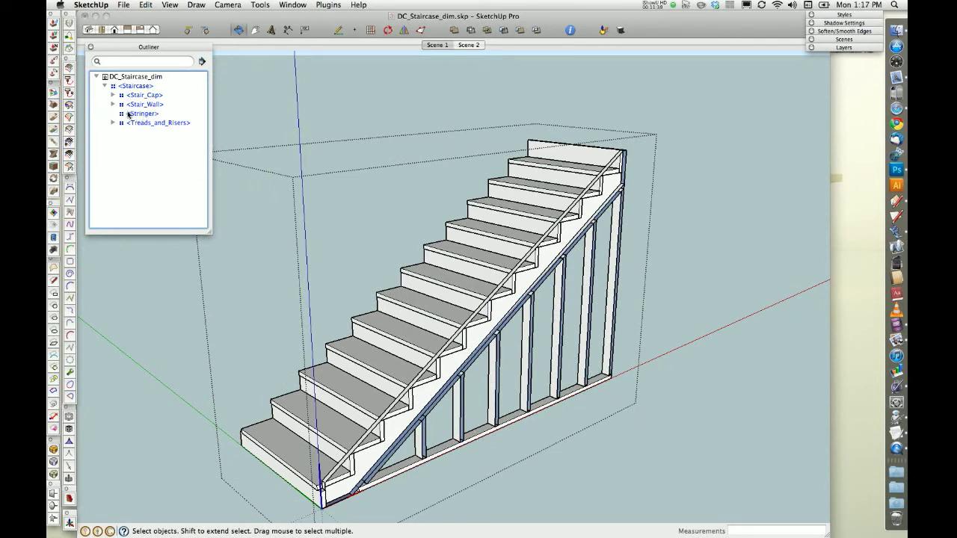
left_click(142, 114)
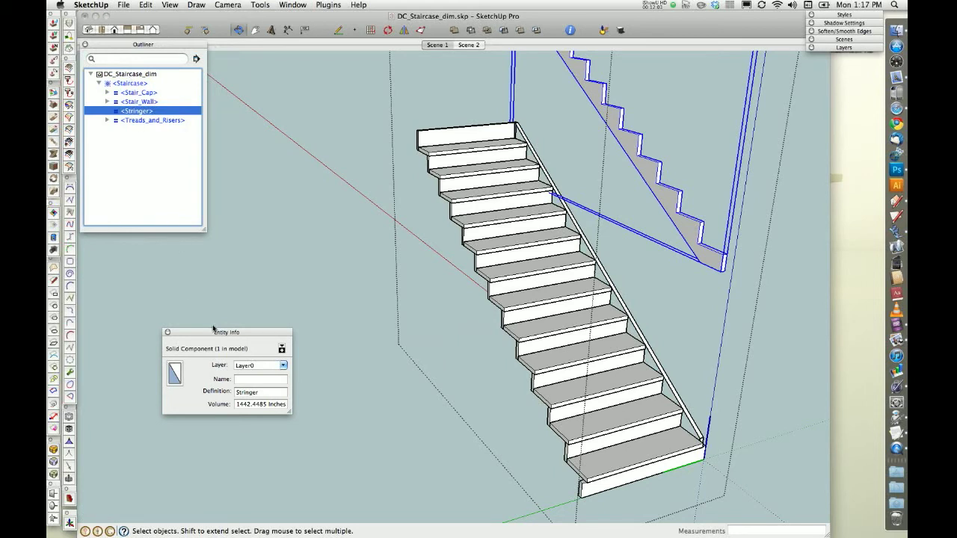
left_click_drag(225, 332, 246, 149)
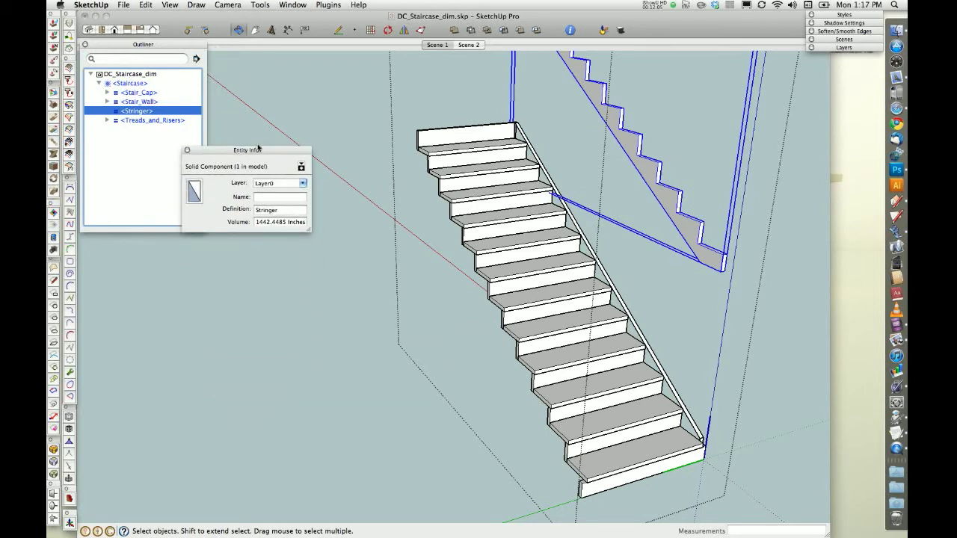
mouse_move(267, 215)
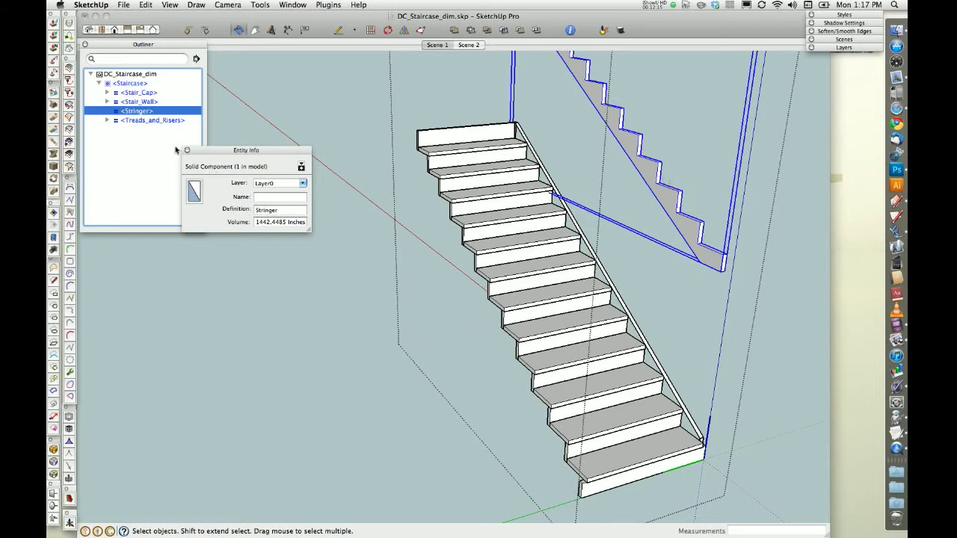
left_click(186, 149)
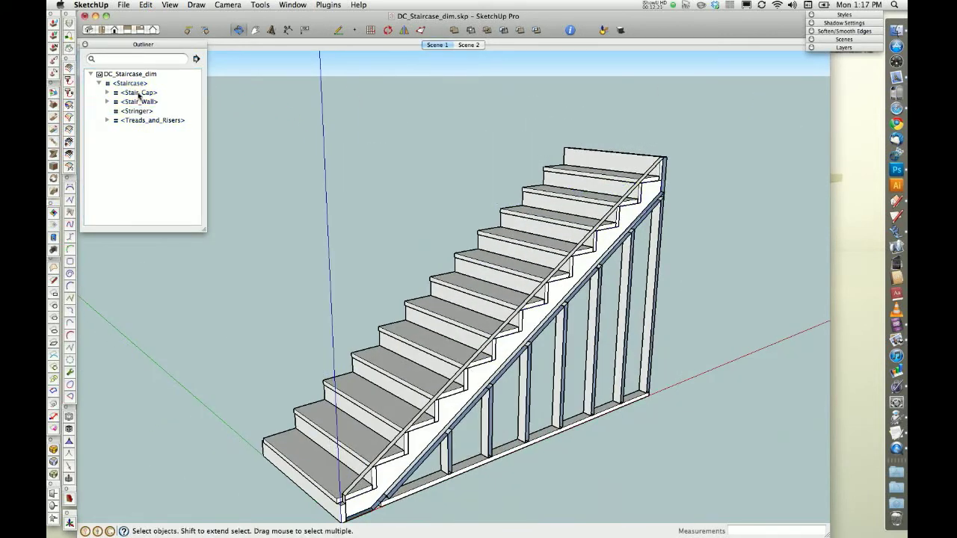
left_click(138, 93)
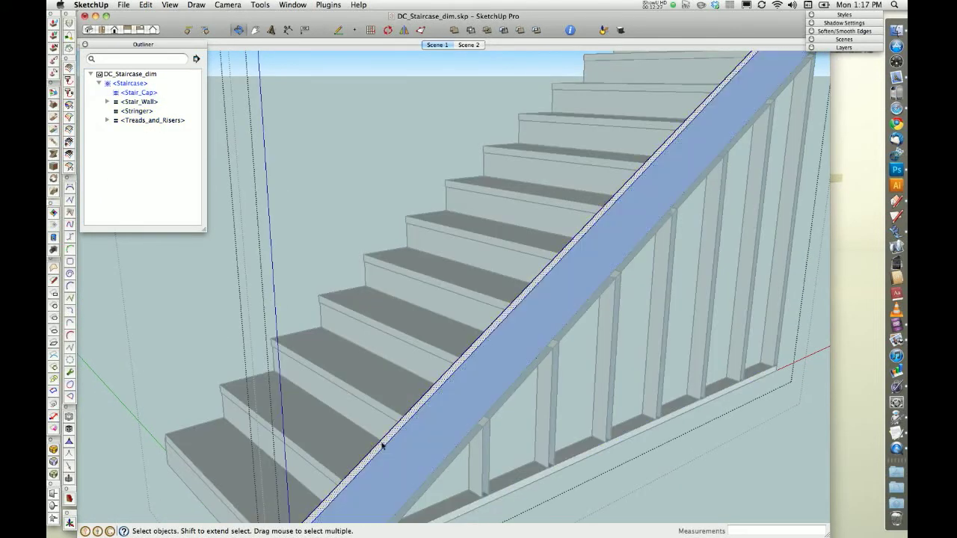
right_click(382, 445)
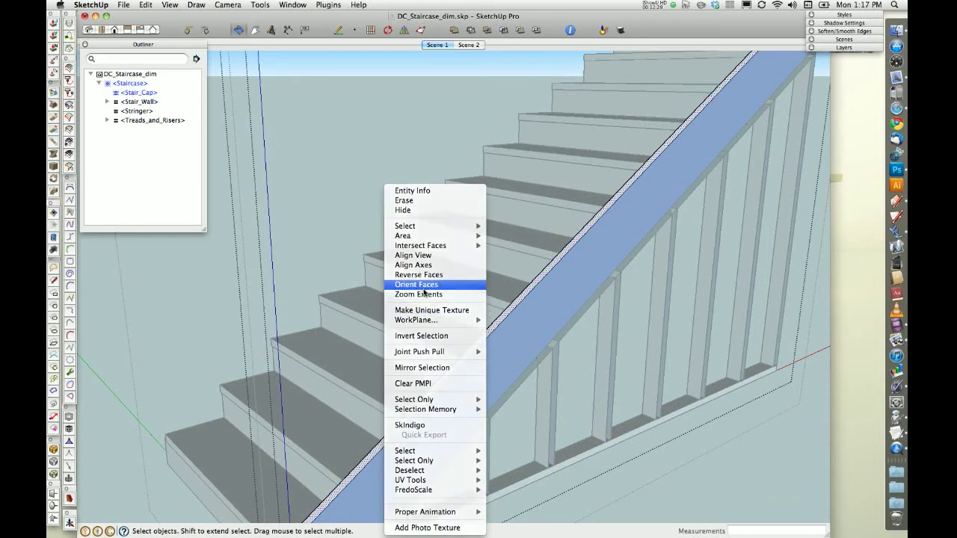
left_click(416, 284)
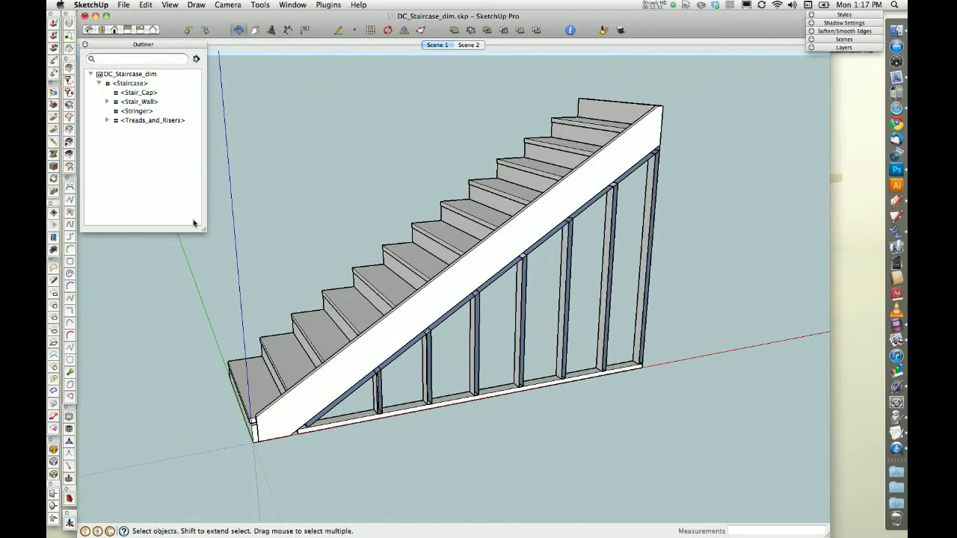
left_click(107, 102)
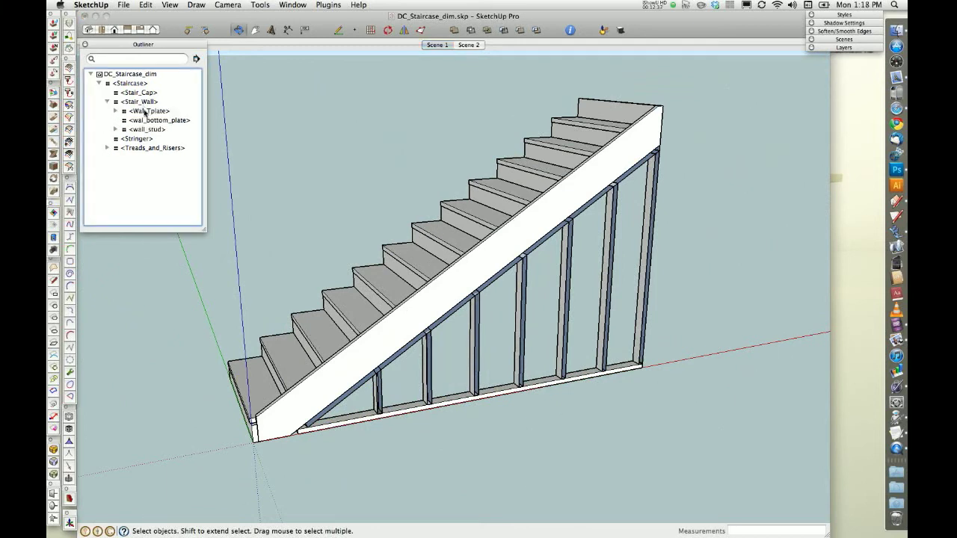
left_click(117, 111)
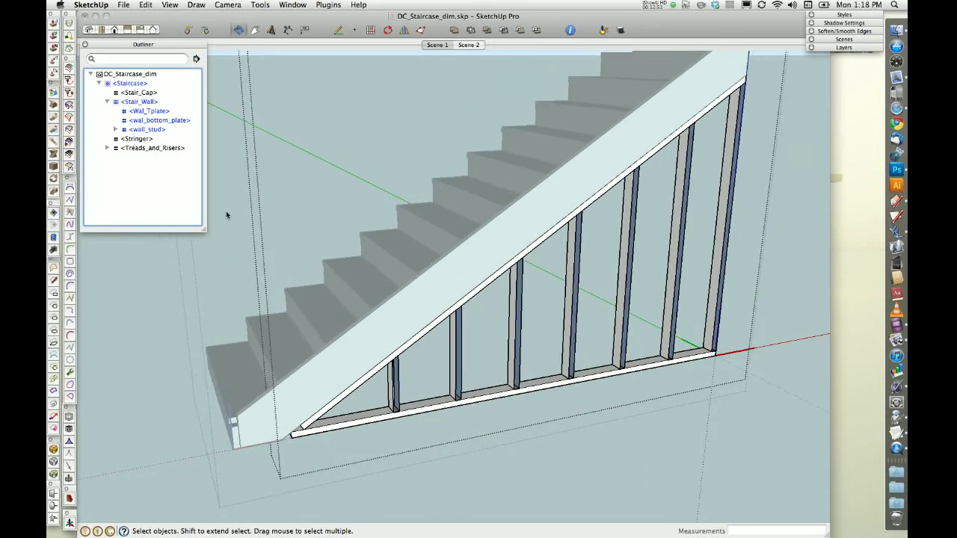
mouse_move(189, 144)
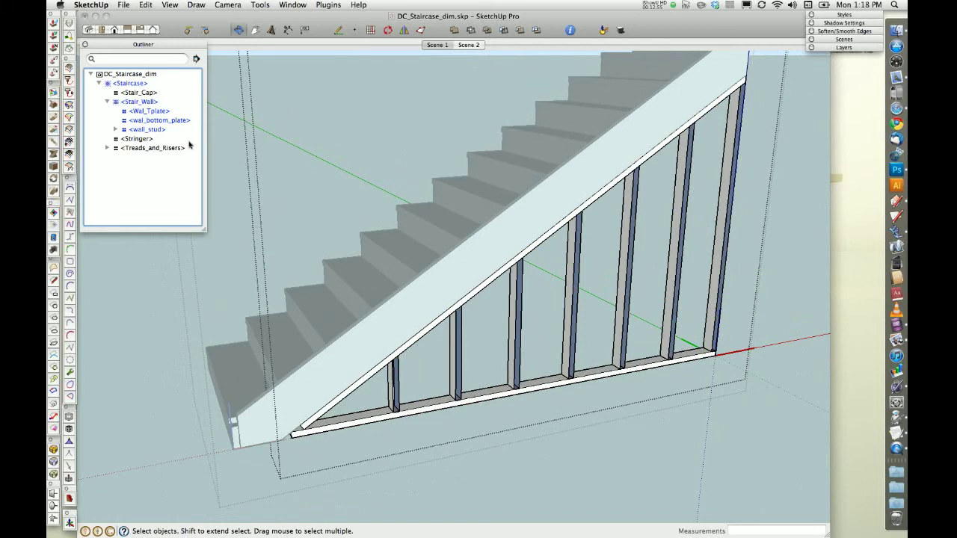
left_click(146, 128)
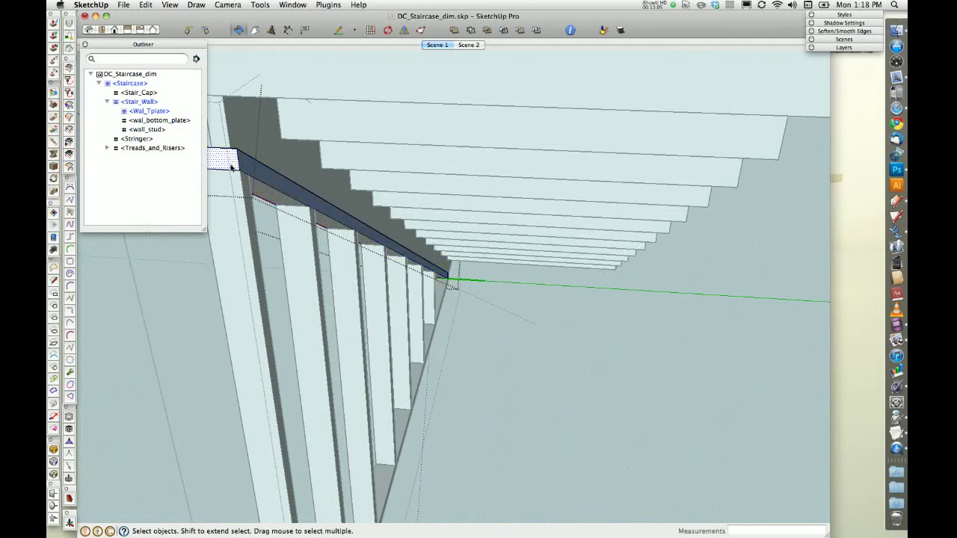
right_click(231, 167)
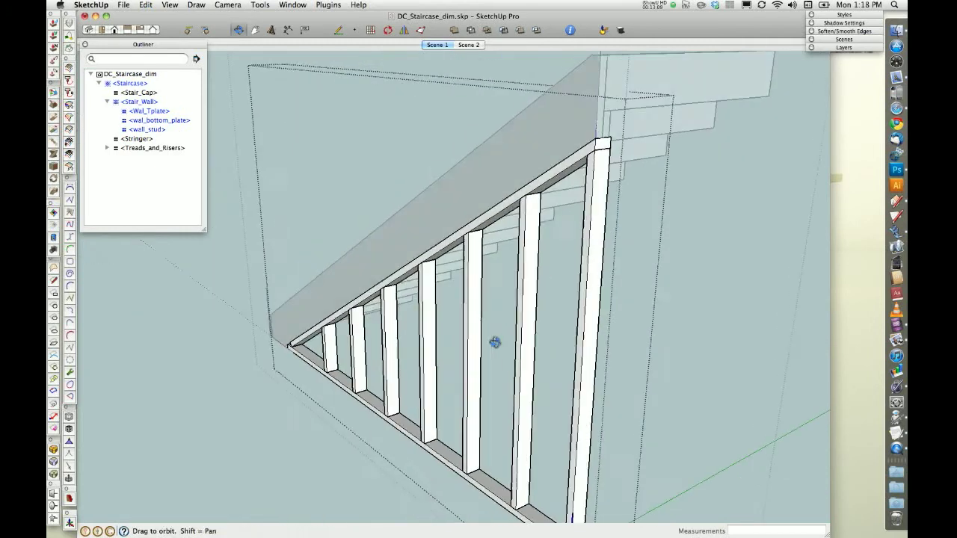
left_click_drag(495, 341, 299, 374)
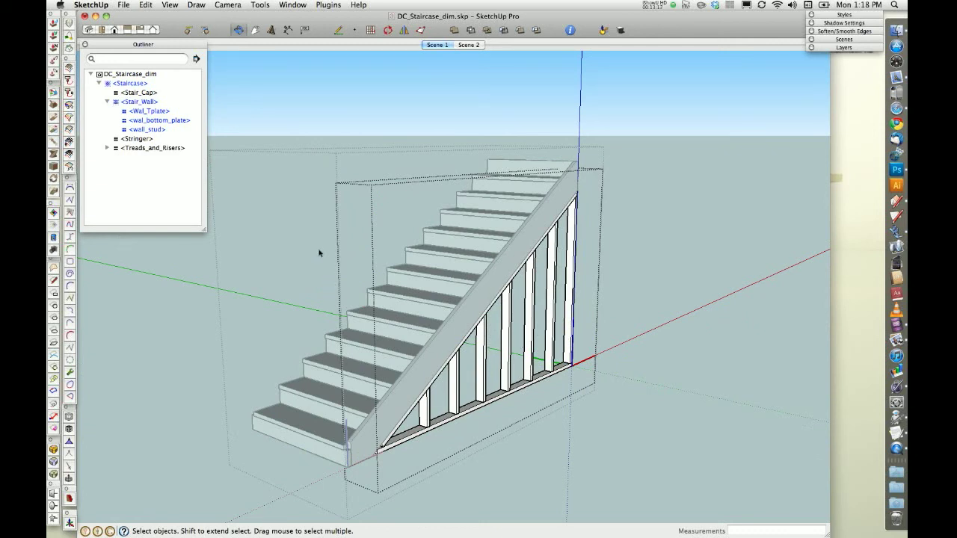
mouse_move(286, 363)
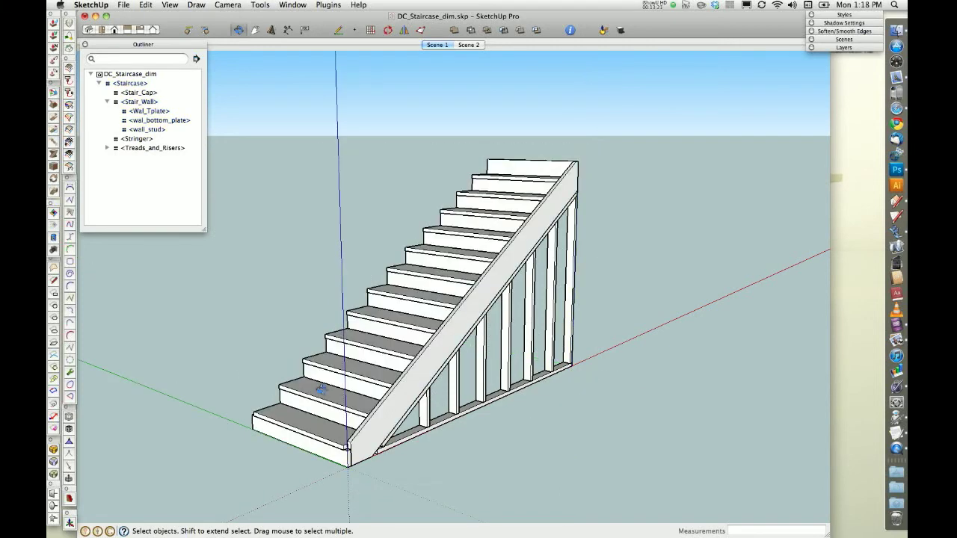
Step: Purge the unused components via Model Info > Statistics after reviewing the staircase
left_click_drag(321, 389, 601, 400)
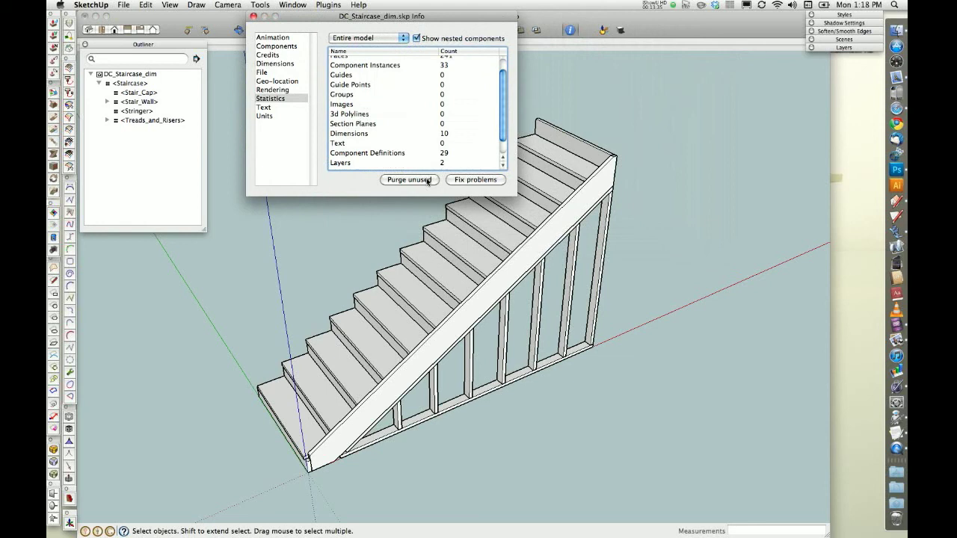
left_click(410, 179)
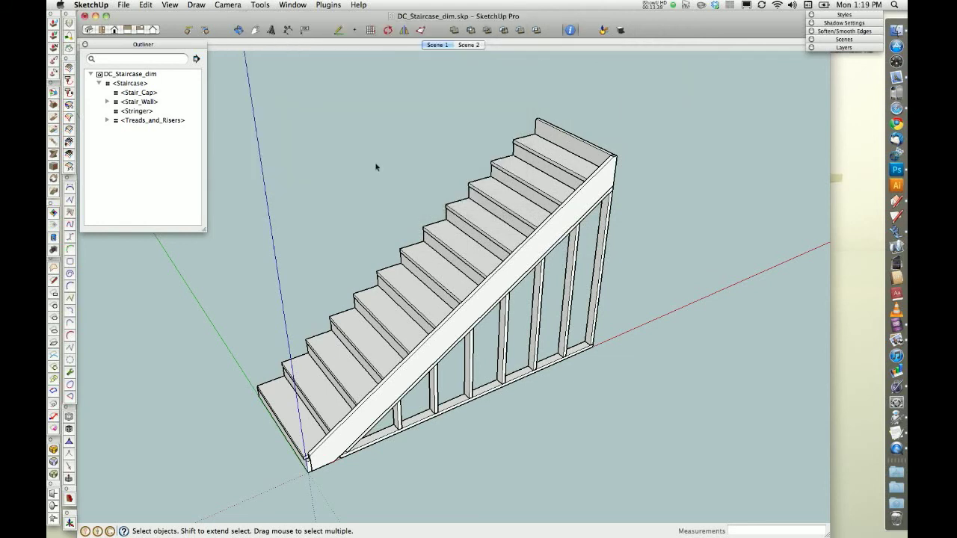
mouse_move(329, 358)
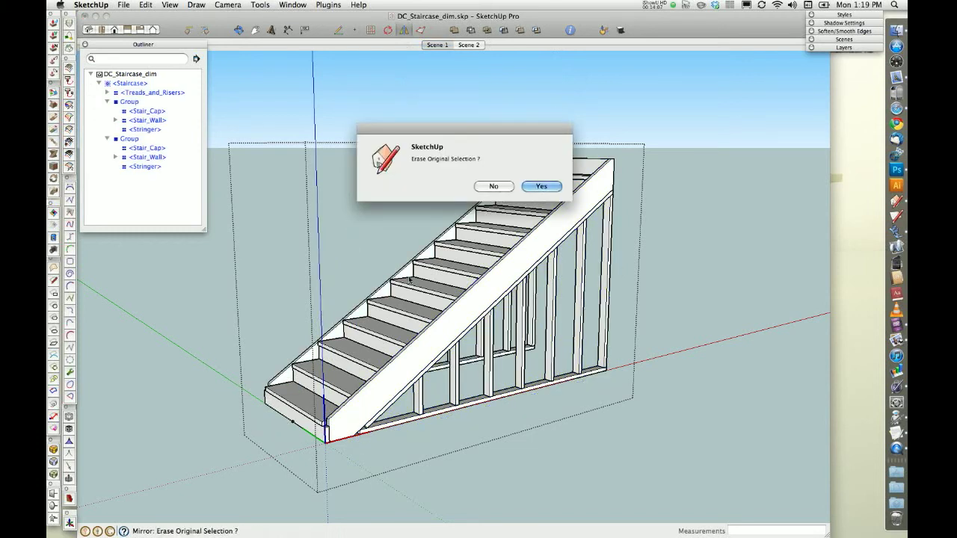
Step: Mirror the grouped cap, wall and stringer keeping the original, then explode into one Staircase
left_click(541, 185)
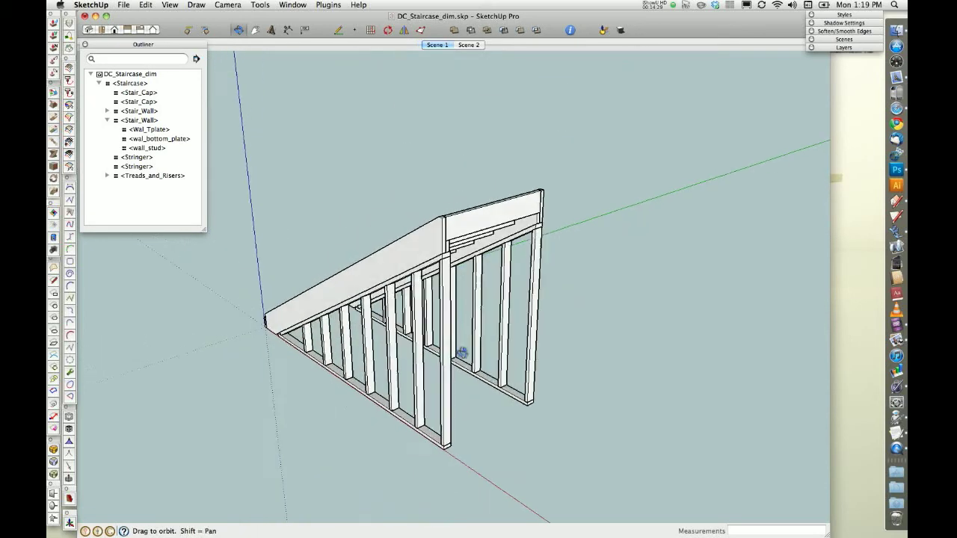
left_click_drag(460, 356, 411, 388)
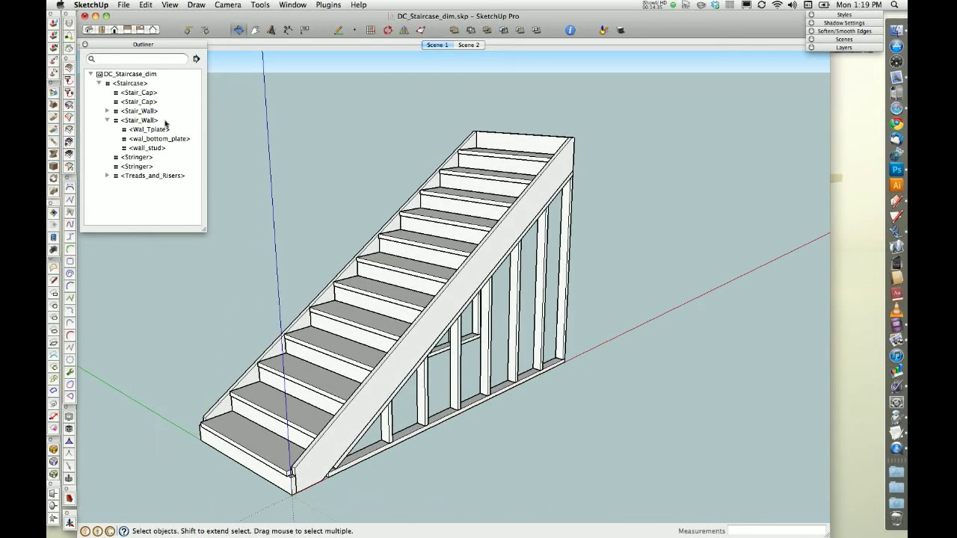
left_click(138, 93)
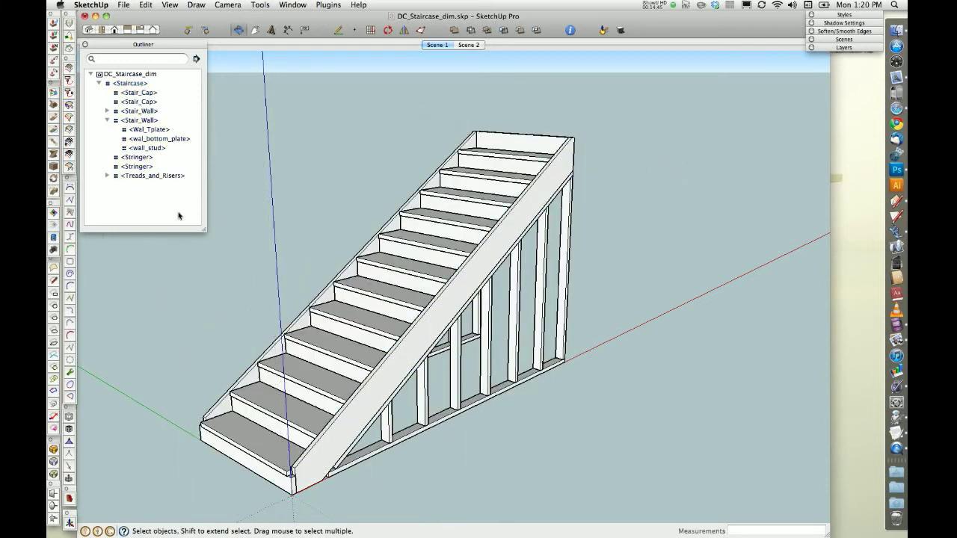
left_click(99, 84)
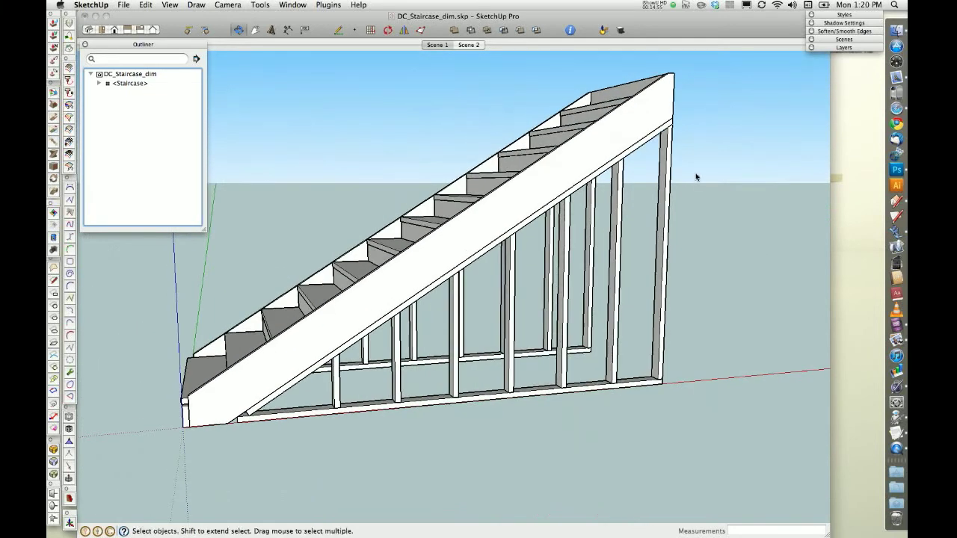
mouse_move(475, 345)
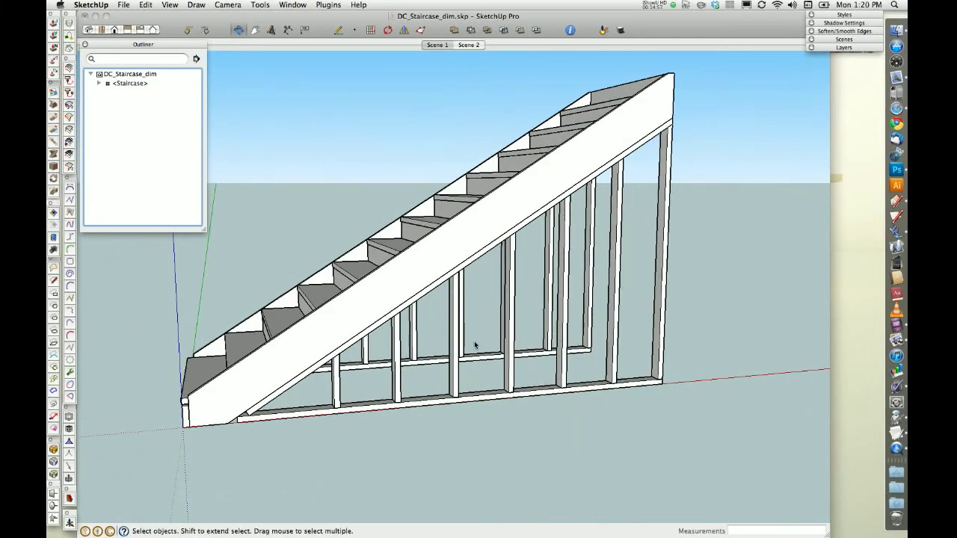
Step: Check both sides by hiding and restoring Treads_and_Risers, then roll up the Outliner window
left_click_drag(476, 343, 467, 329)
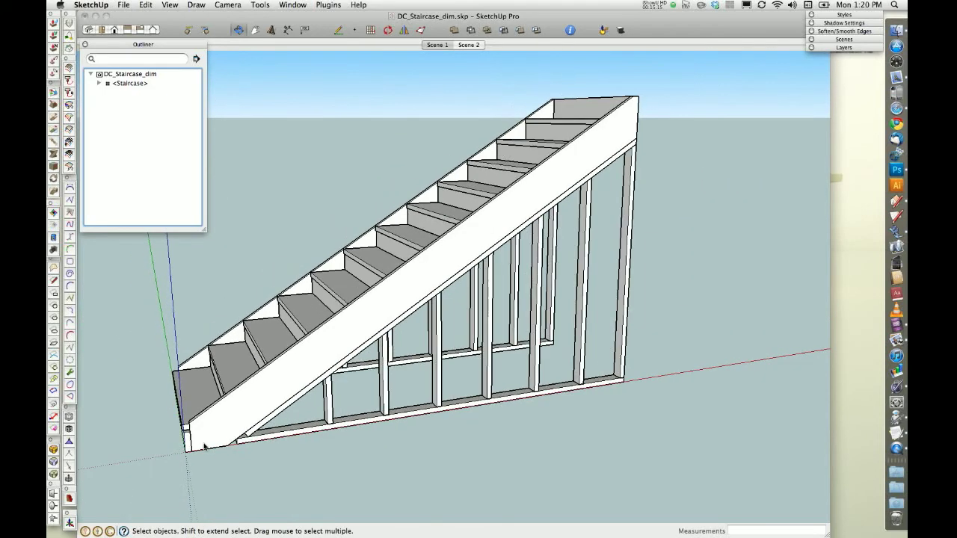
mouse_move(382, 301)
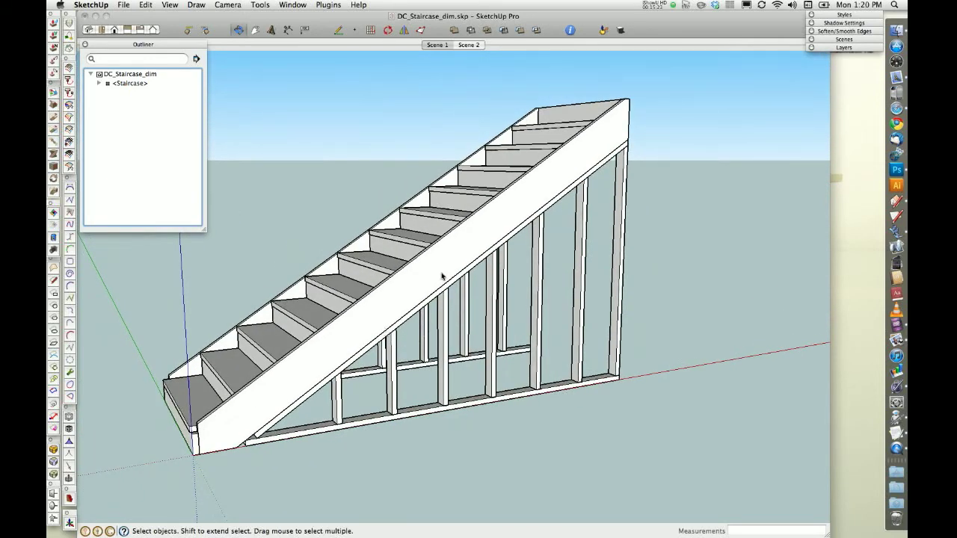
mouse_move(431, 266)
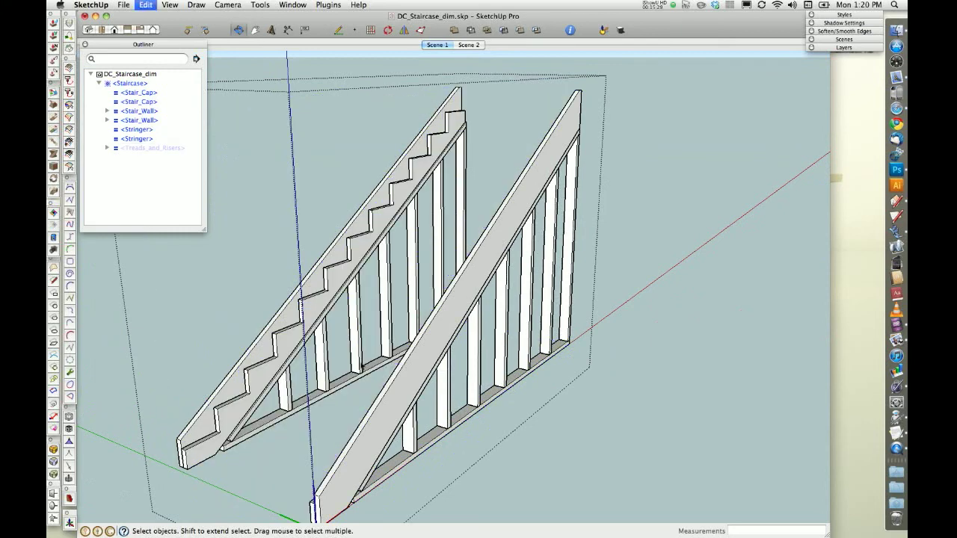
left_click_drag(449, 299, 367, 377)
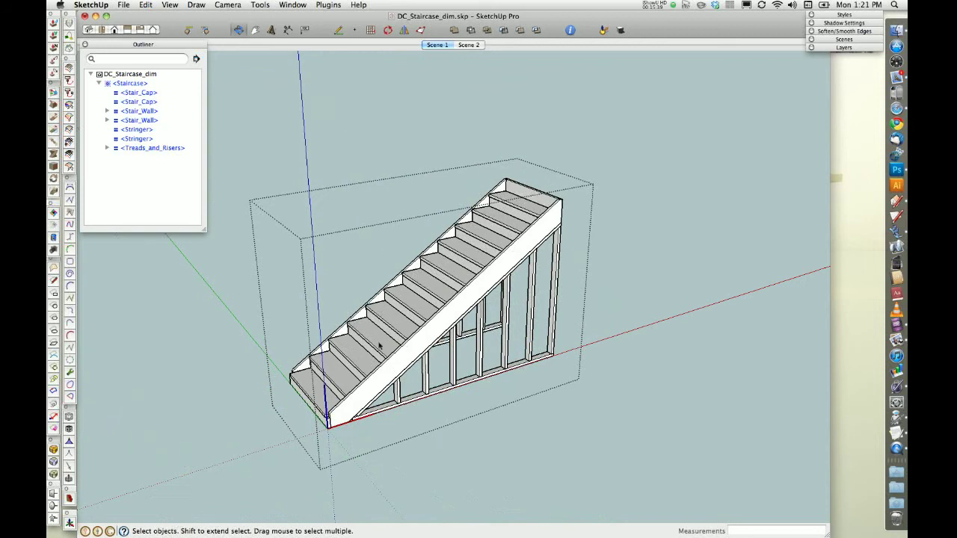
left_click(335, 157)
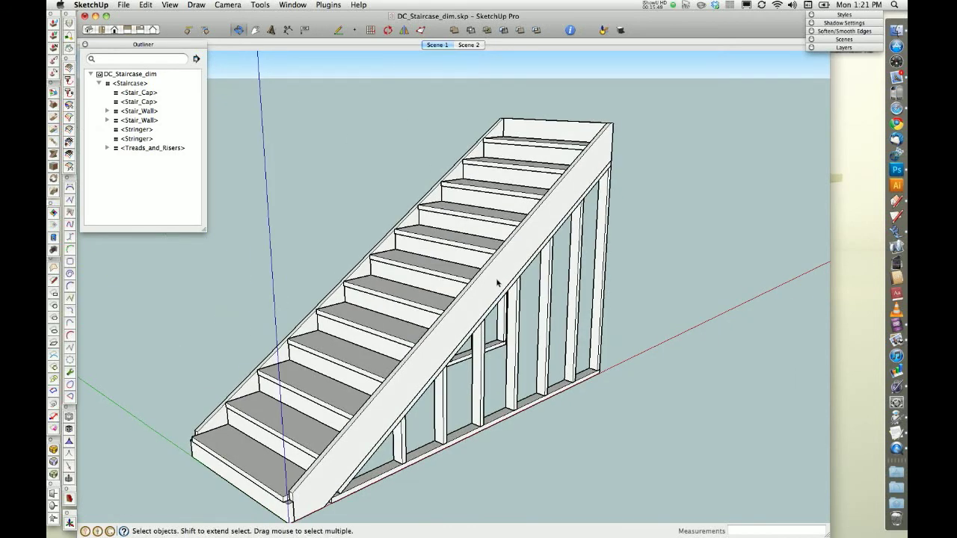
left_click_drag(493, 284, 340, 293)
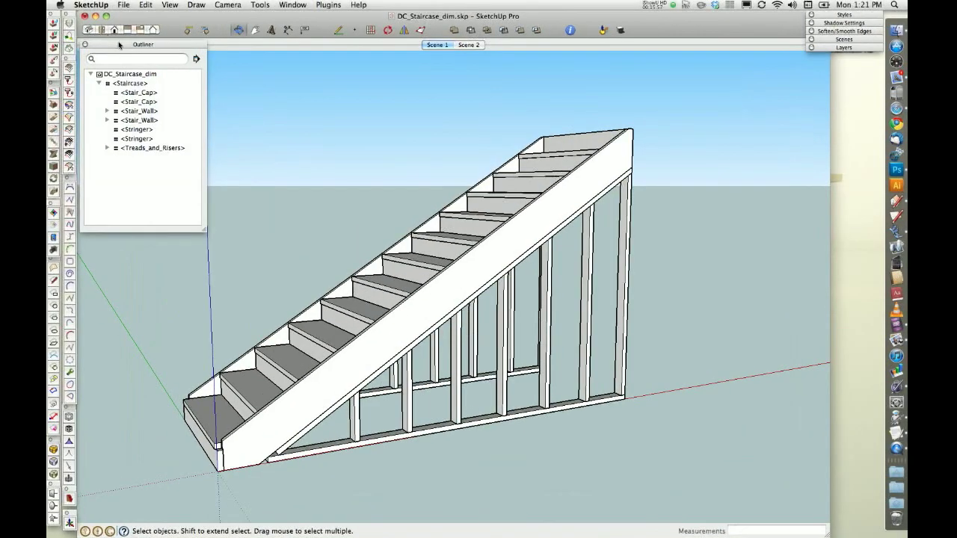
left_click(113, 48)
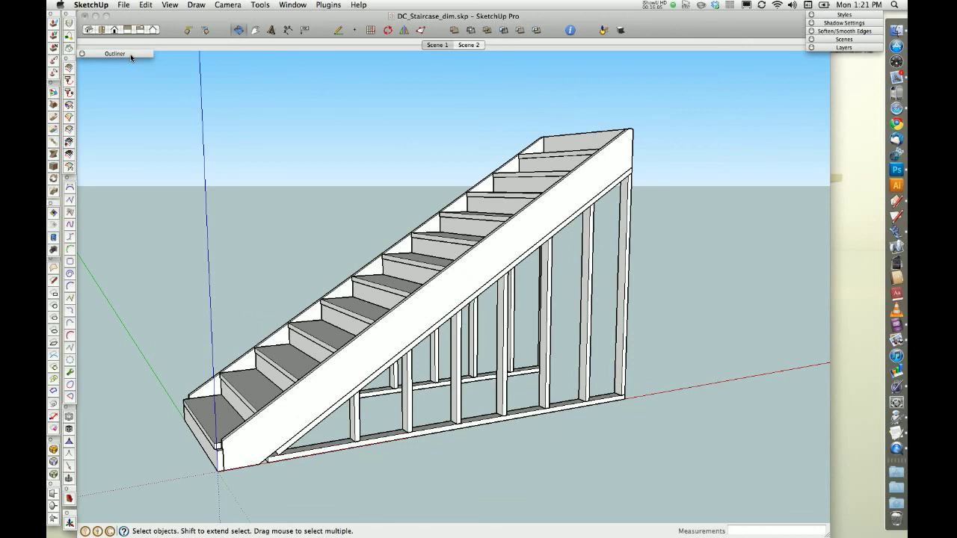
mouse_move(263, 208)
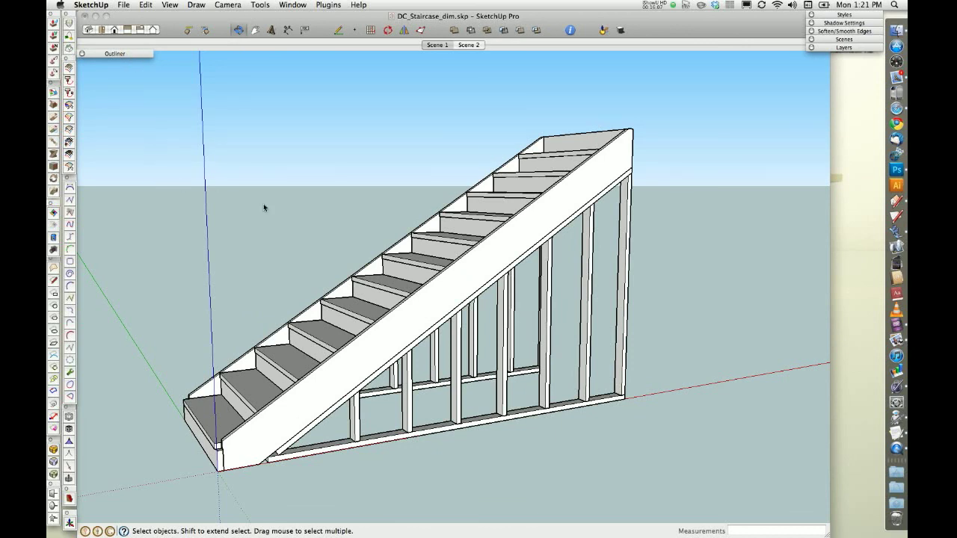
mouse_move(282, 158)
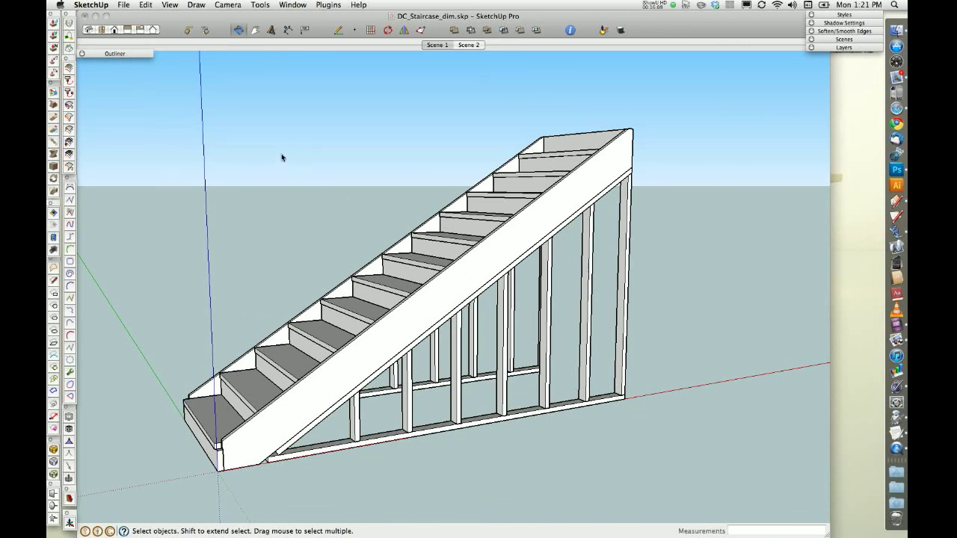